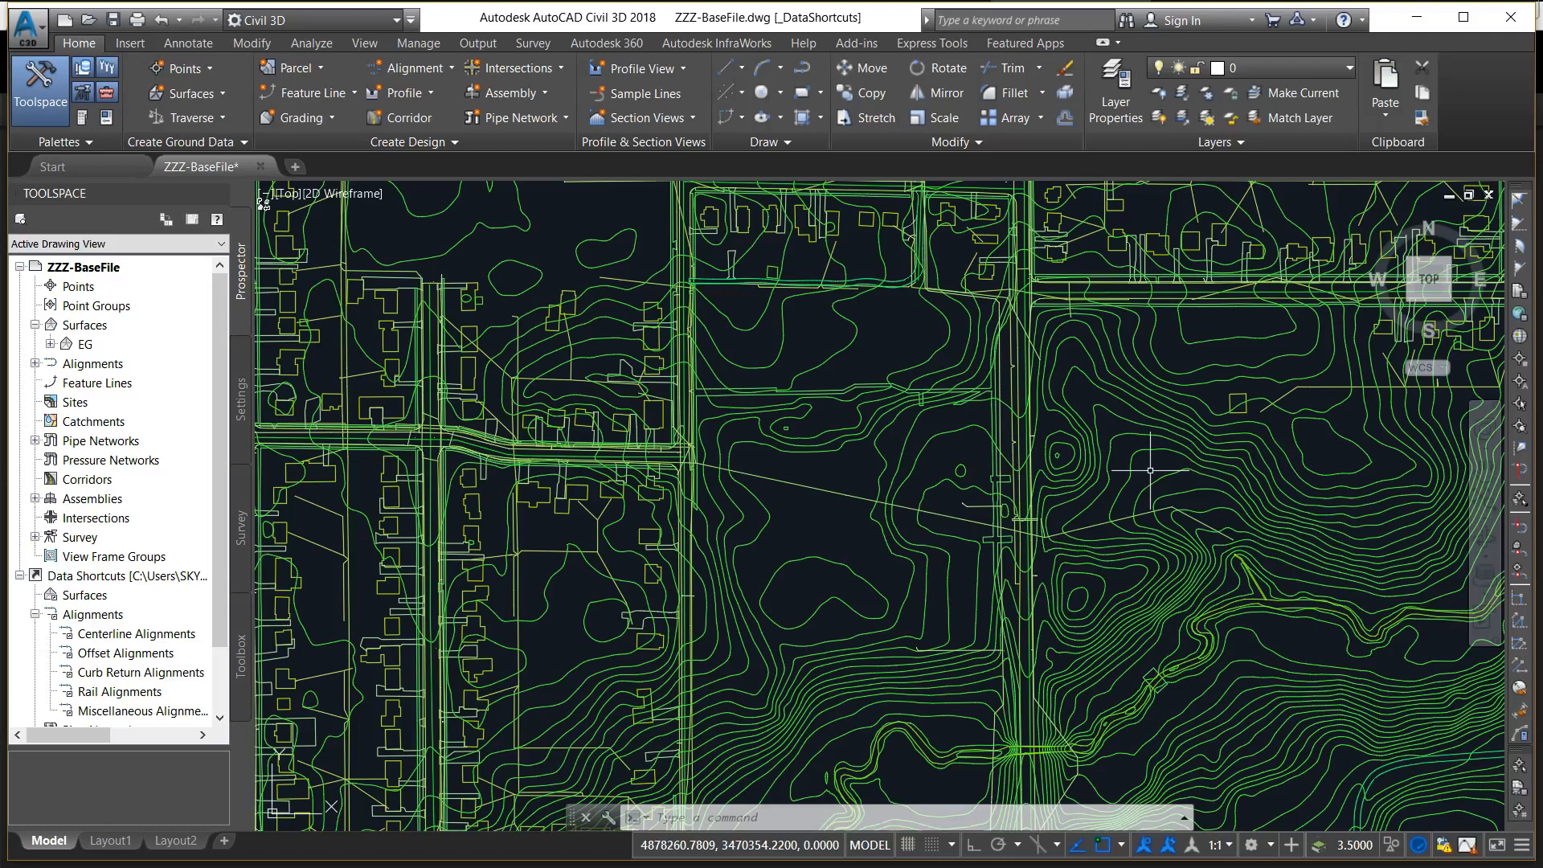
mouse_move(856, 282)
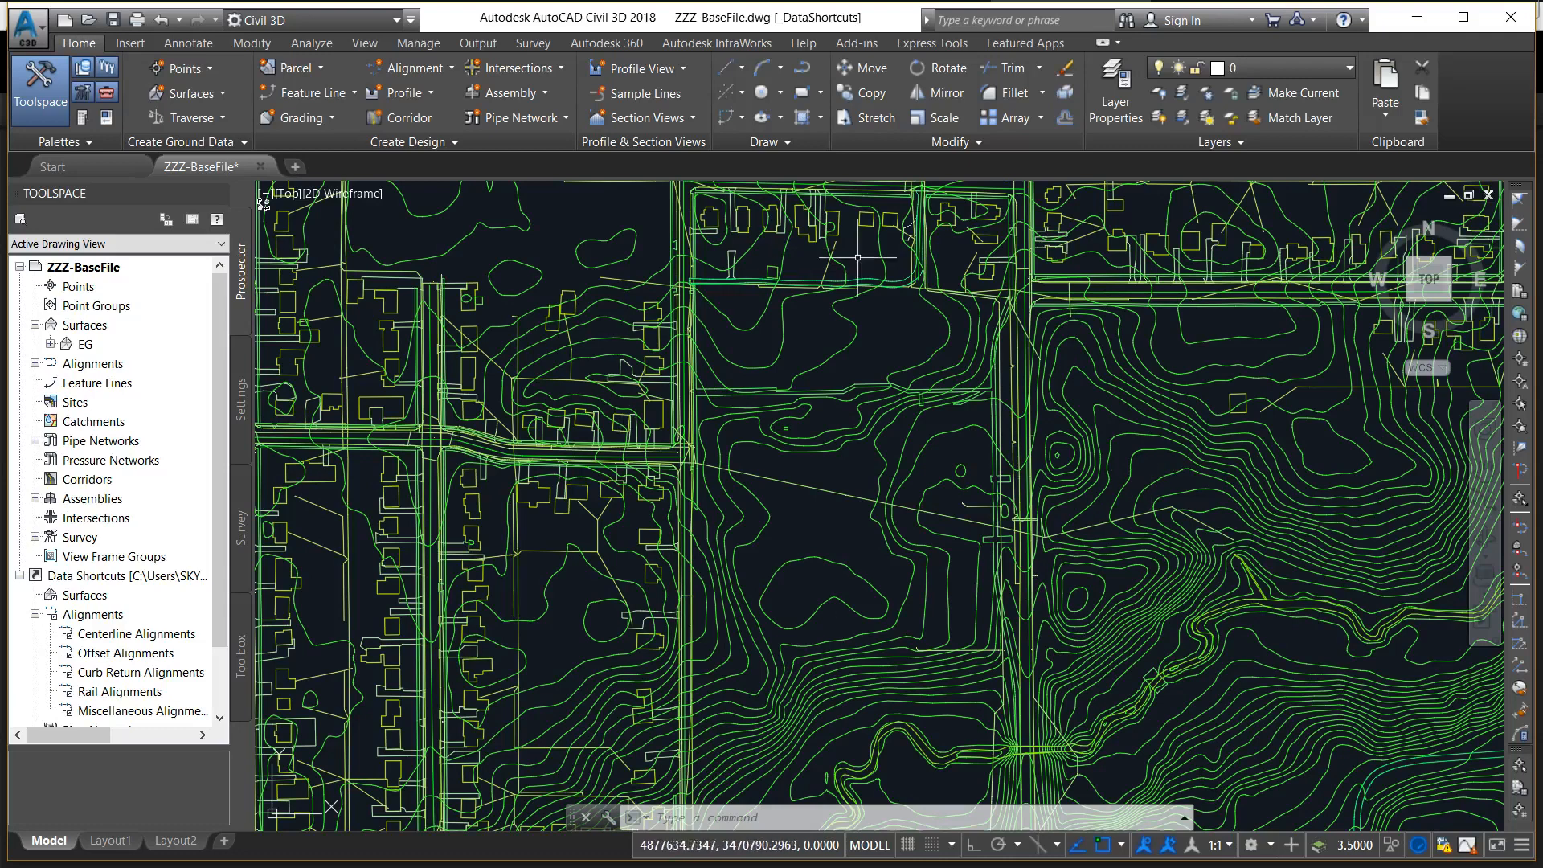
mouse_move(818, 624)
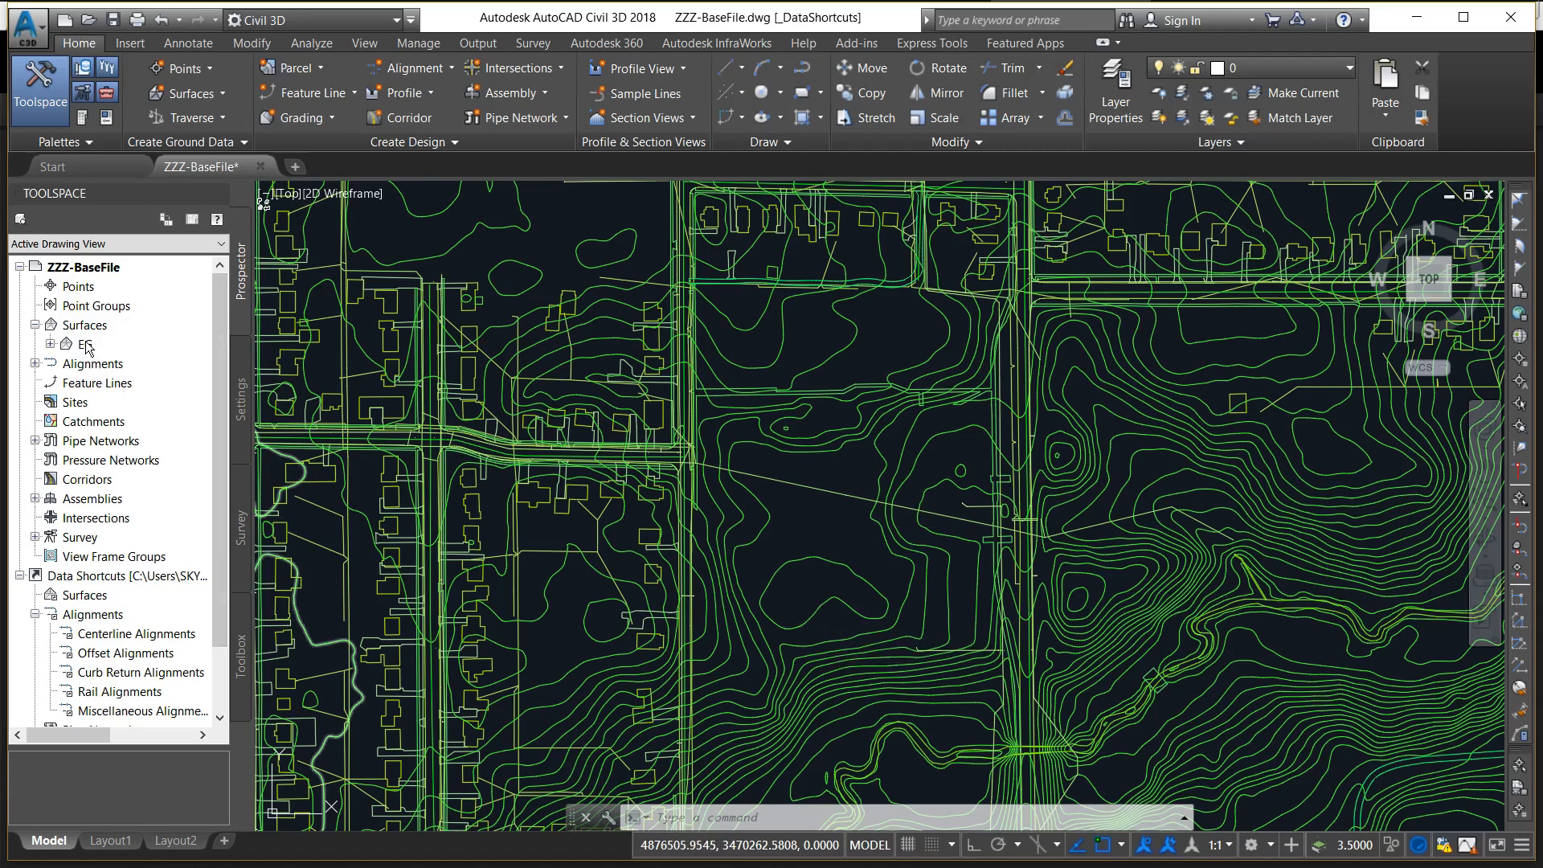
Create a new blank drawing and save it as ZZZ-Grading in the Capstone folder
click(84, 344)
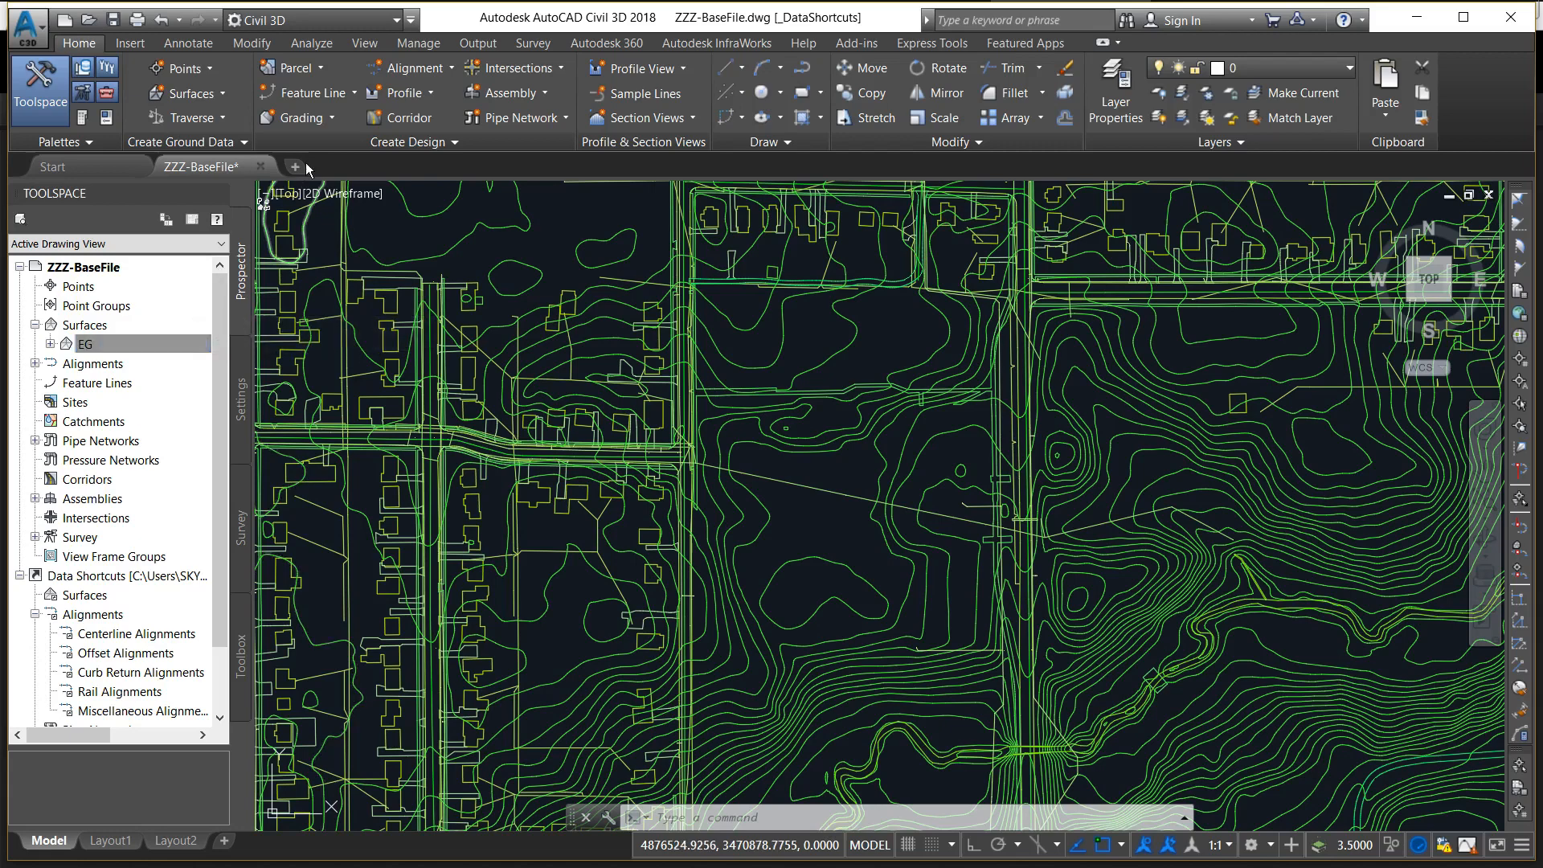
click(296, 167)
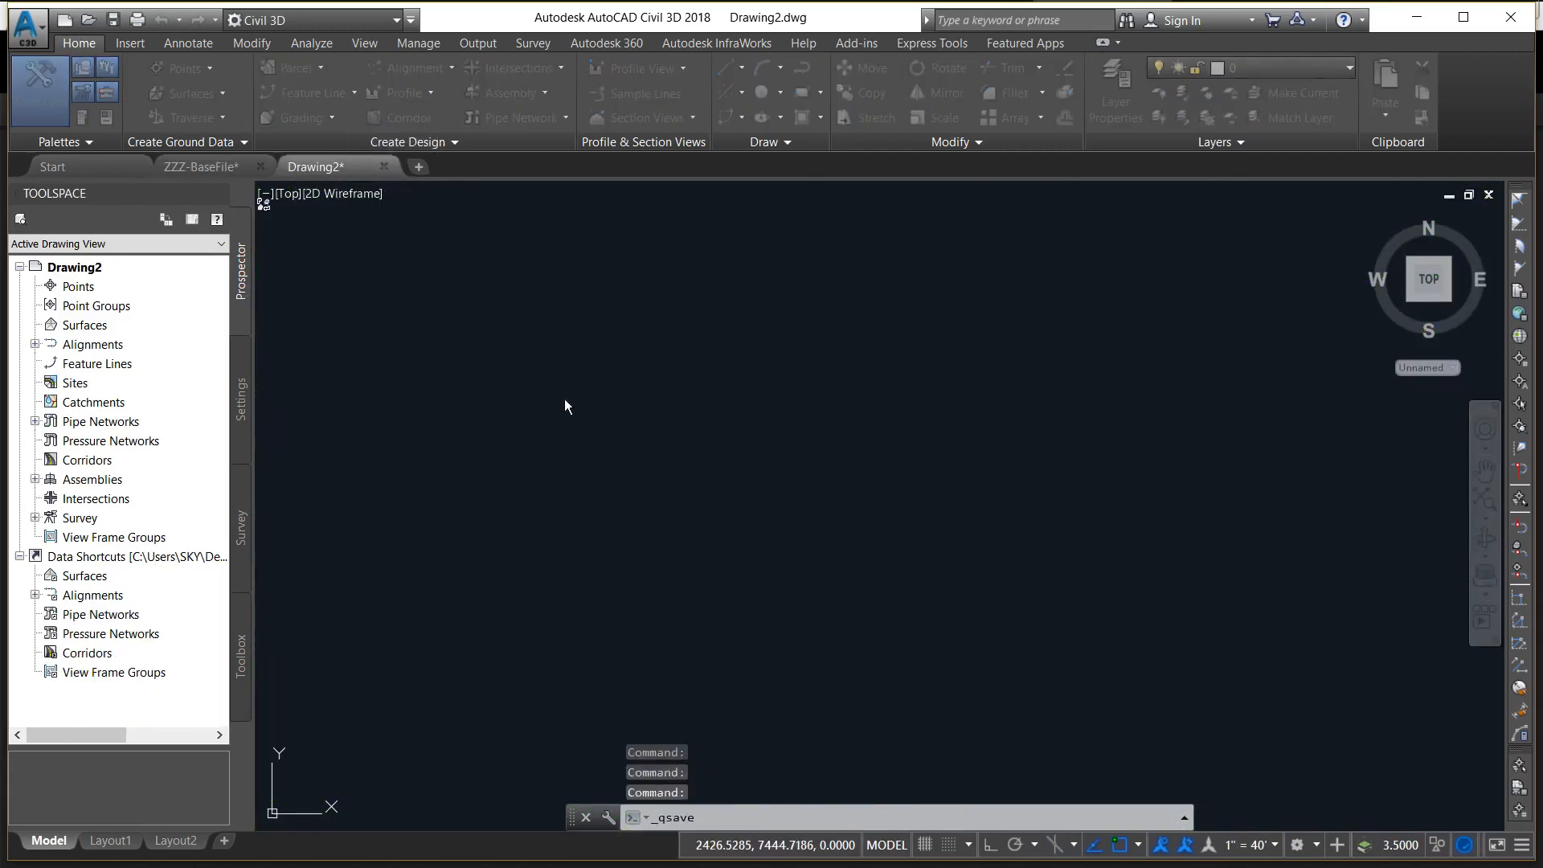
click(665, 816)
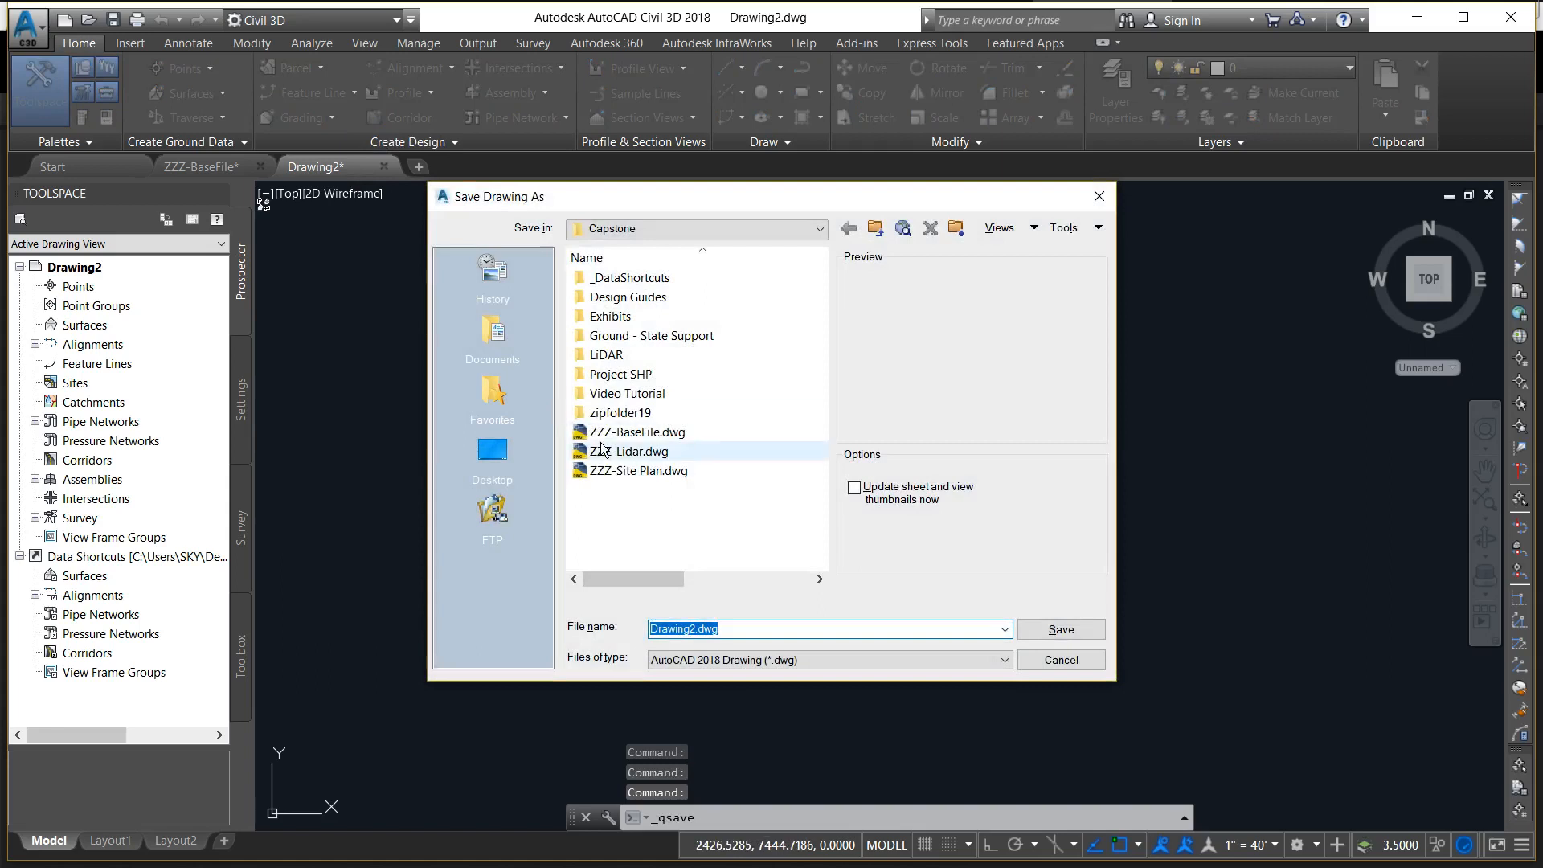
text(ZZZ-)
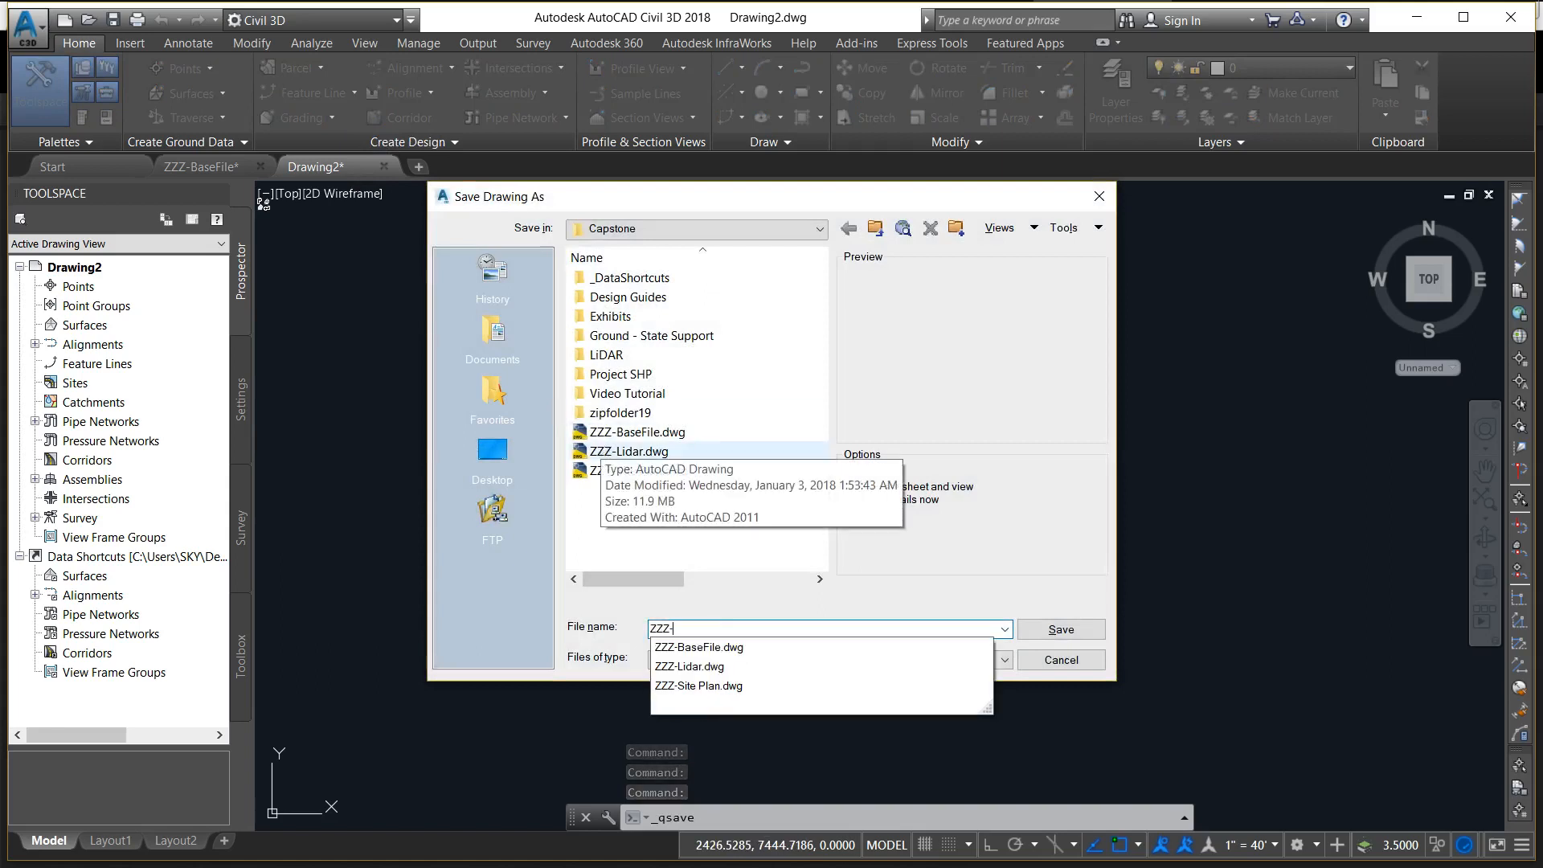
click(1061, 630)
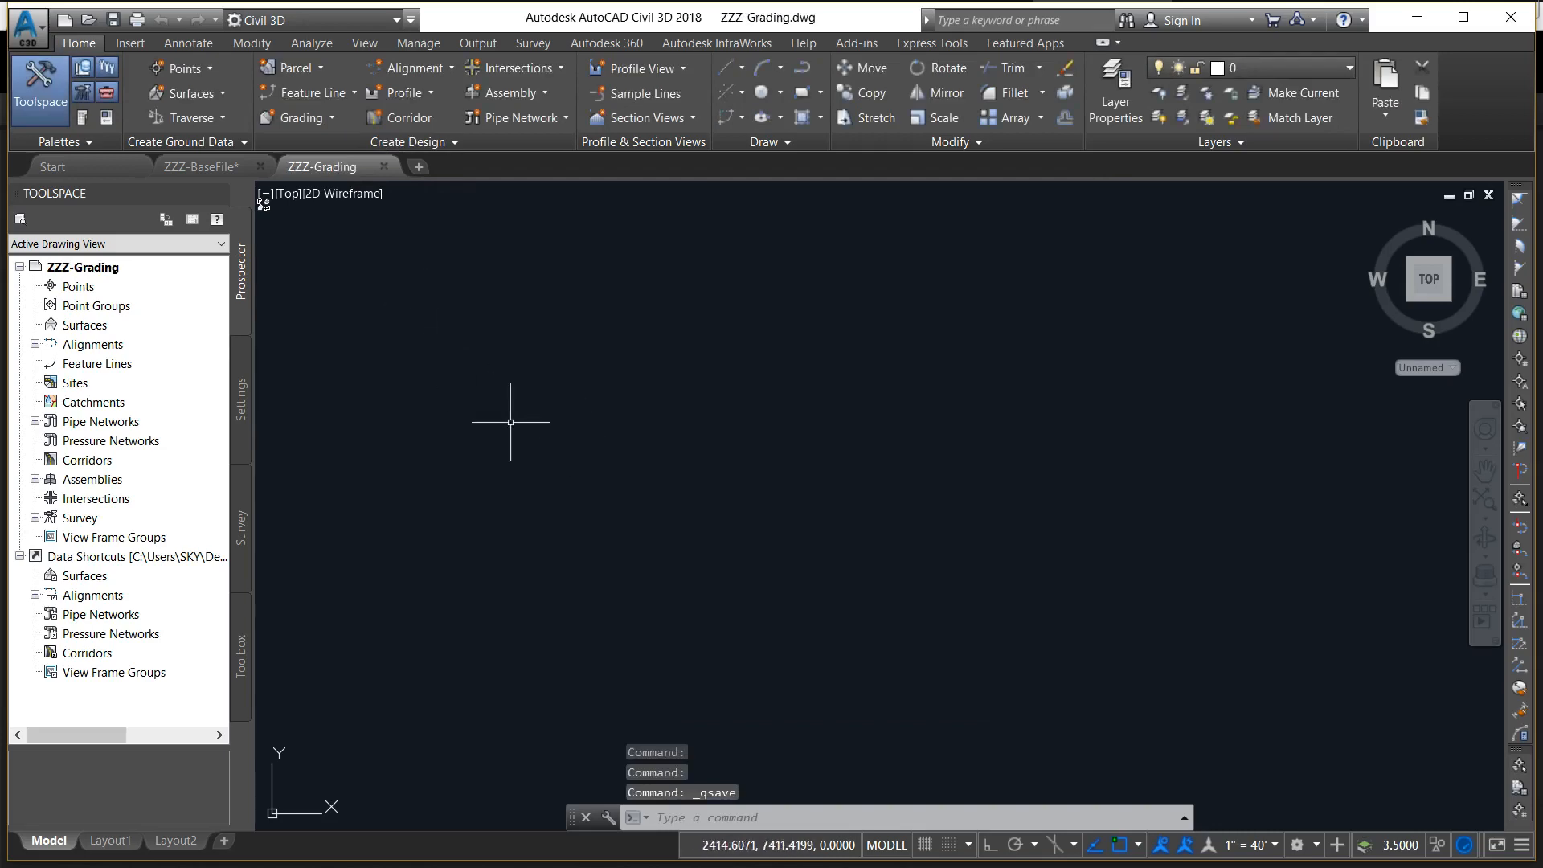
Run MAPCSASSIGN and search for the NAD83 (ia83-) coordinate system code to assign it
text(MAPCSASSIGN)
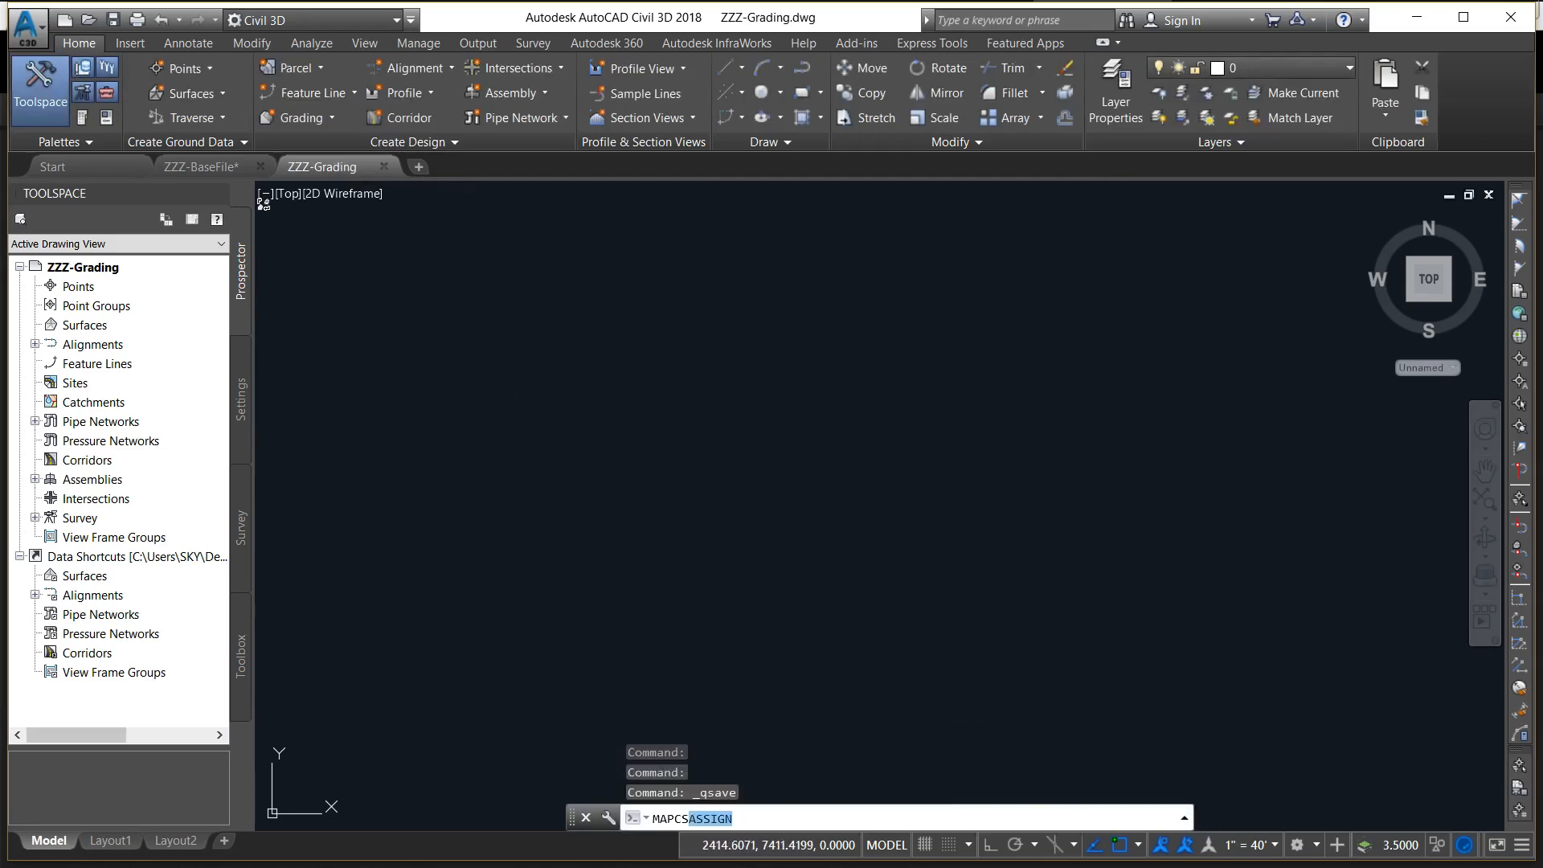
key(Enter)
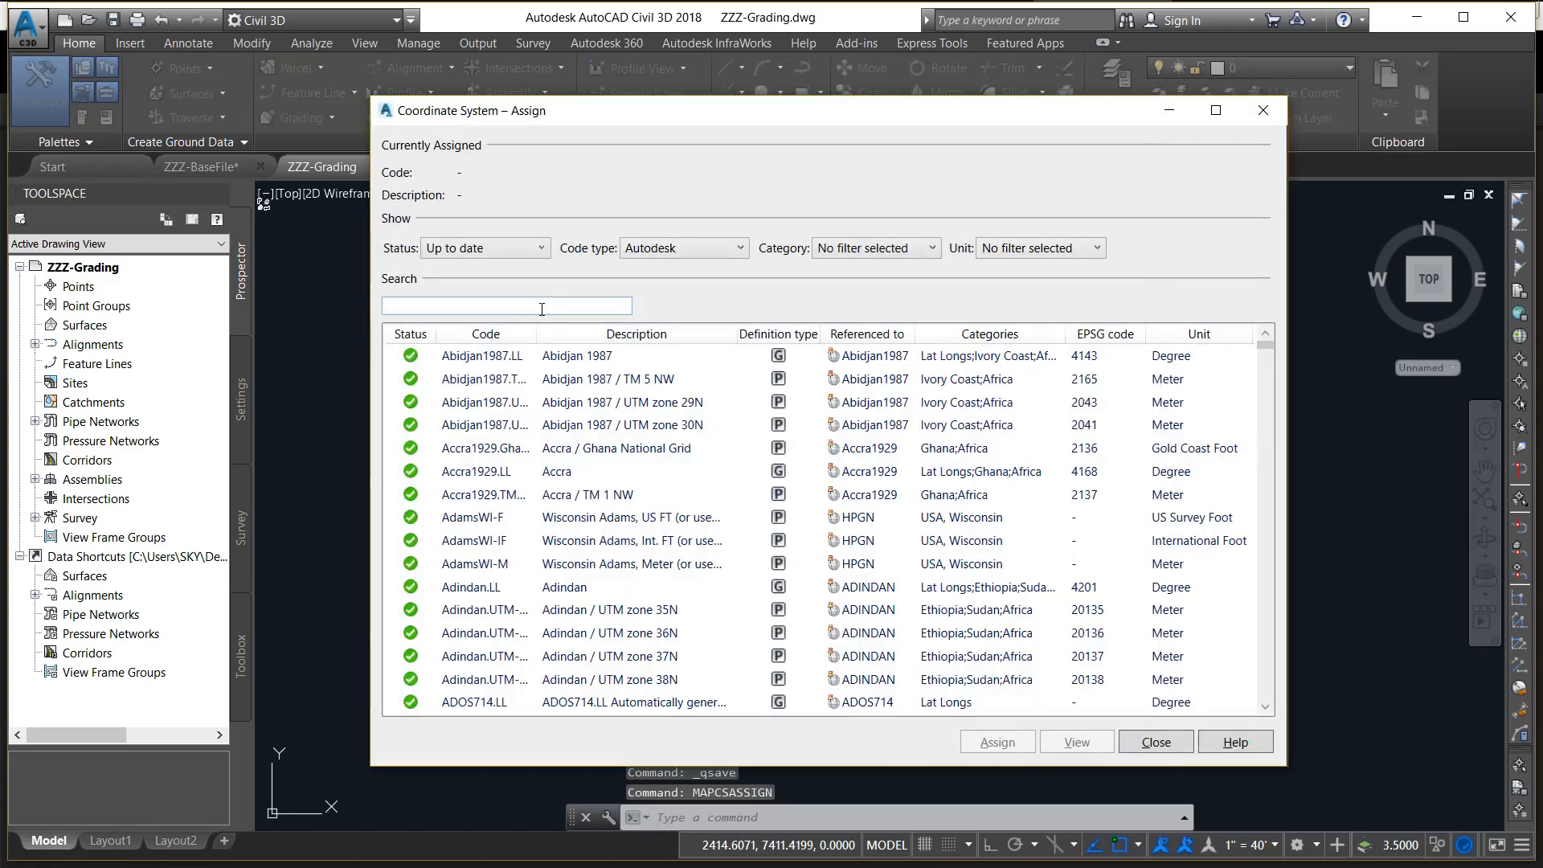
text(ia83-)
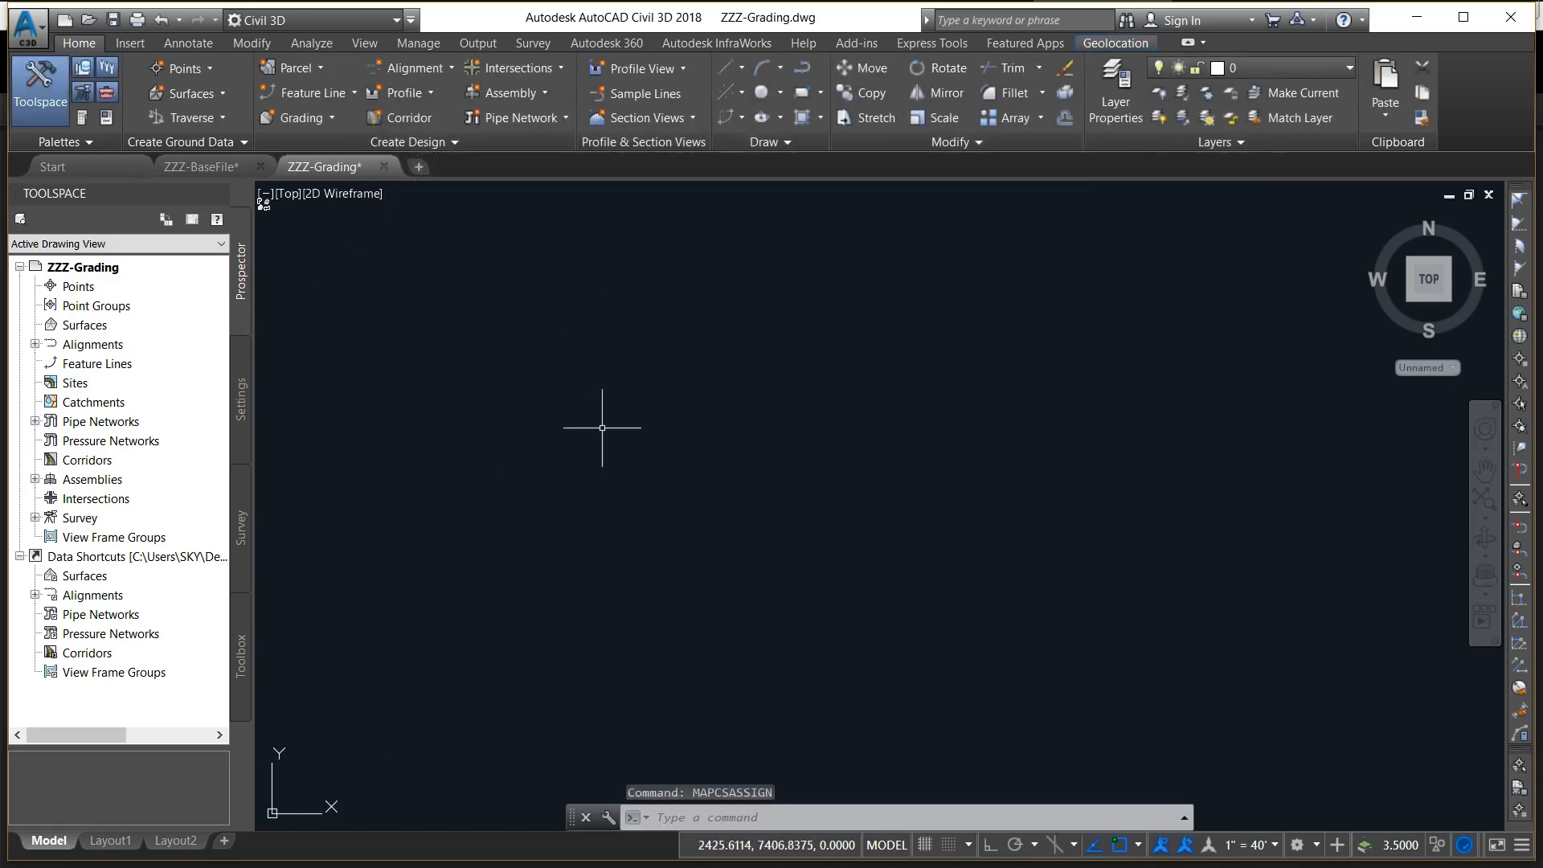
mouse_move(280, 207)
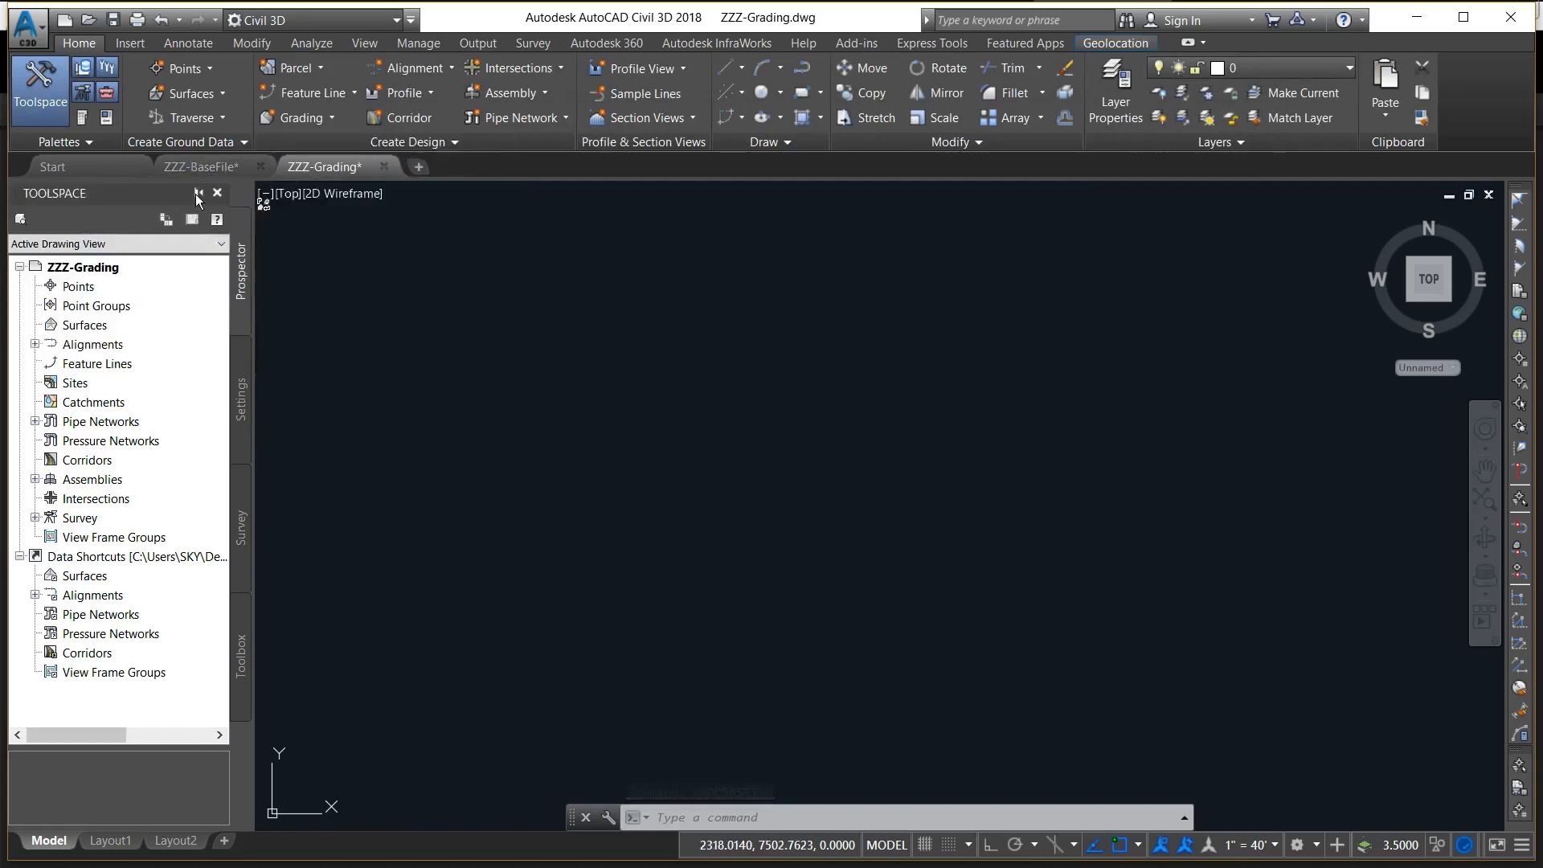
click(206, 165)
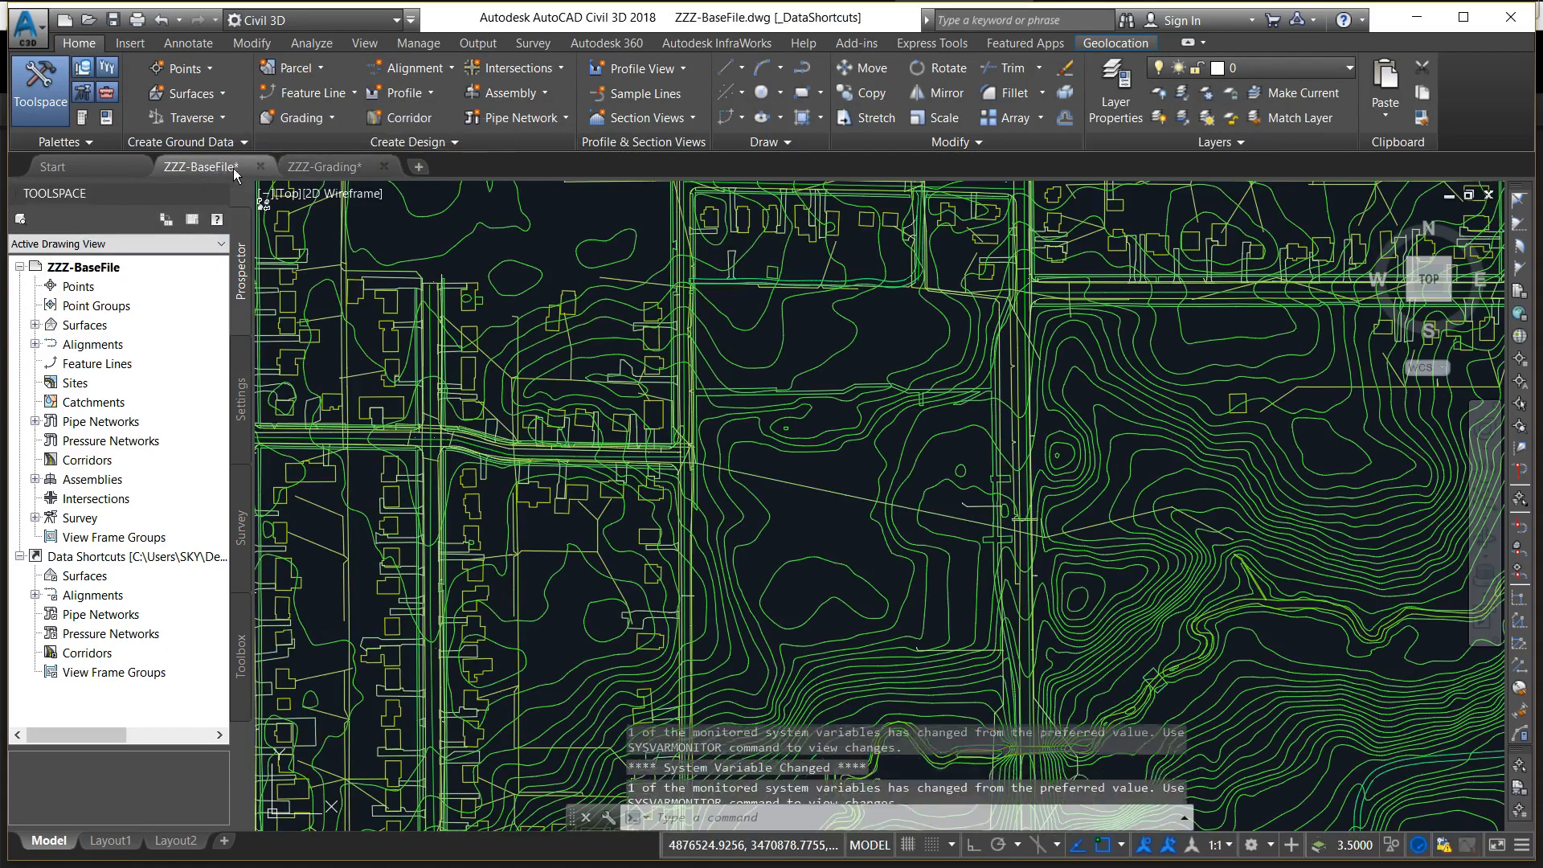
click(324, 165)
text(XREF)
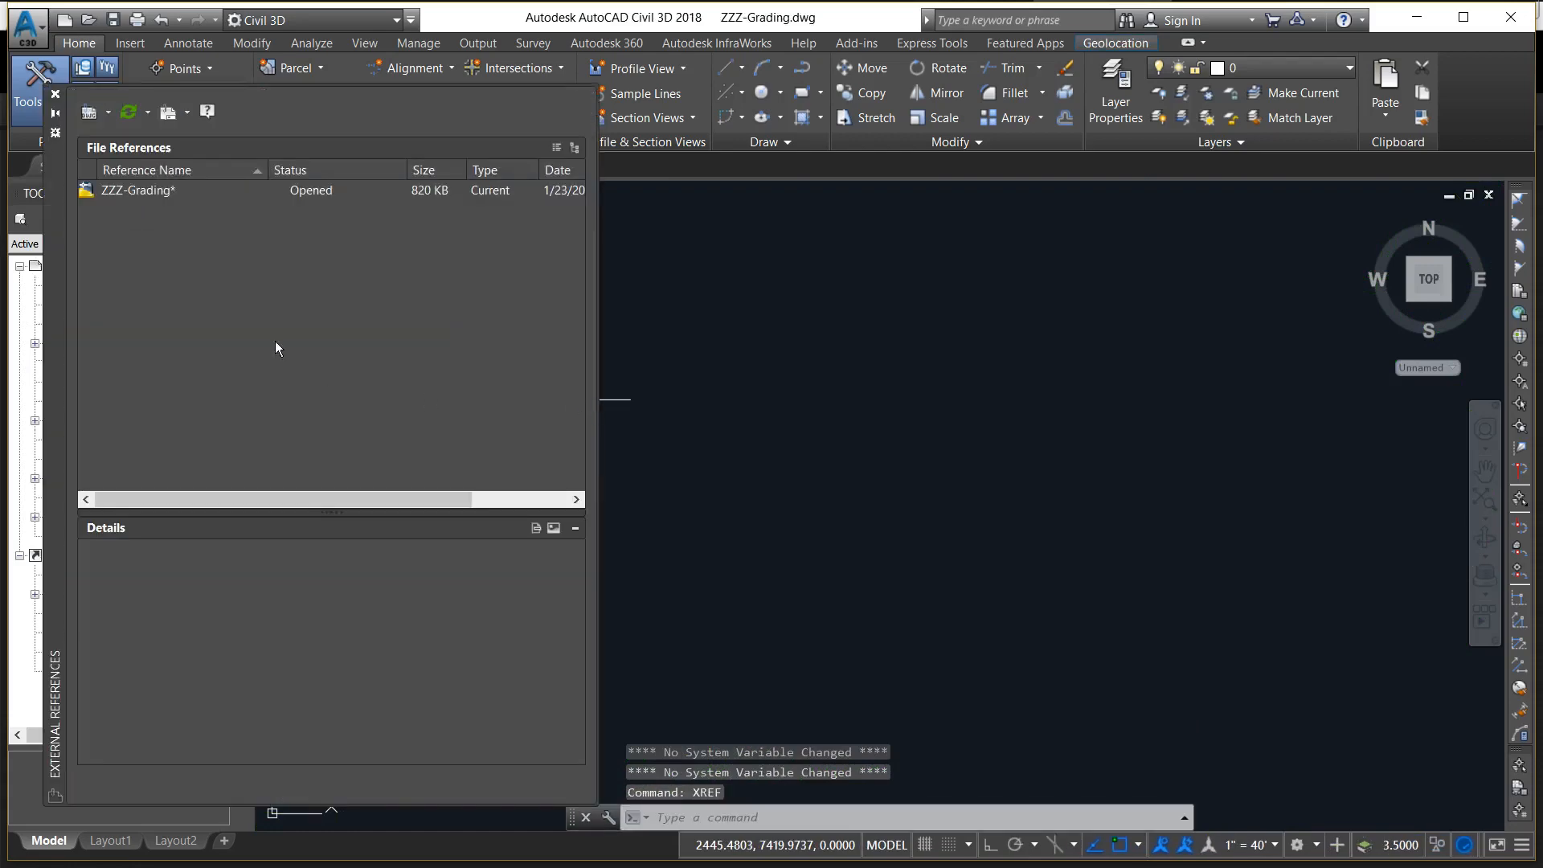
click(88, 113)
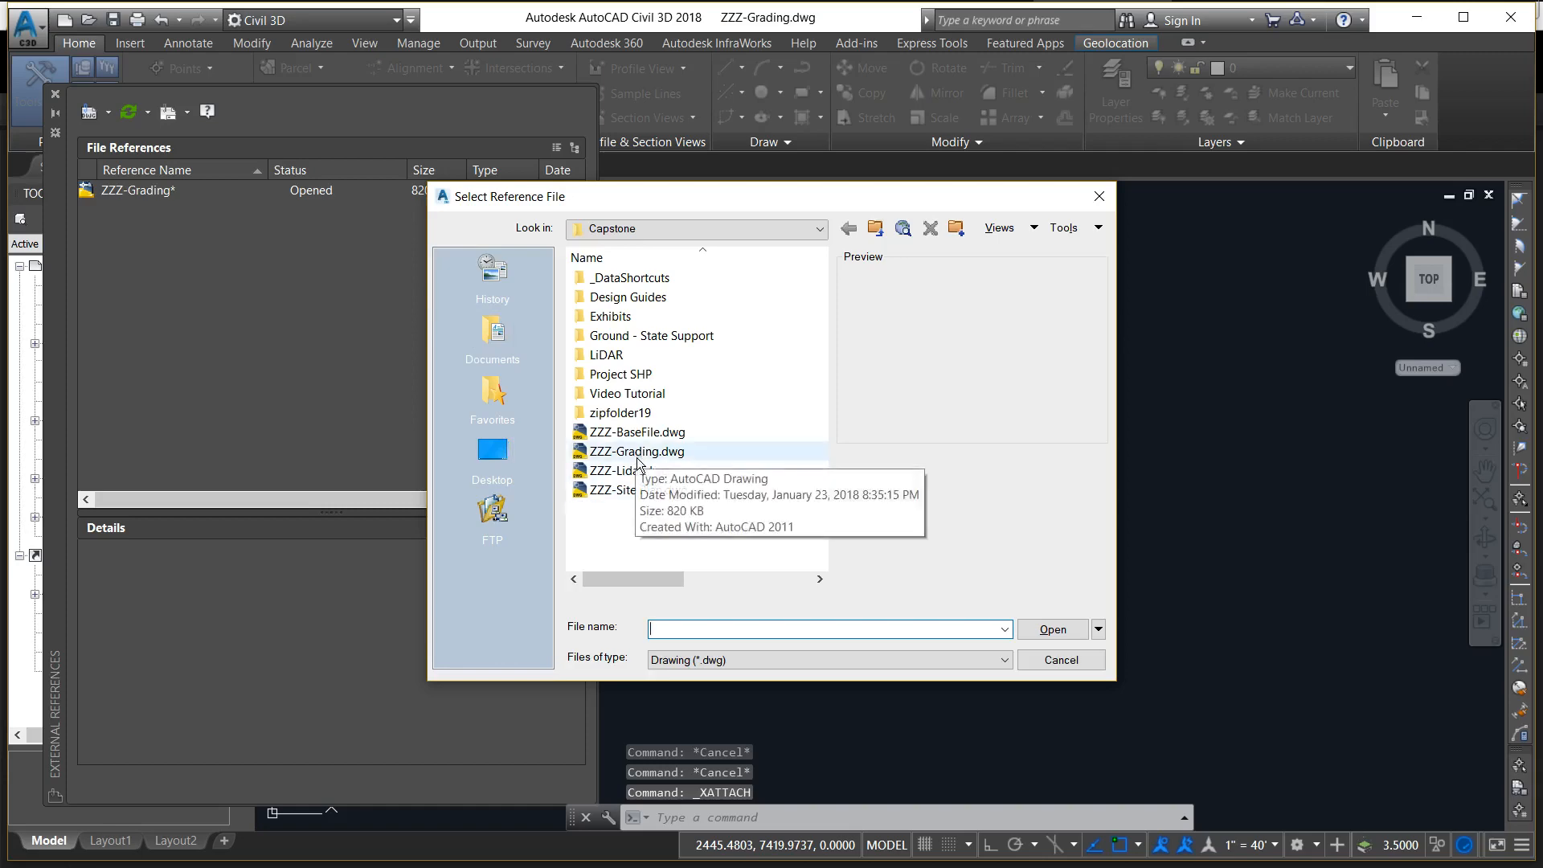
click(636, 431)
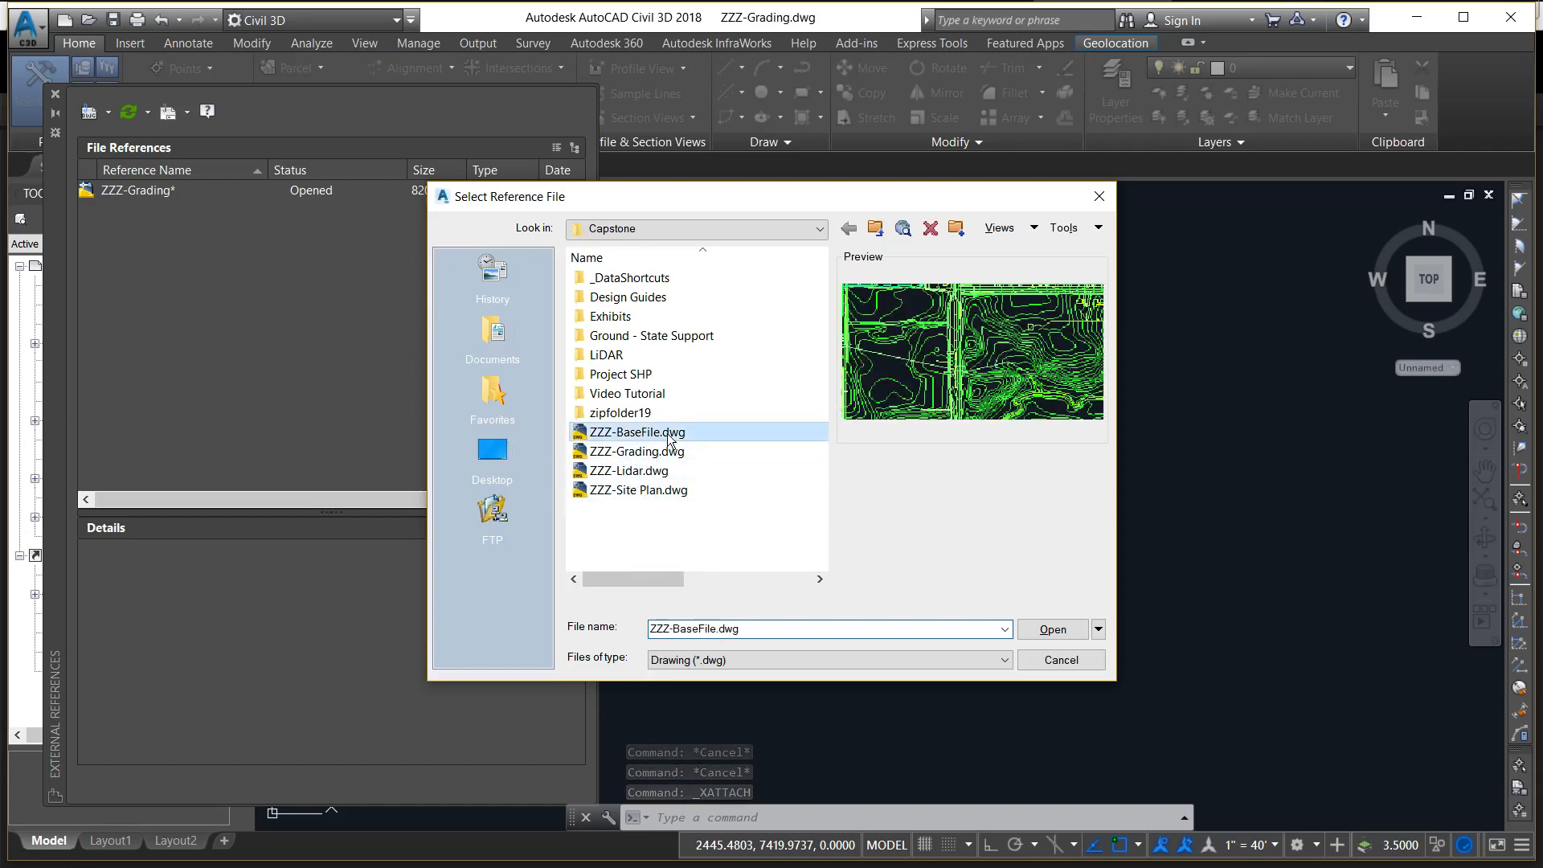
click(1051, 630)
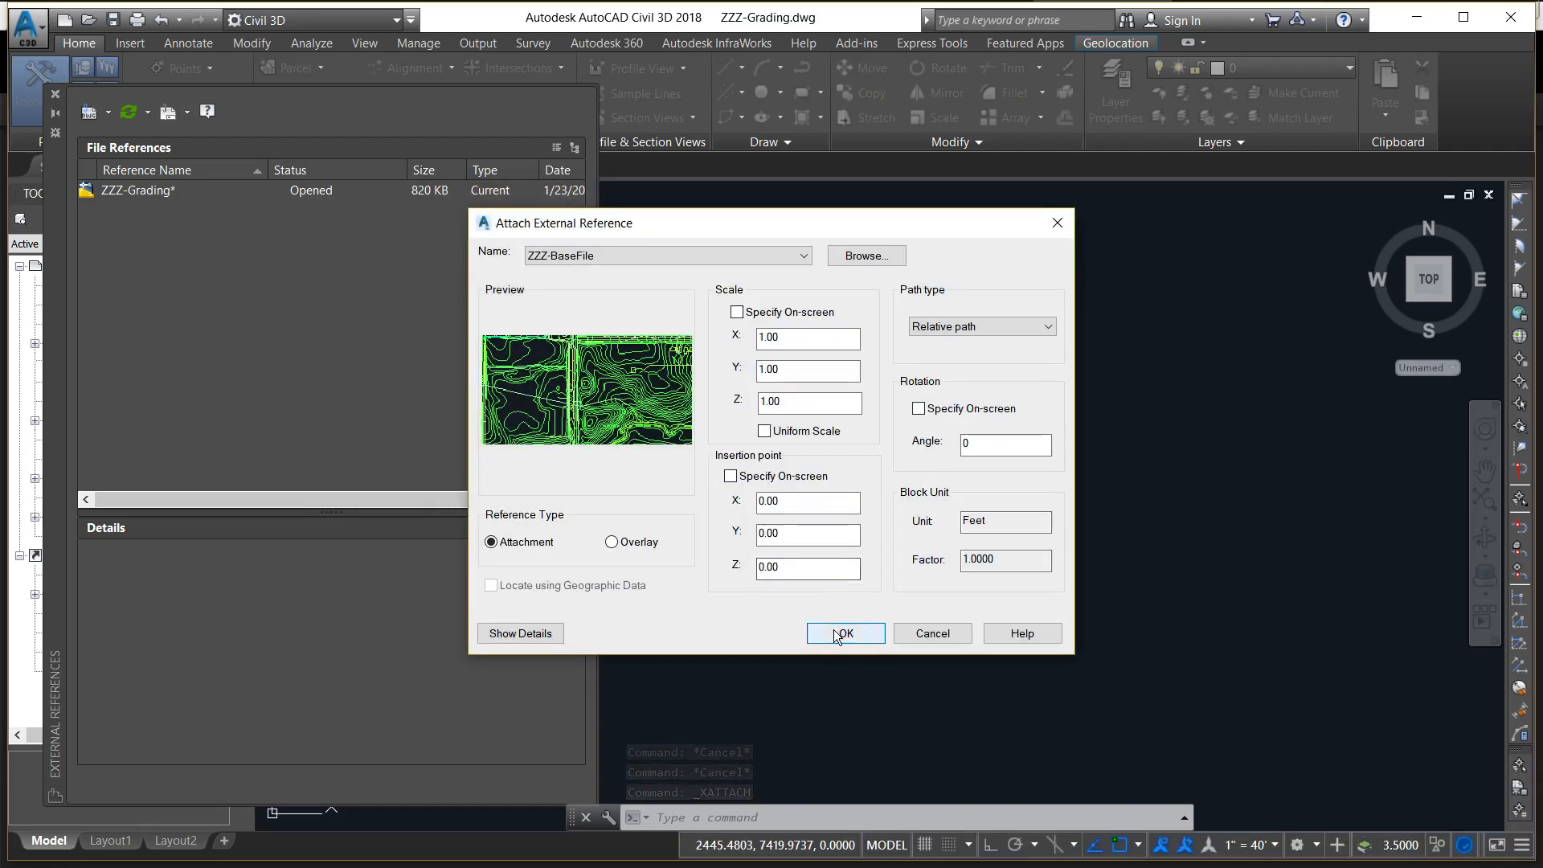
click(845, 633)
text(z)
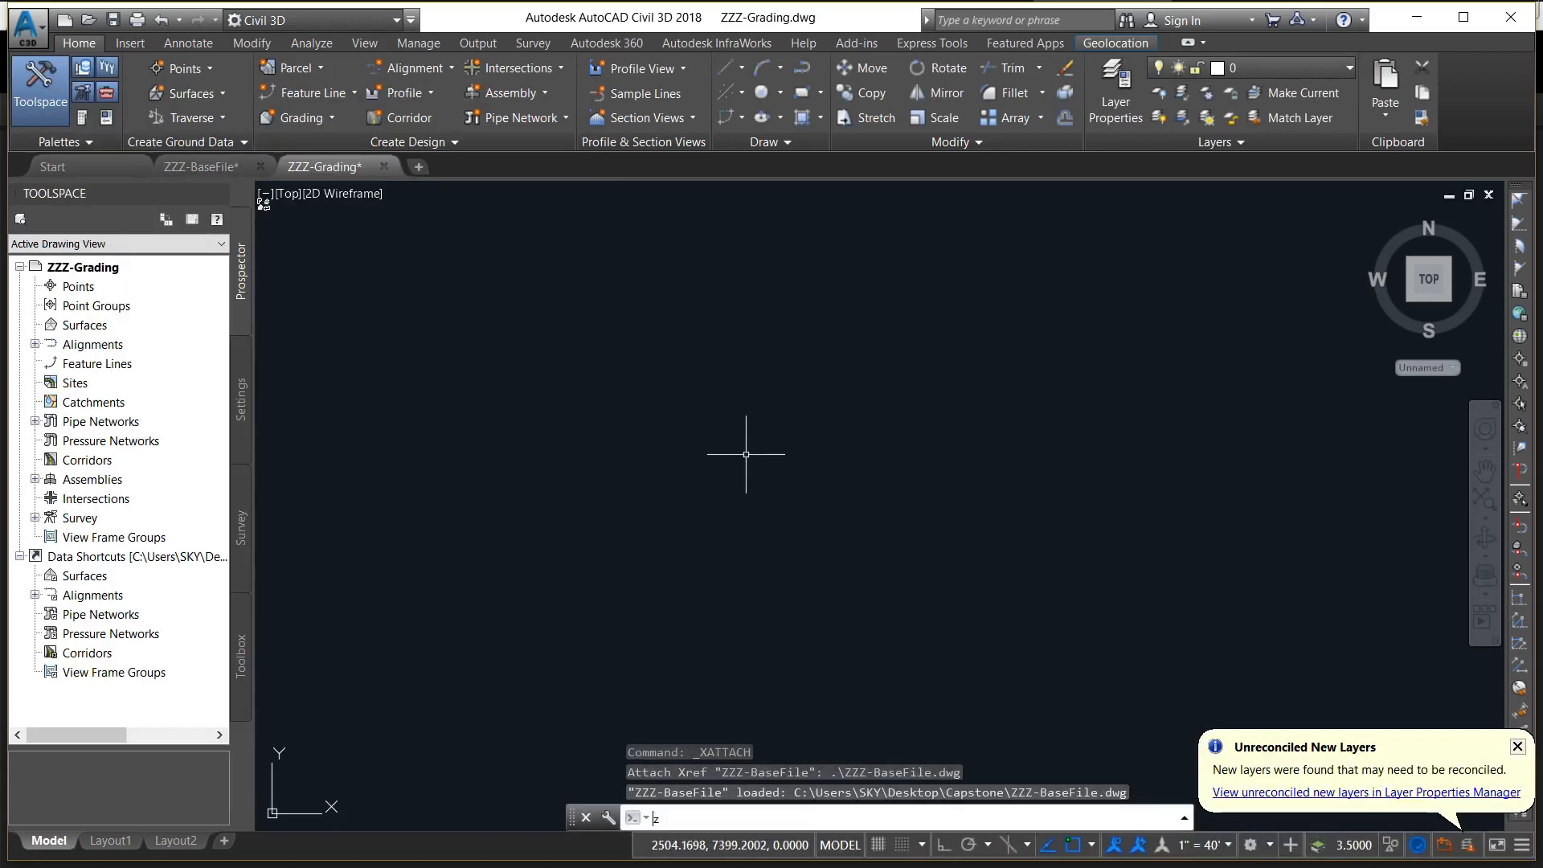
key(enter)
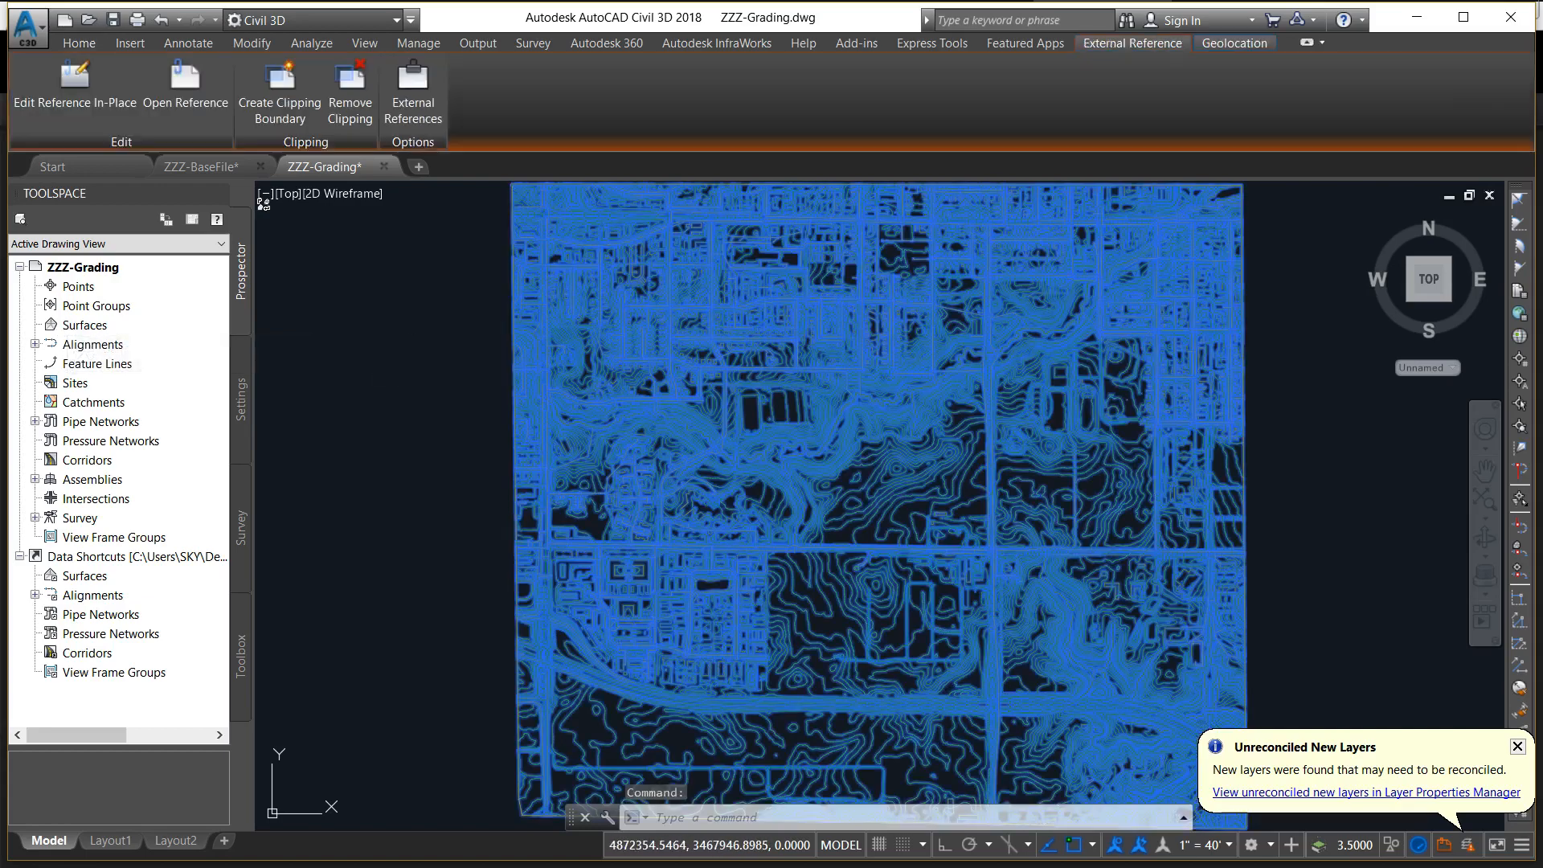
key(enter)
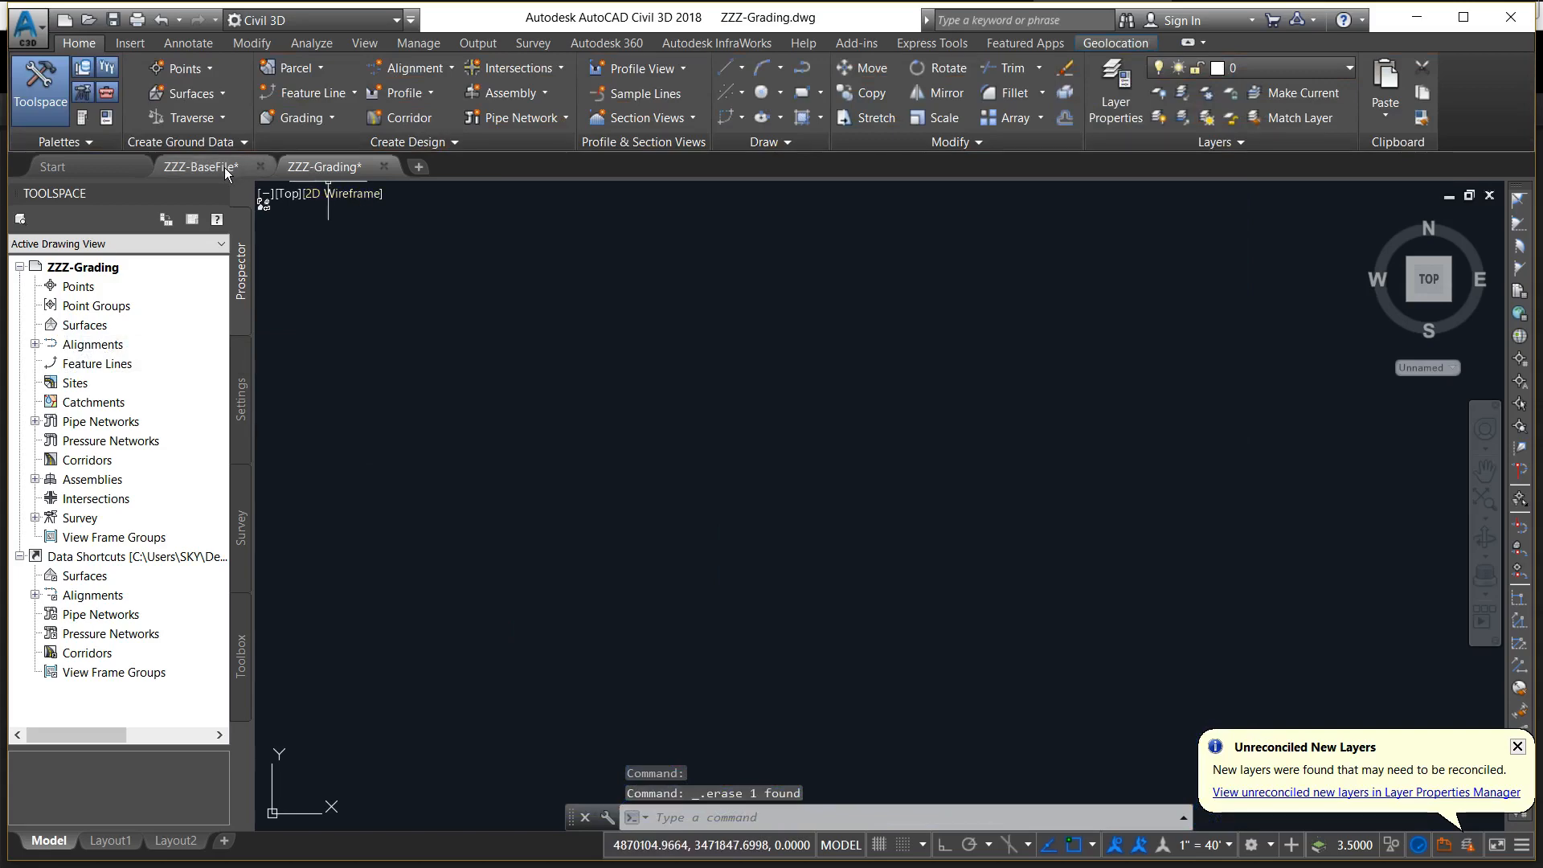
In ZZZ-BaseFile, set Desktop\Capstone as the data shortcuts working folder
click(212, 167)
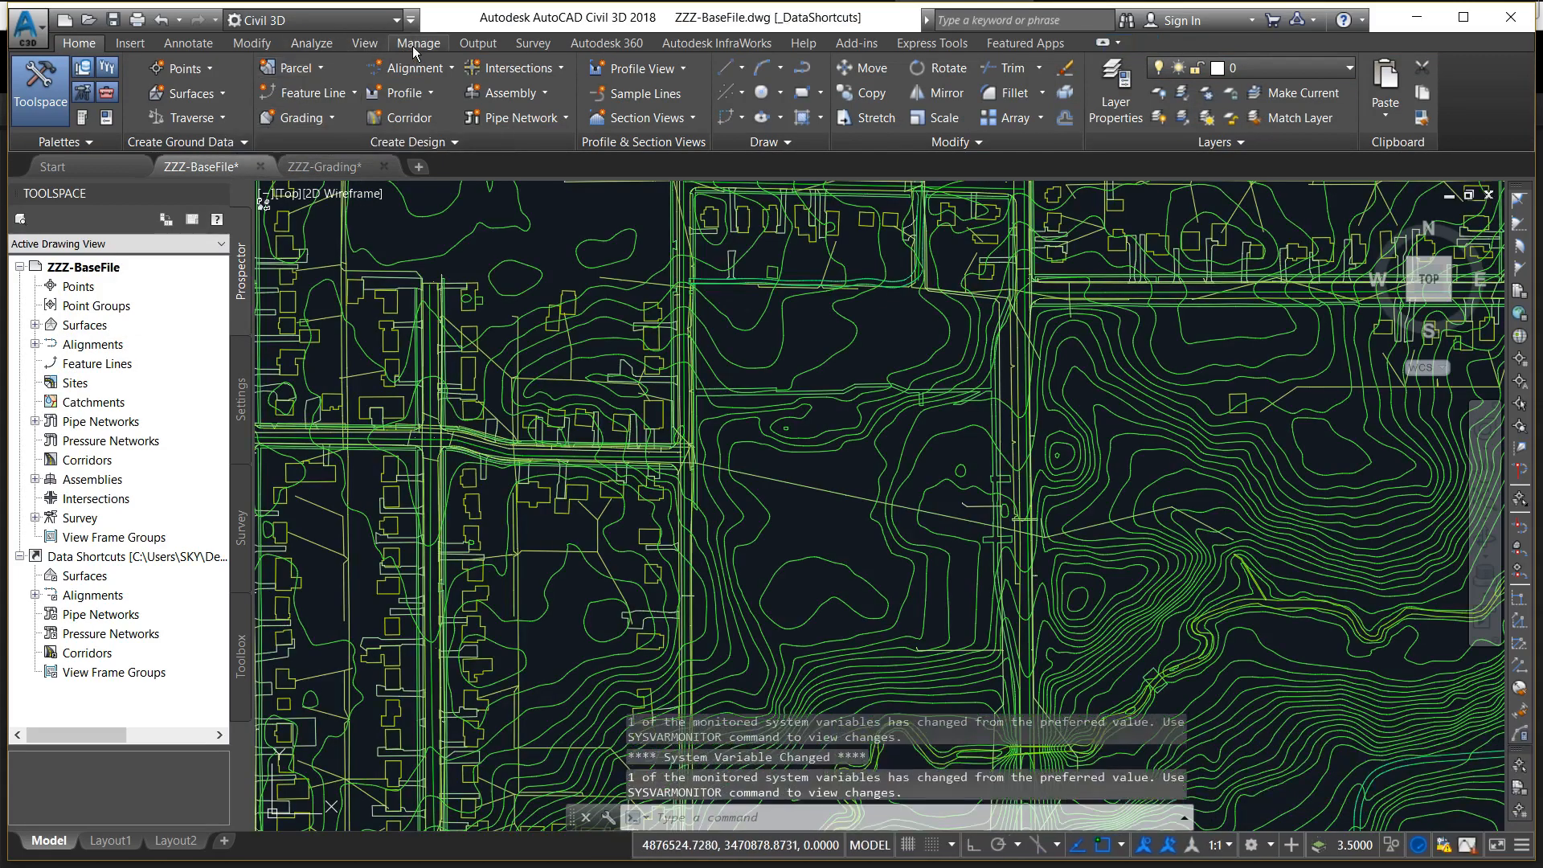
click(418, 42)
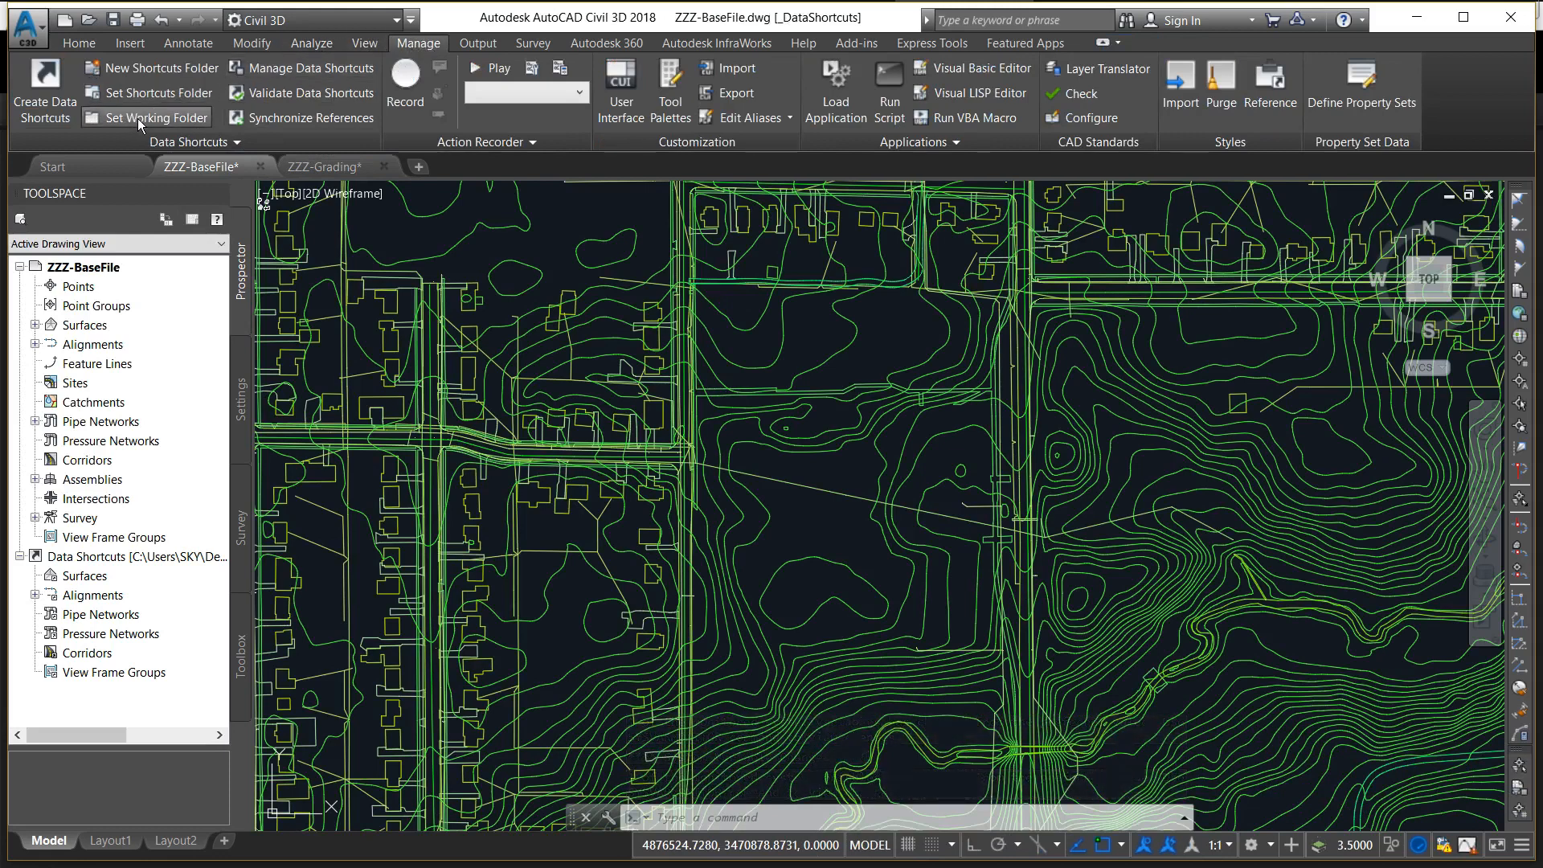
mouse_move(158, 119)
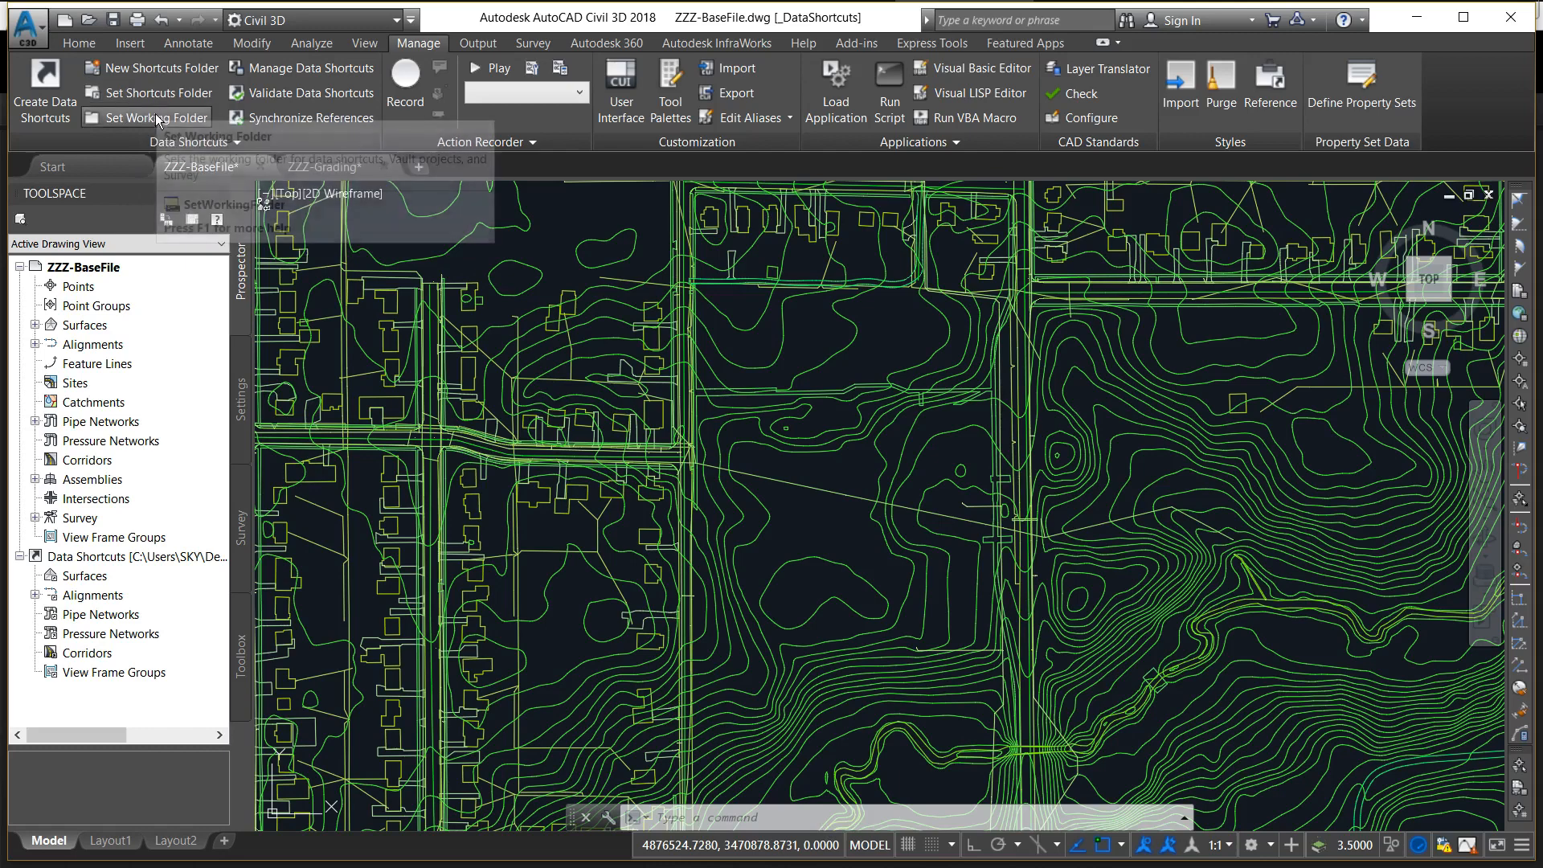
click(158, 118)
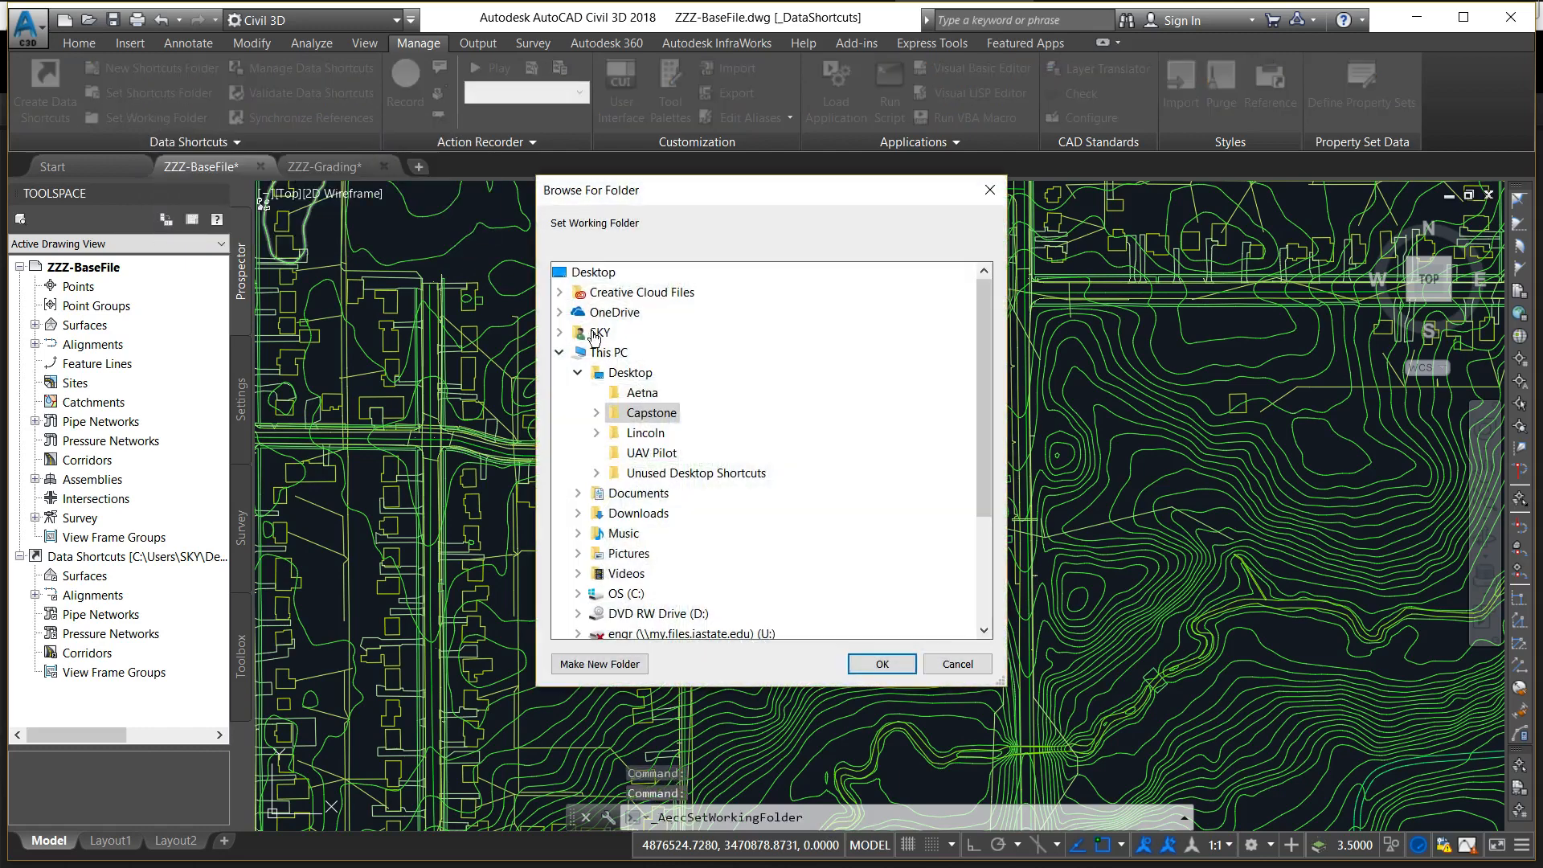
mouse_move(627, 421)
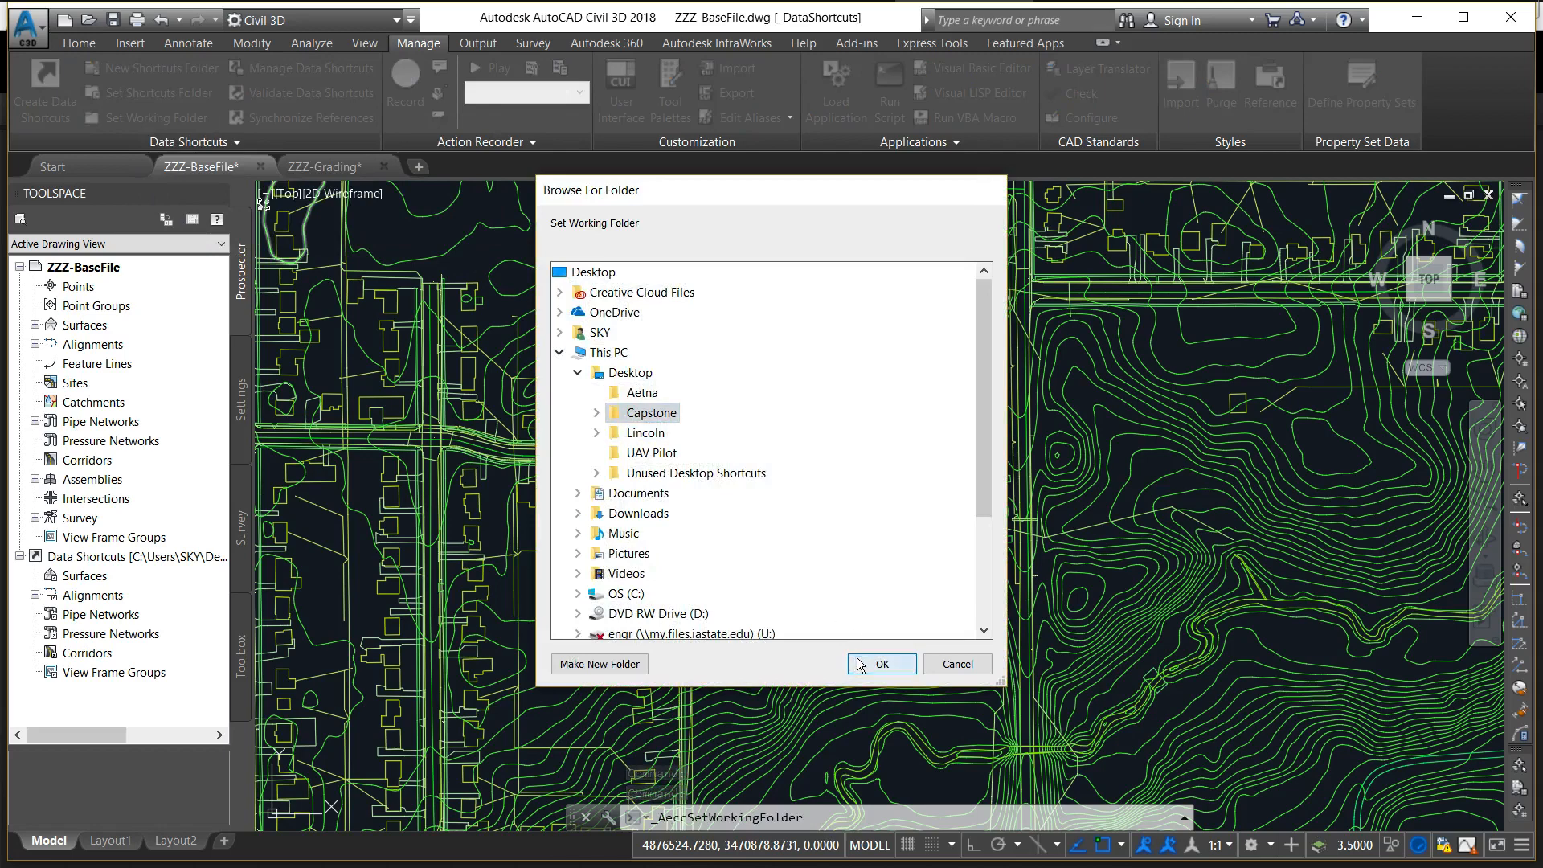
click(880, 664)
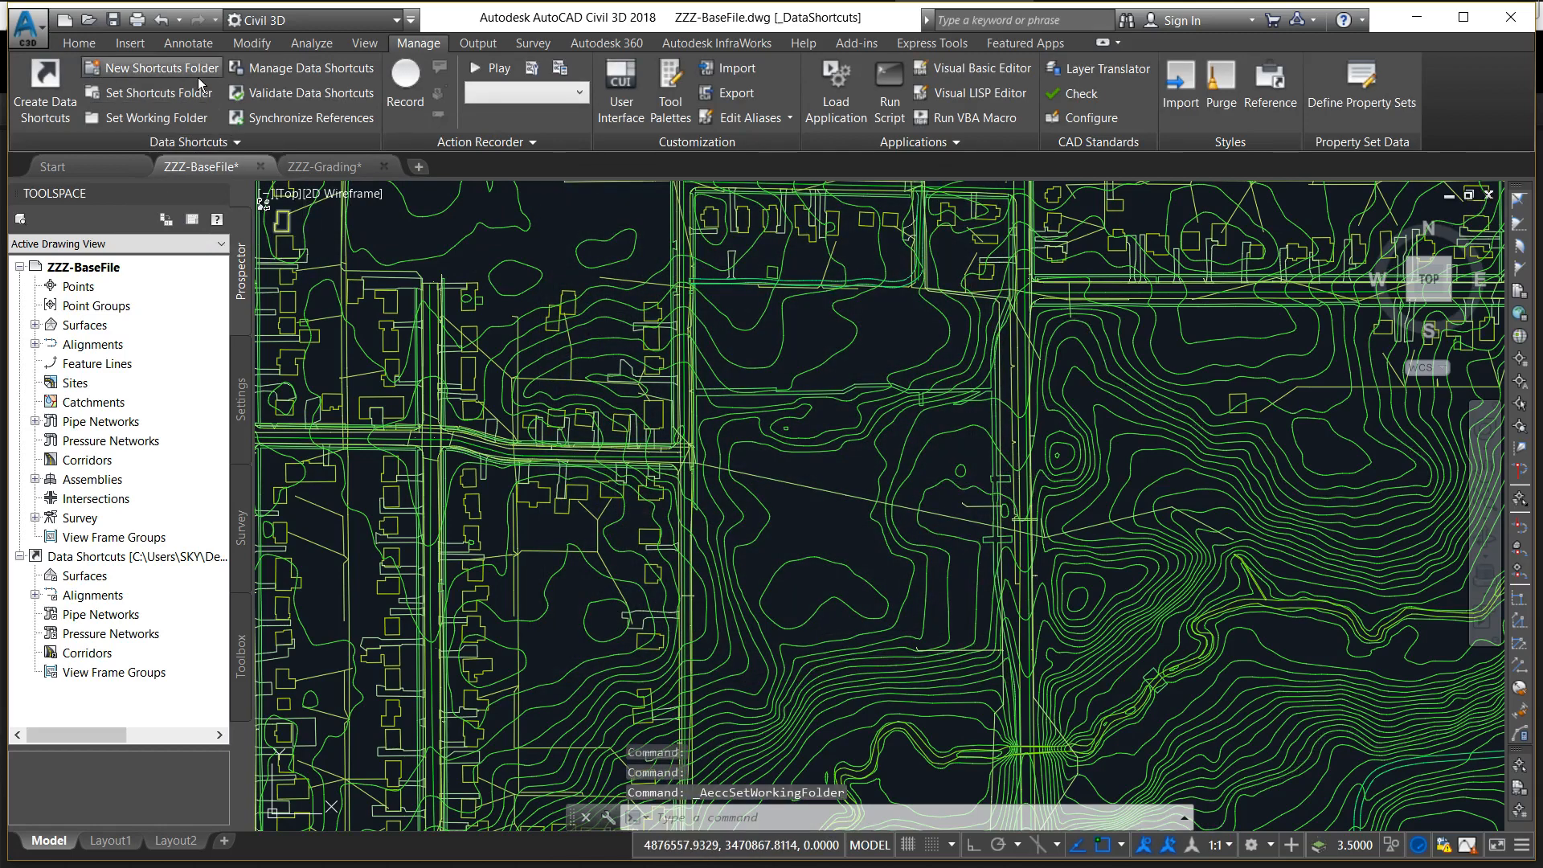
mouse_move(193, 75)
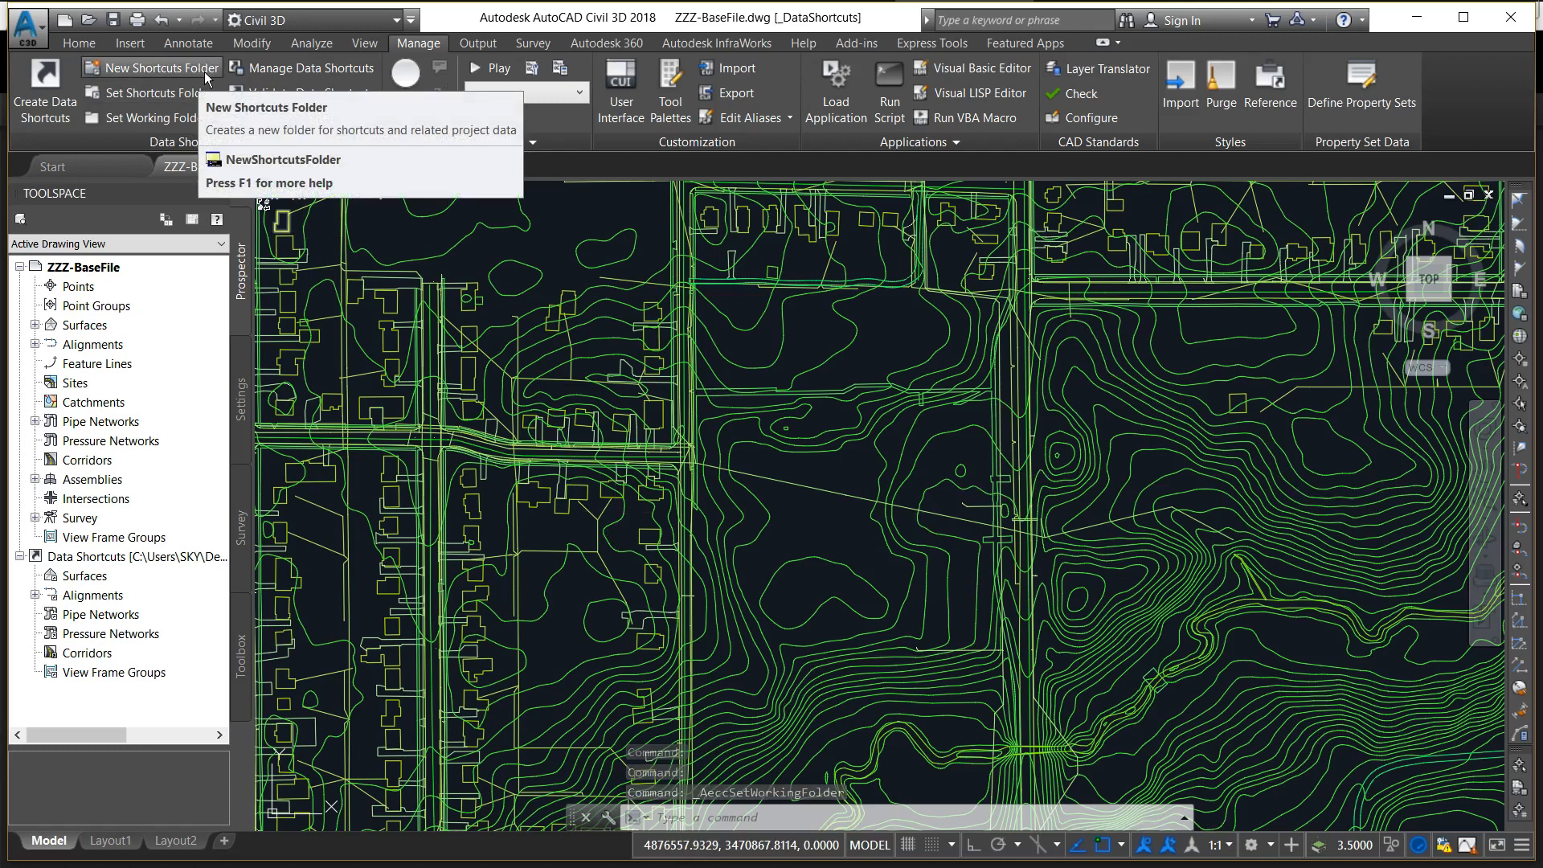
Create a new data shortcuts folder named Data Shortcuts in the Capstone working folder
click(154, 68)
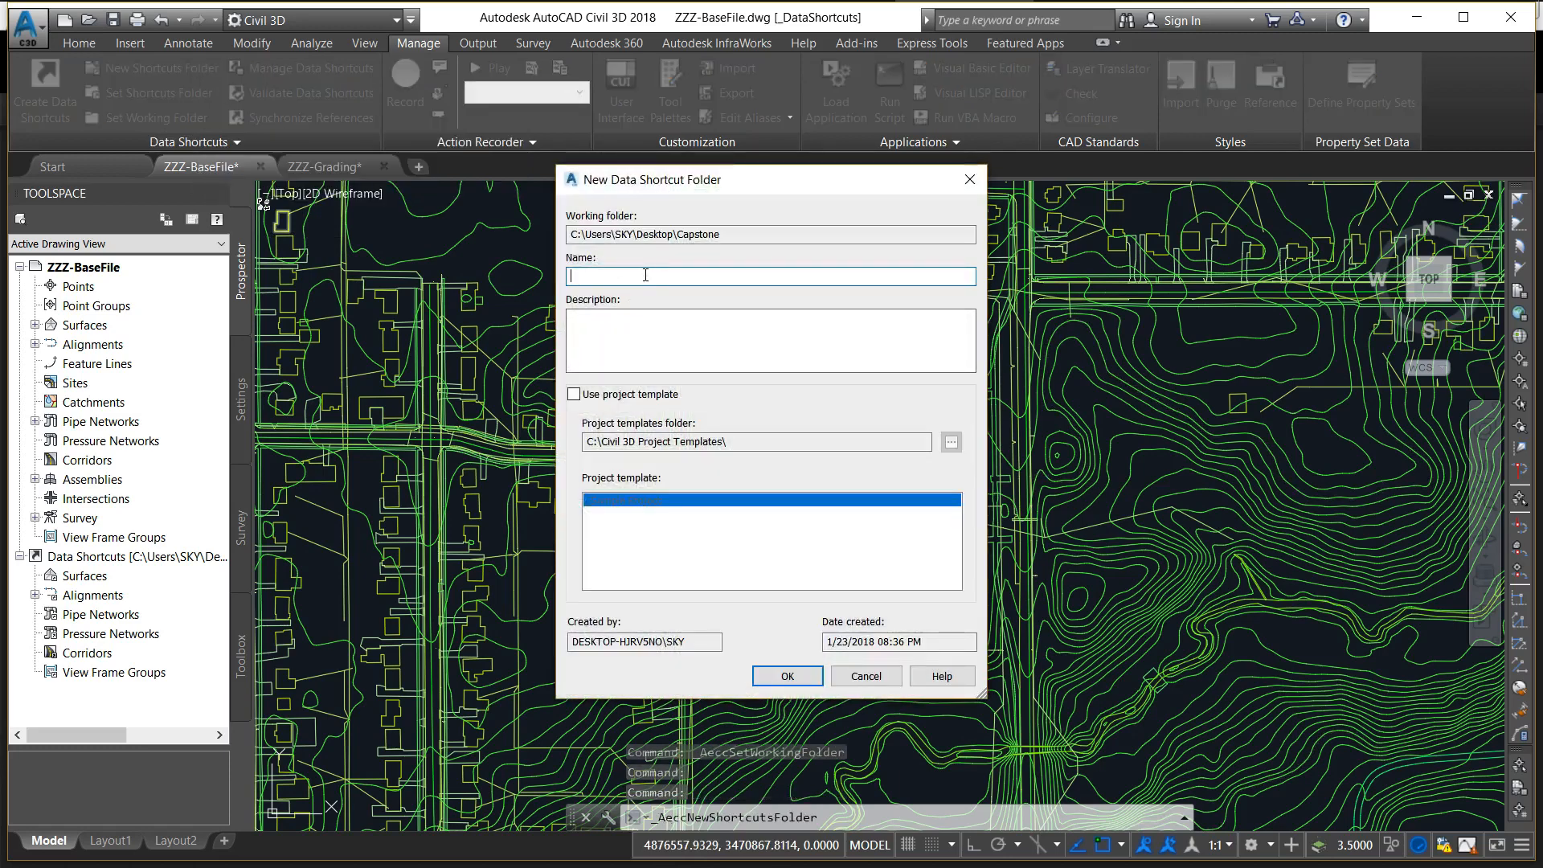
text(Data Shortctut)
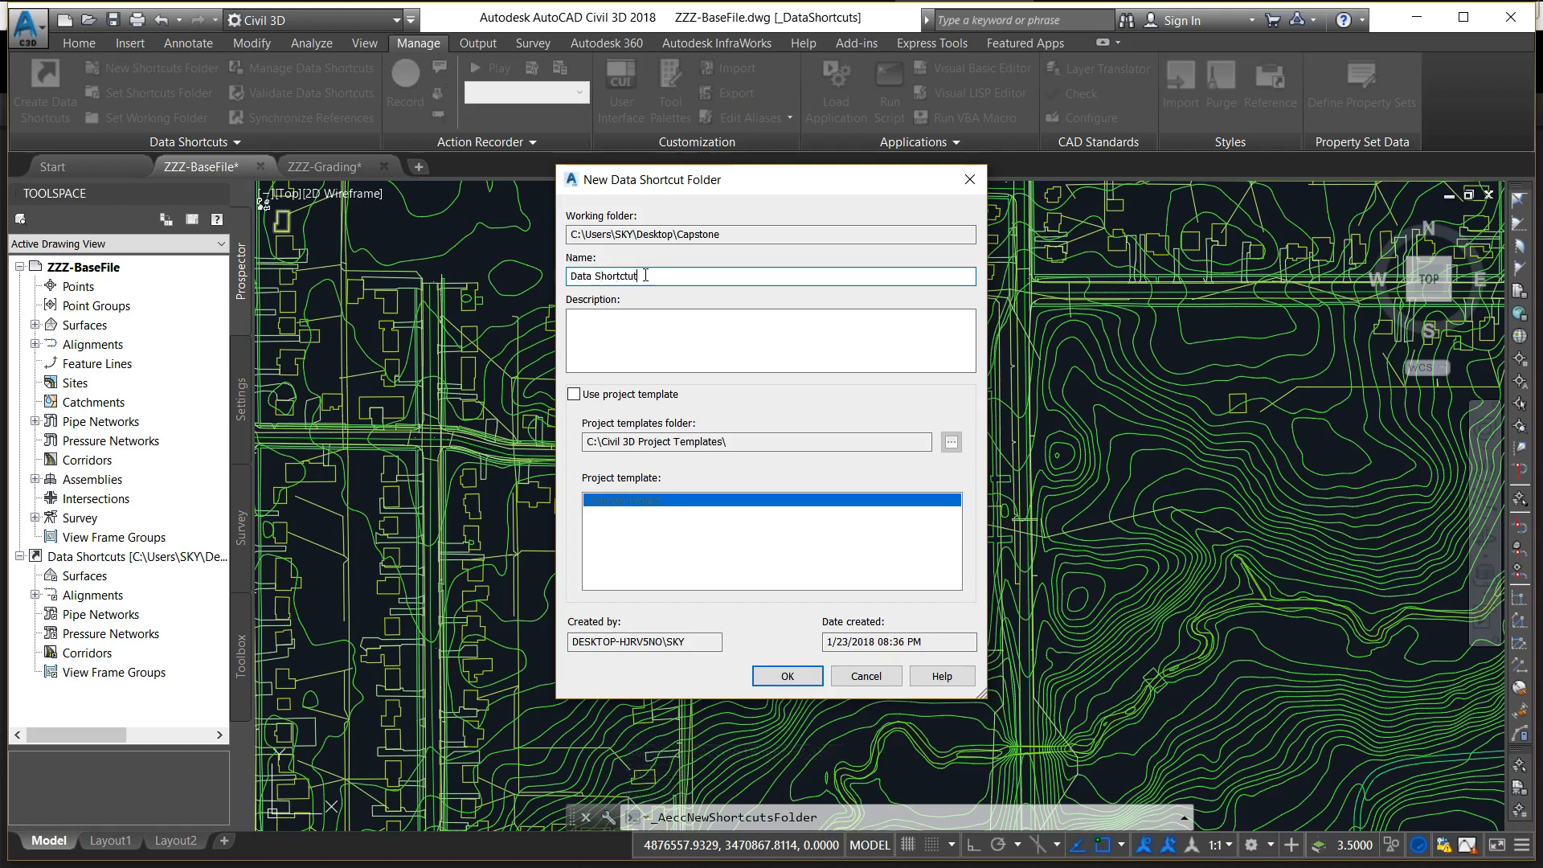
text(s)
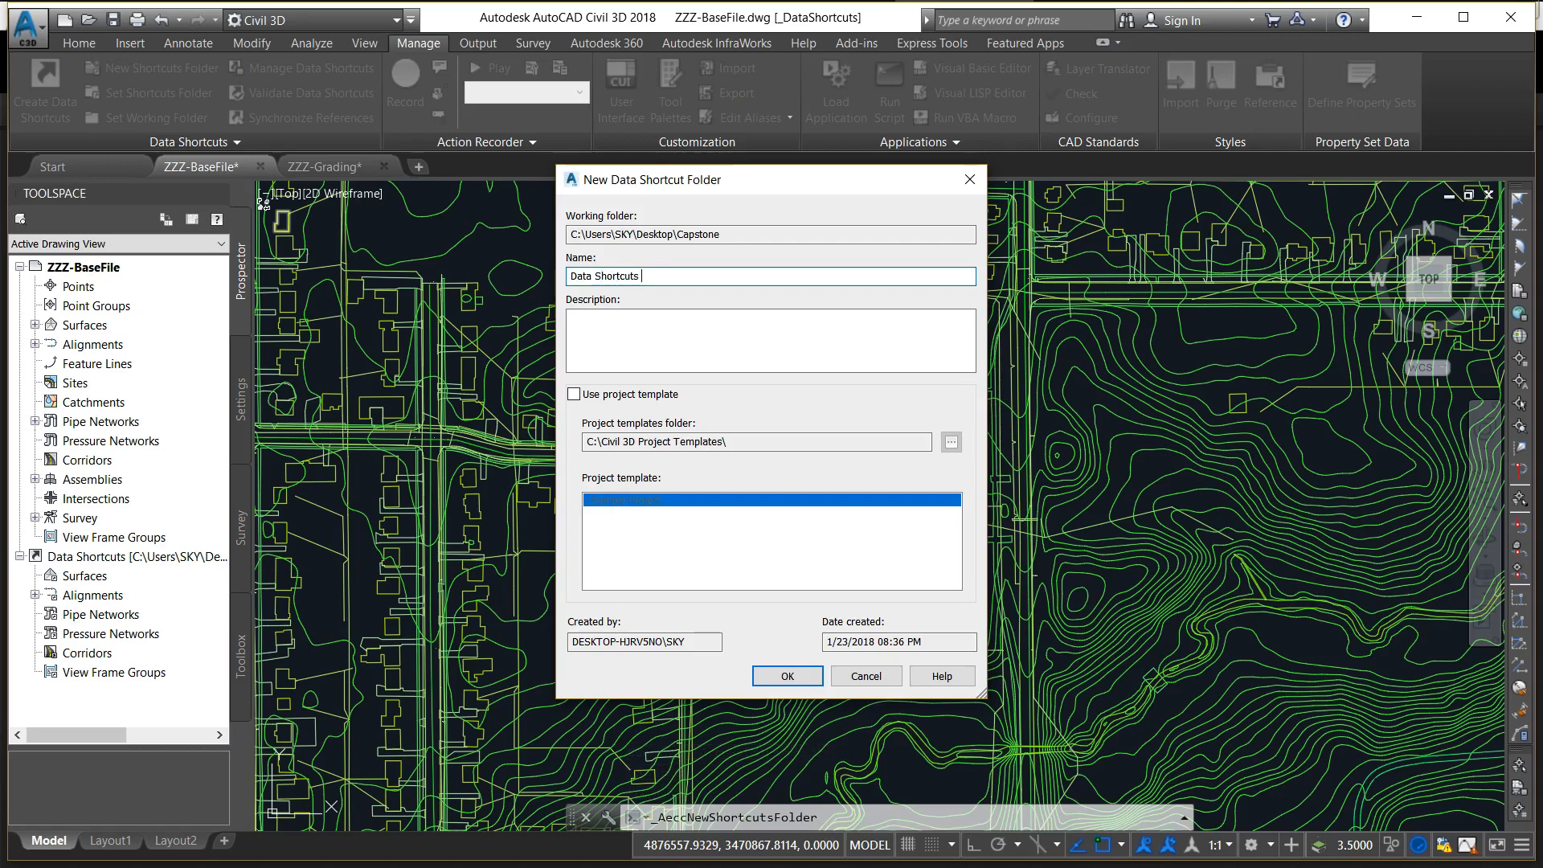
click(787, 675)
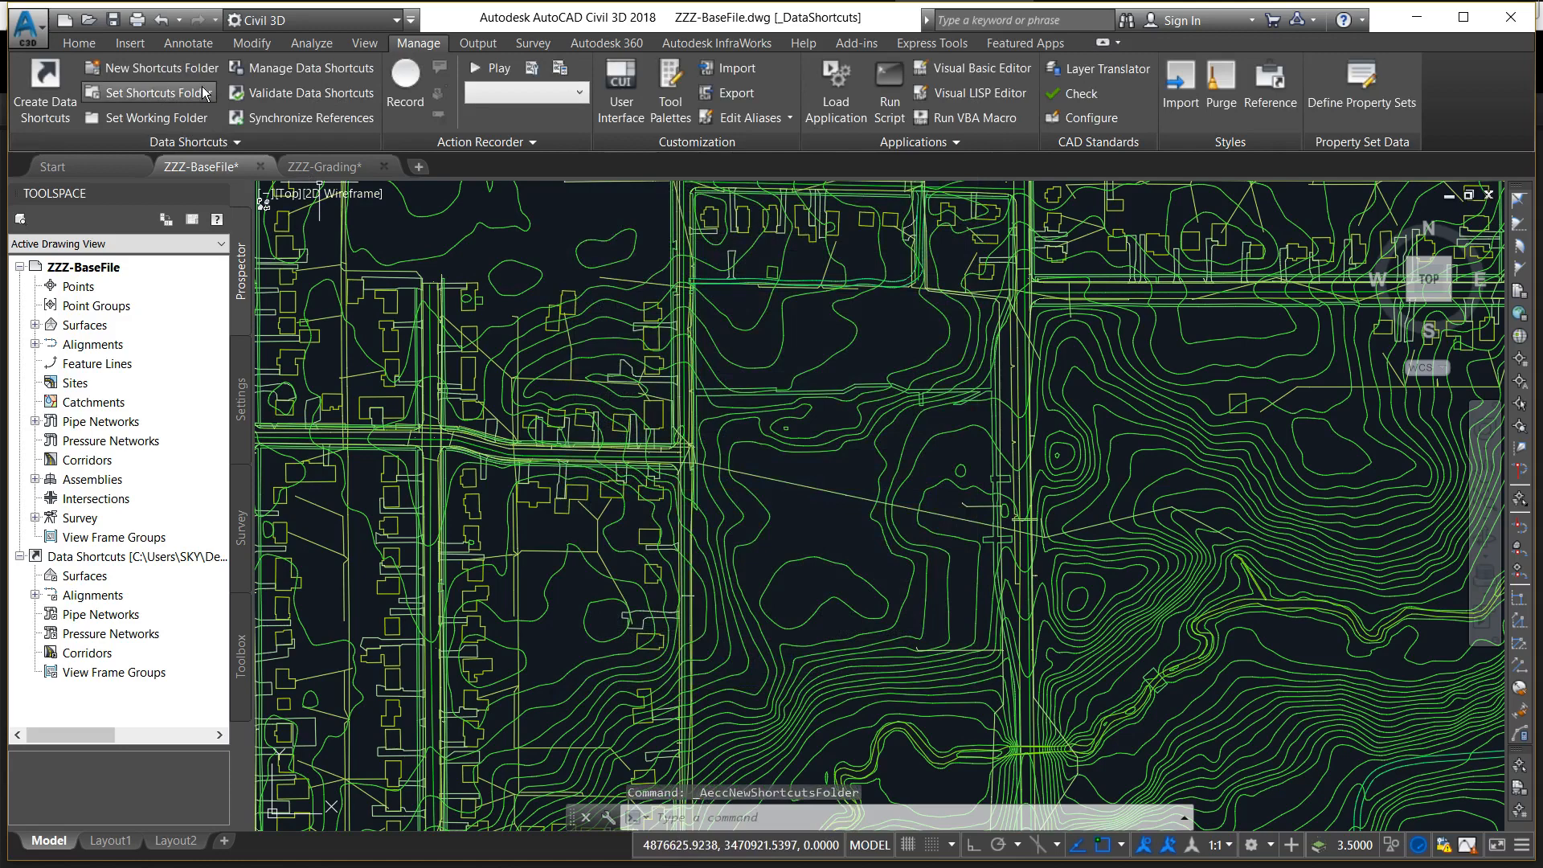
mouse_move(160, 93)
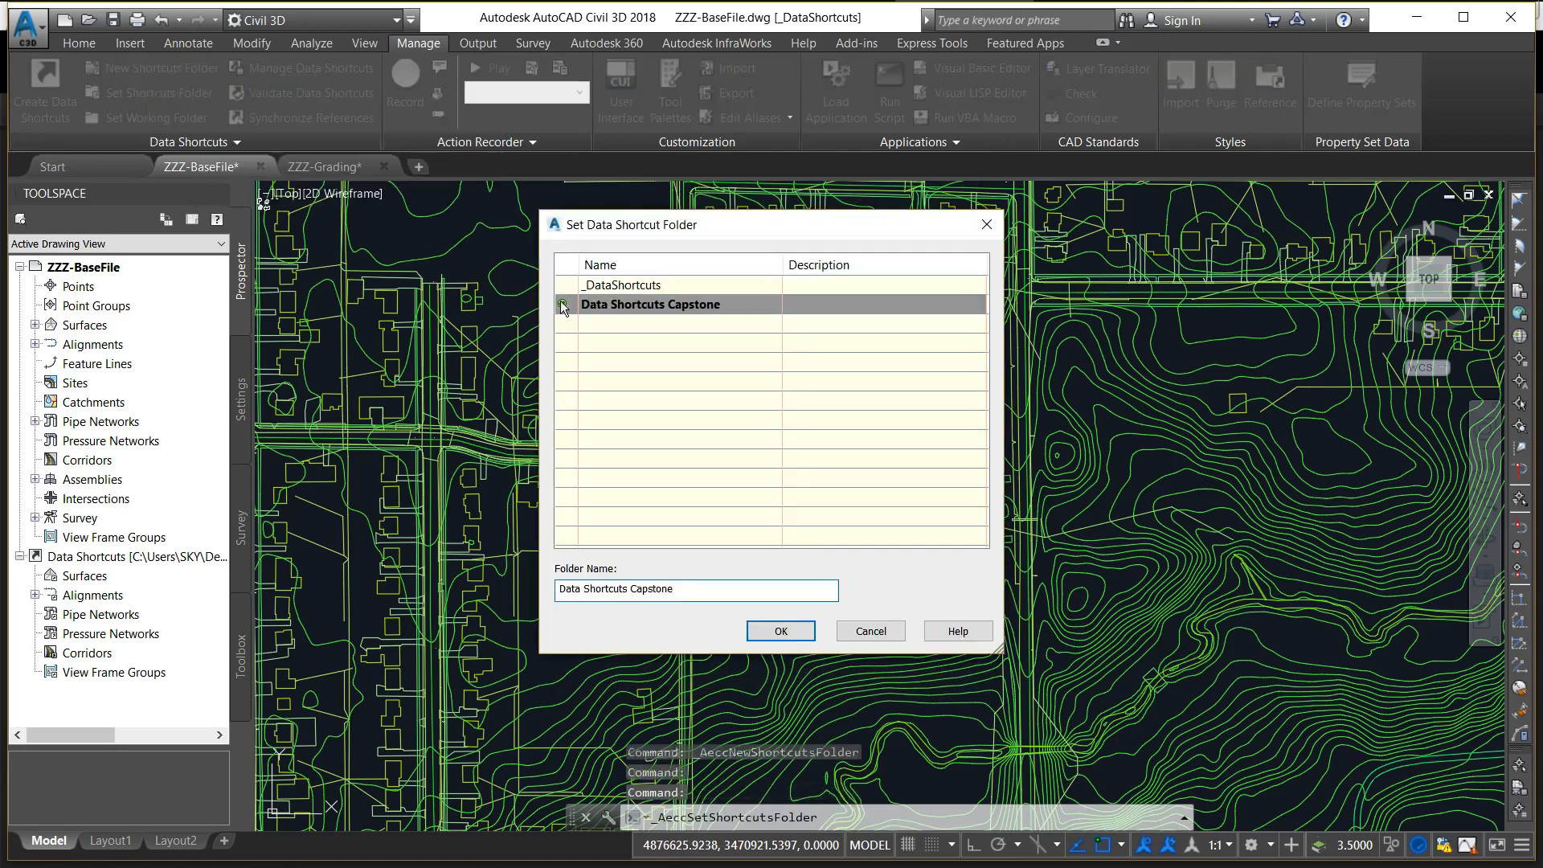
Select Data Shortcuts Capstone as the active data shortcuts project folder
click(562, 303)
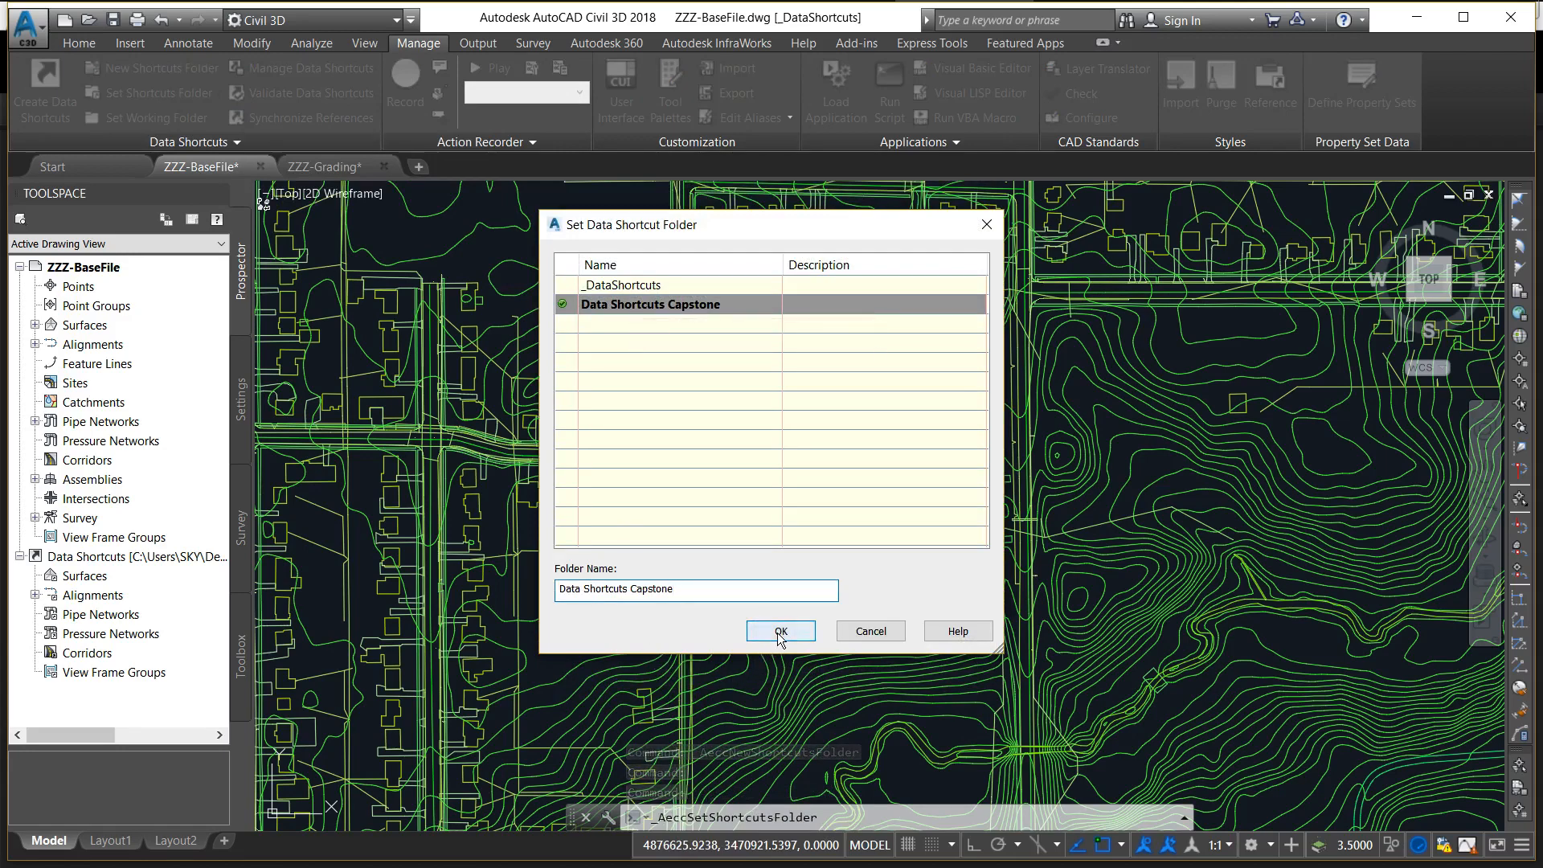
click(781, 630)
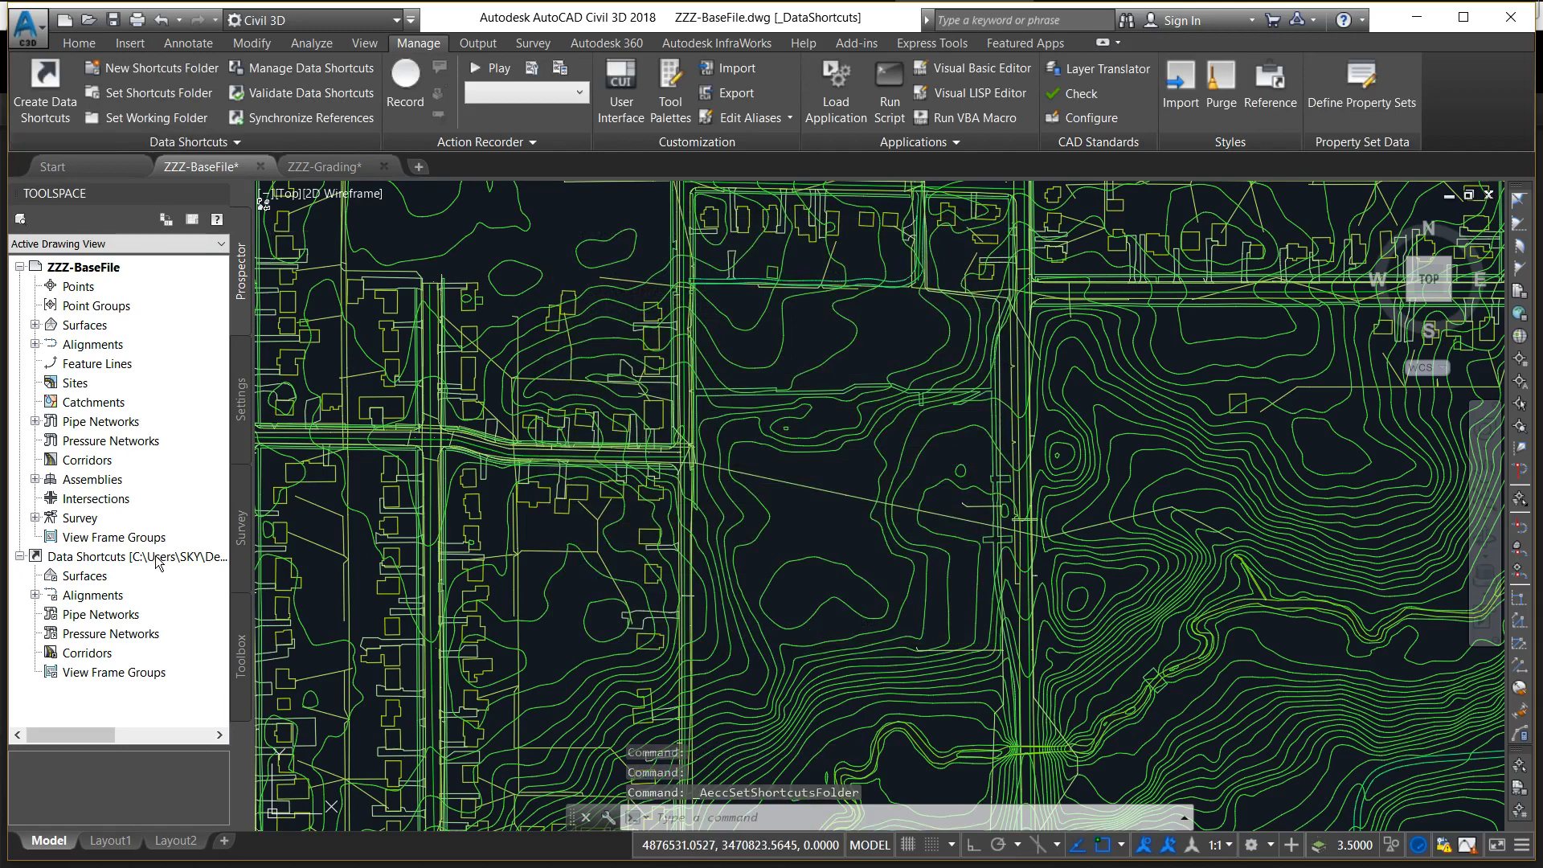
mouse_move(158, 556)
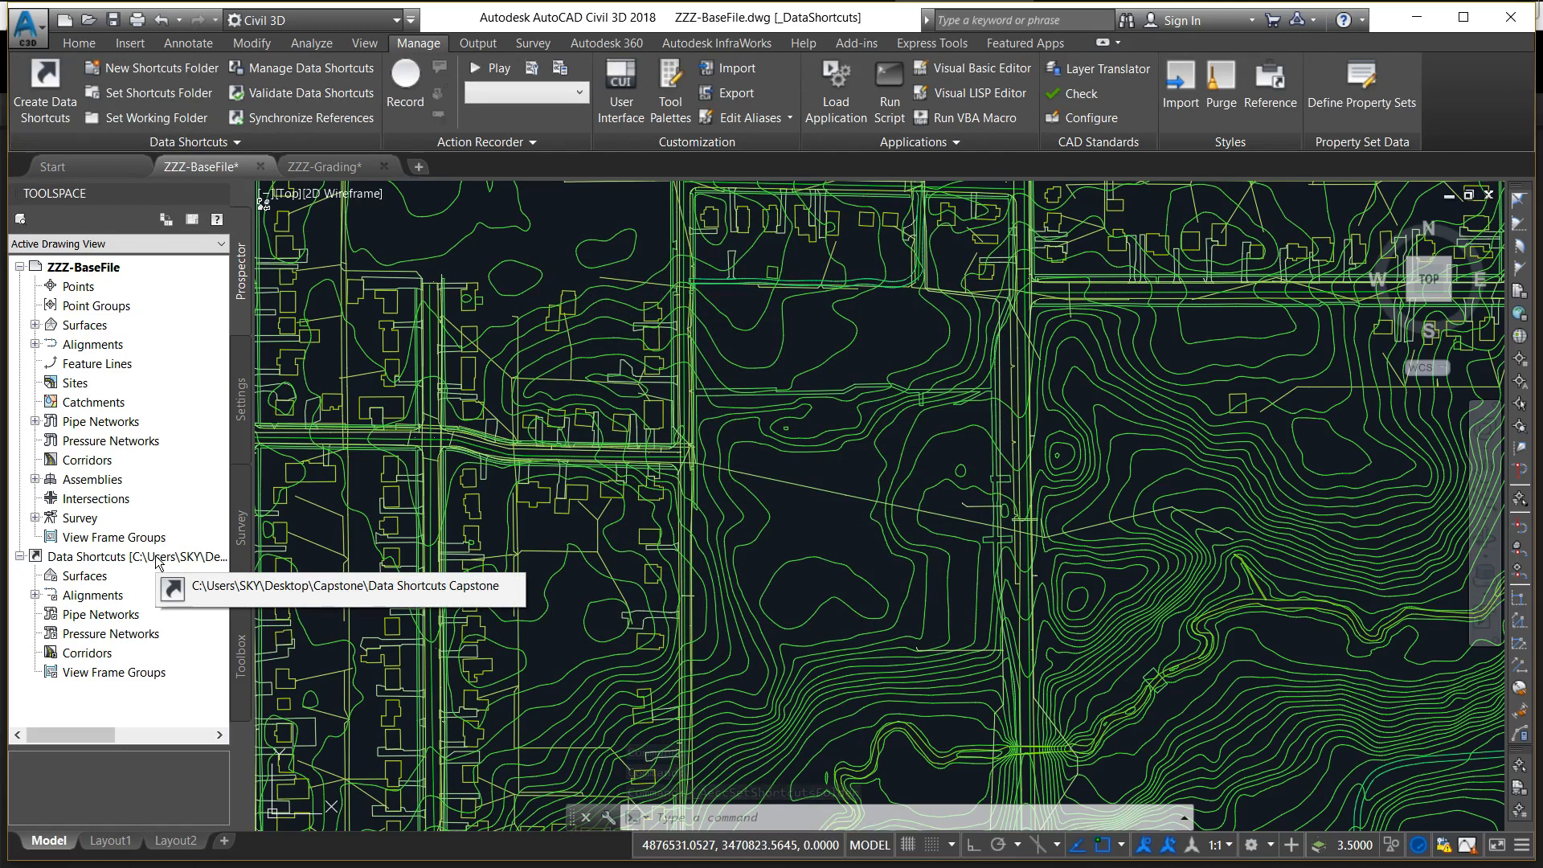
mouse_move(117, 559)
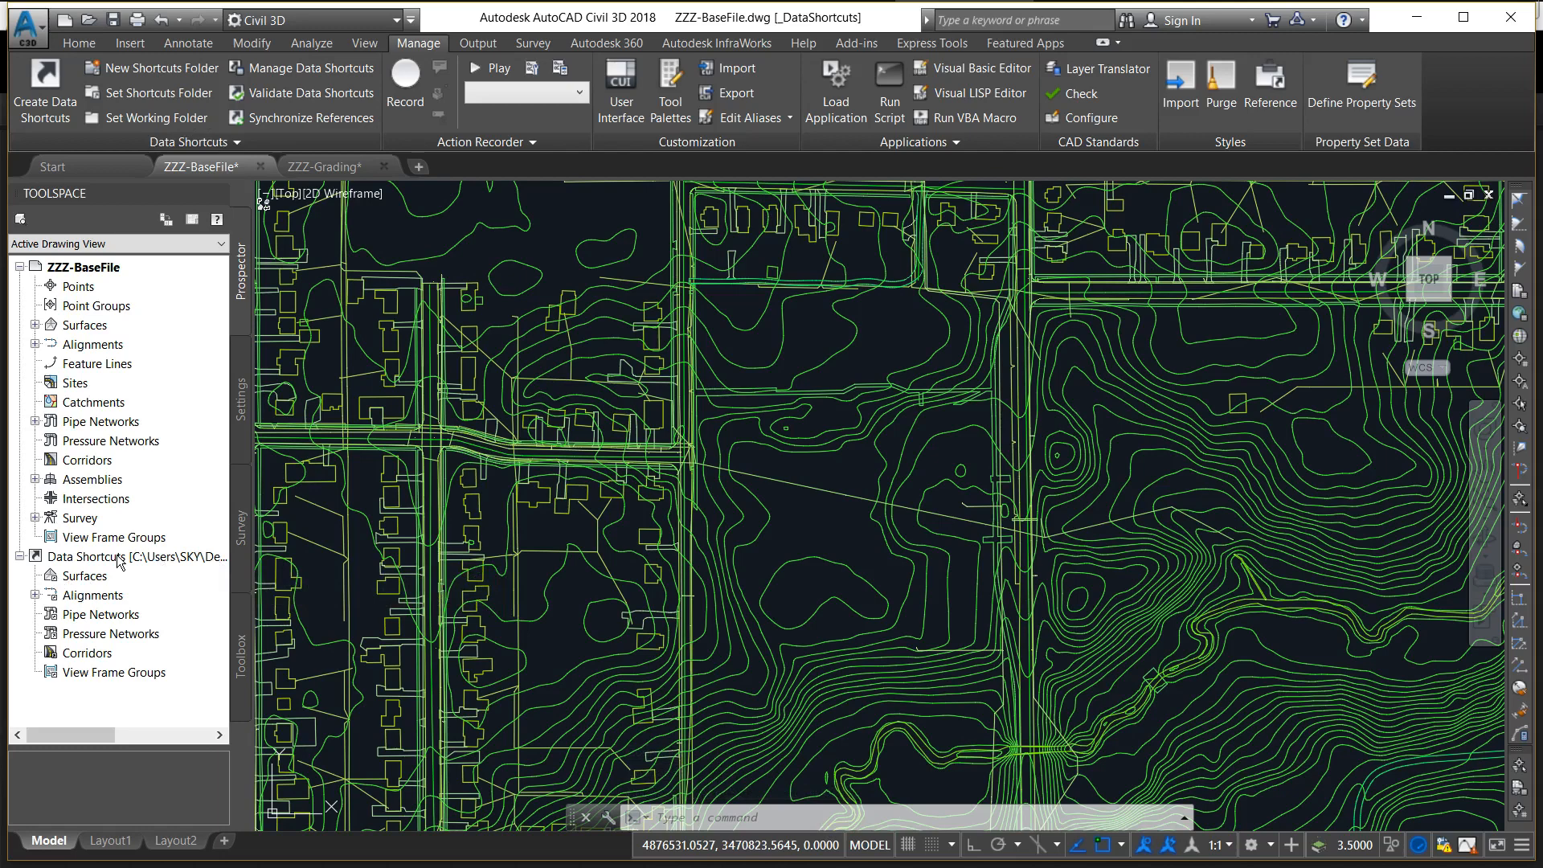
mouse_move(121, 556)
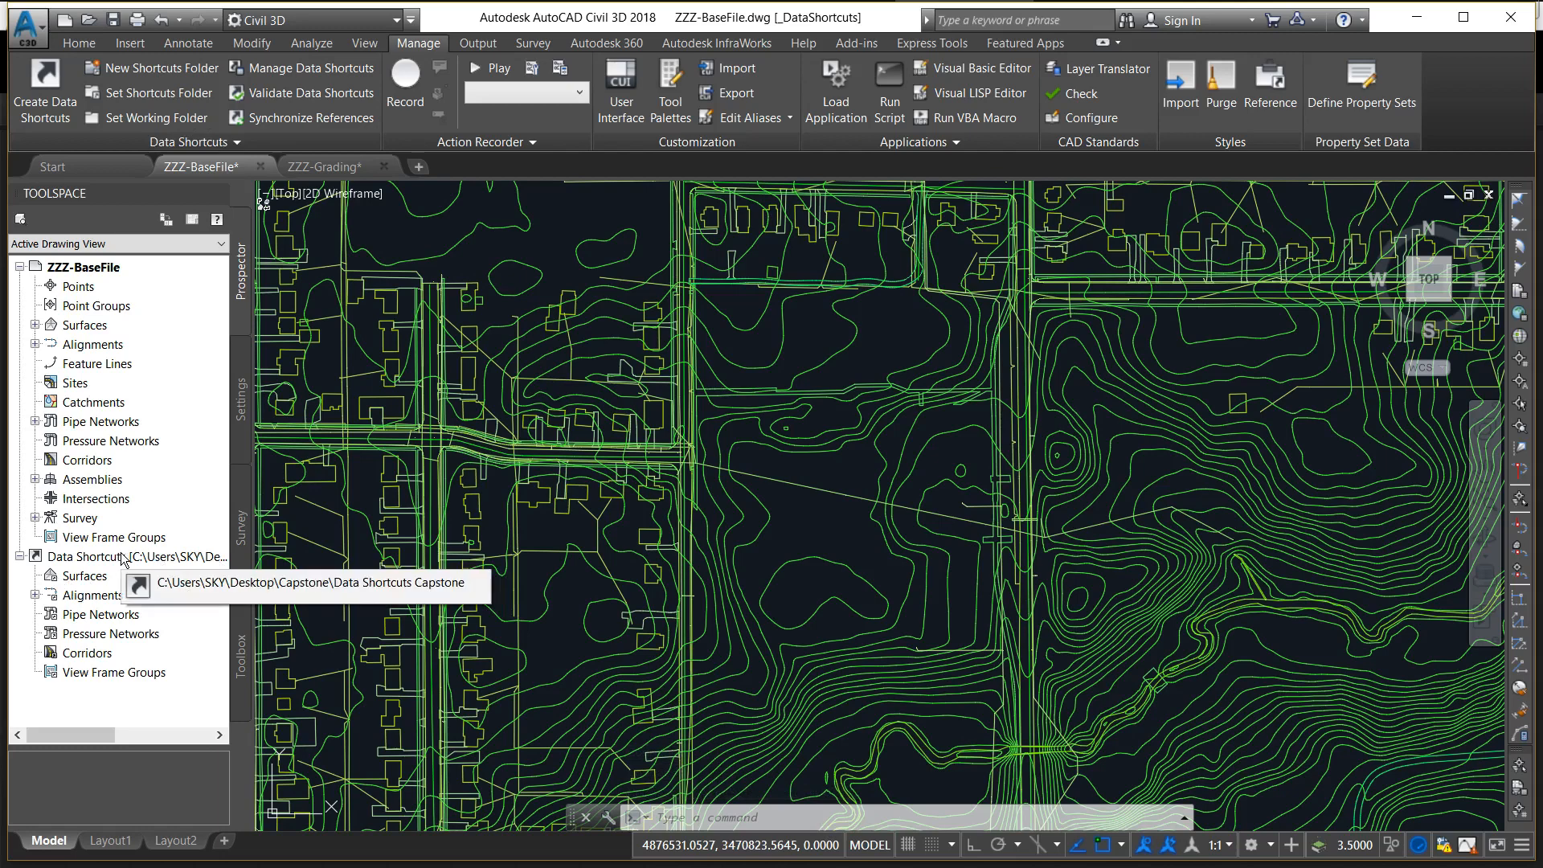
mouse_move(109, 246)
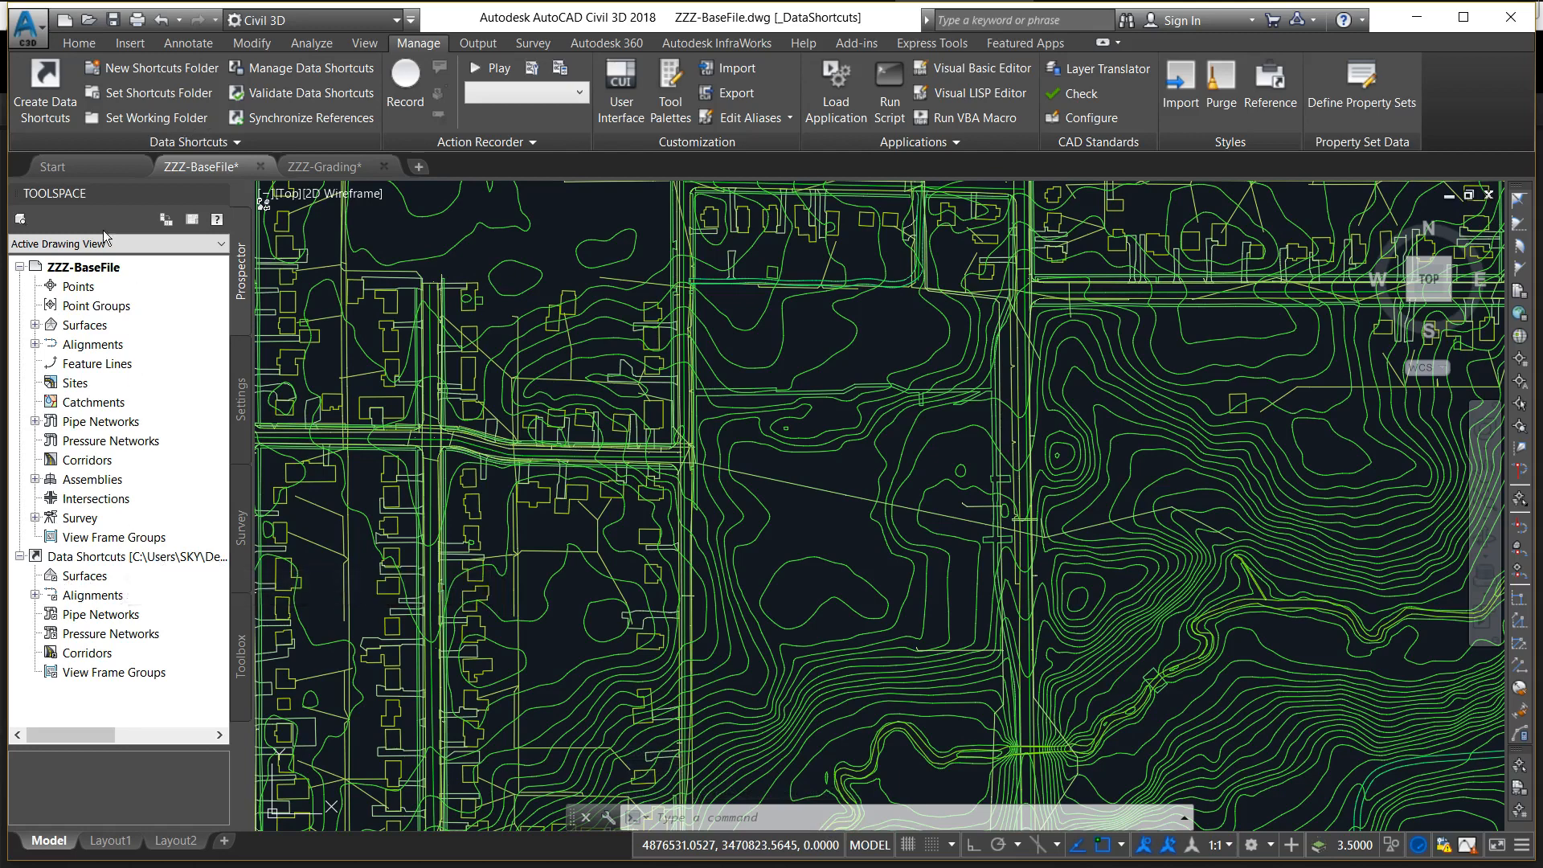
mouse_move(40, 72)
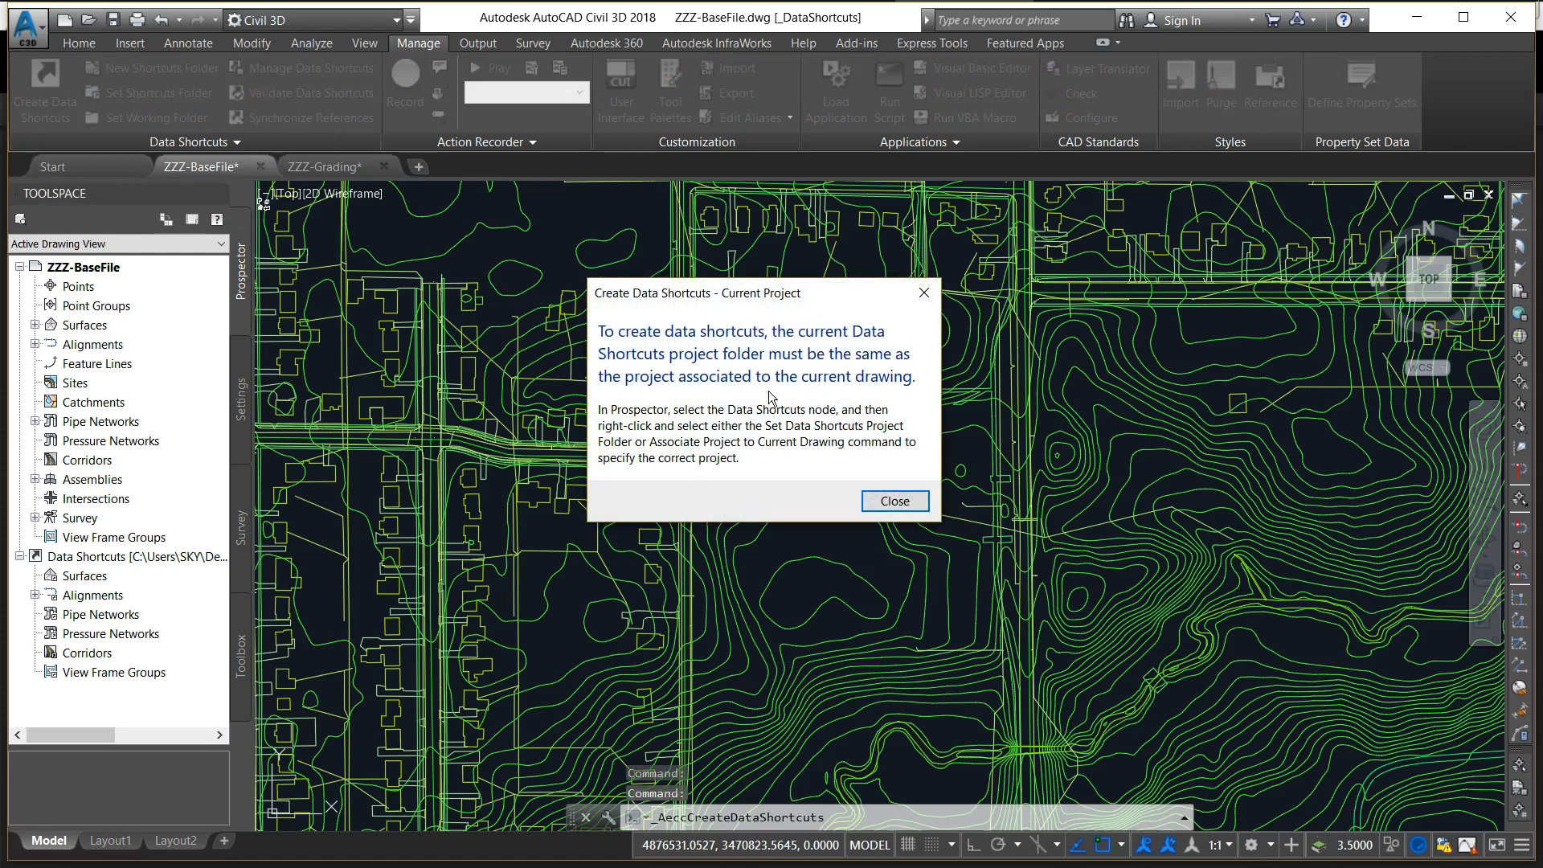
mouse_move(884, 495)
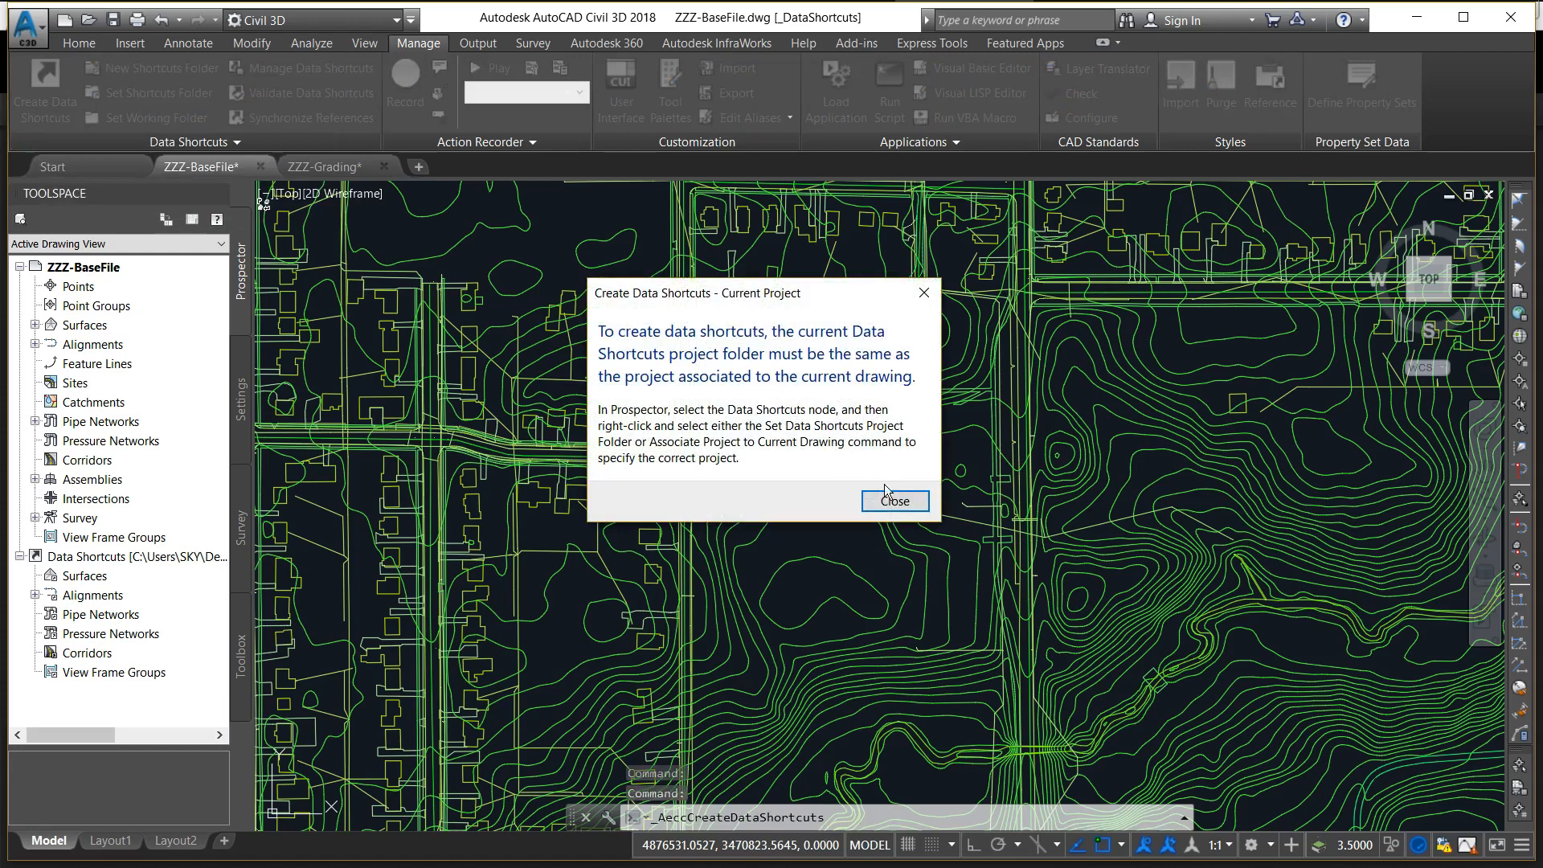
Dismiss the mismatch warning and associate ZZZ-BaseFile with the Data Shortcuts Capstone project
click(895, 501)
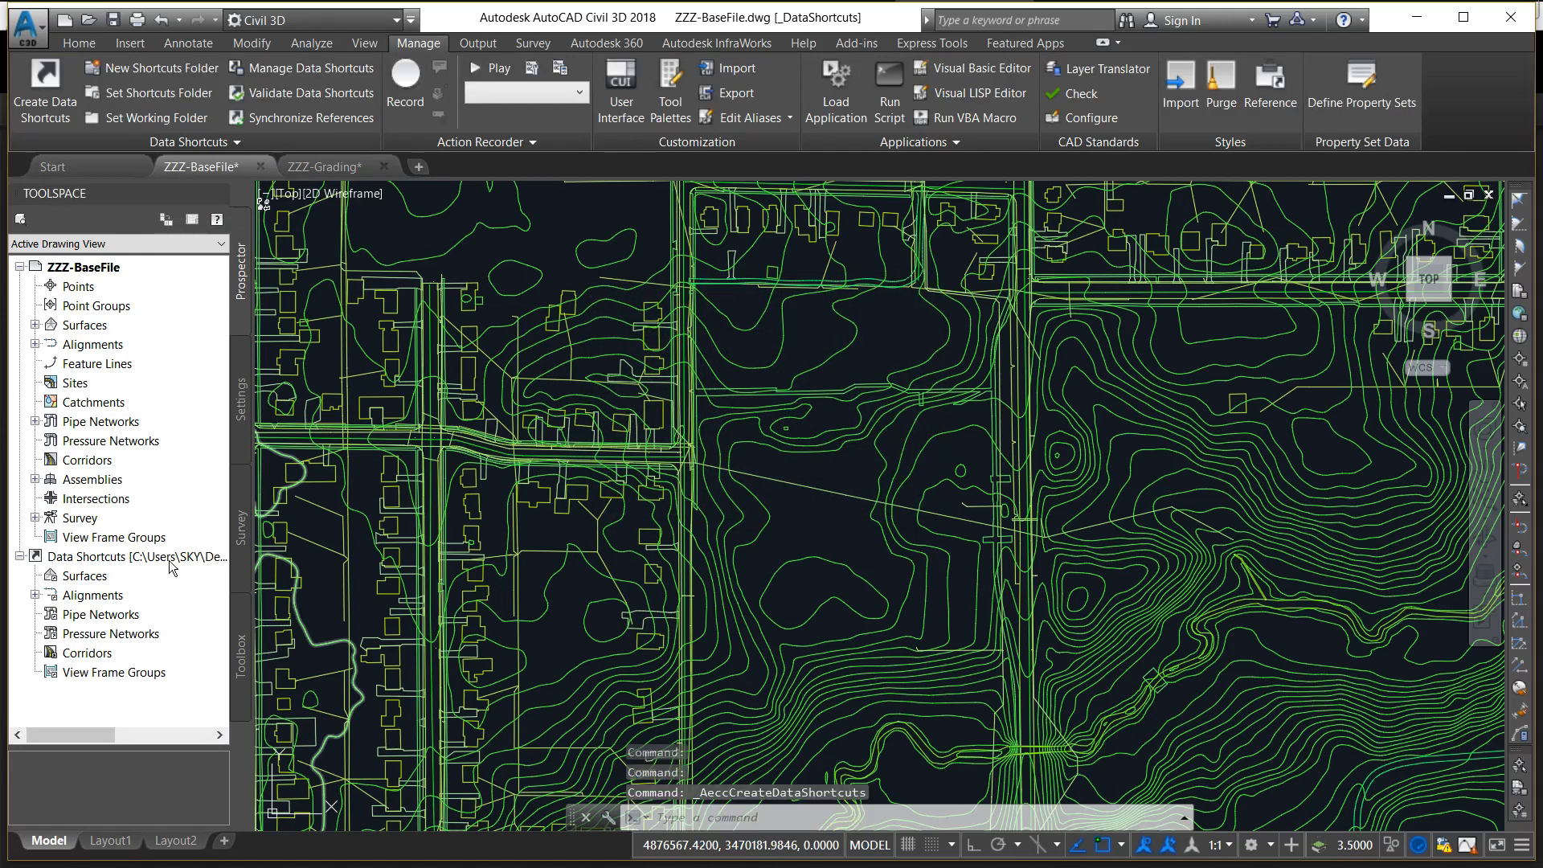
right_click(136, 556)
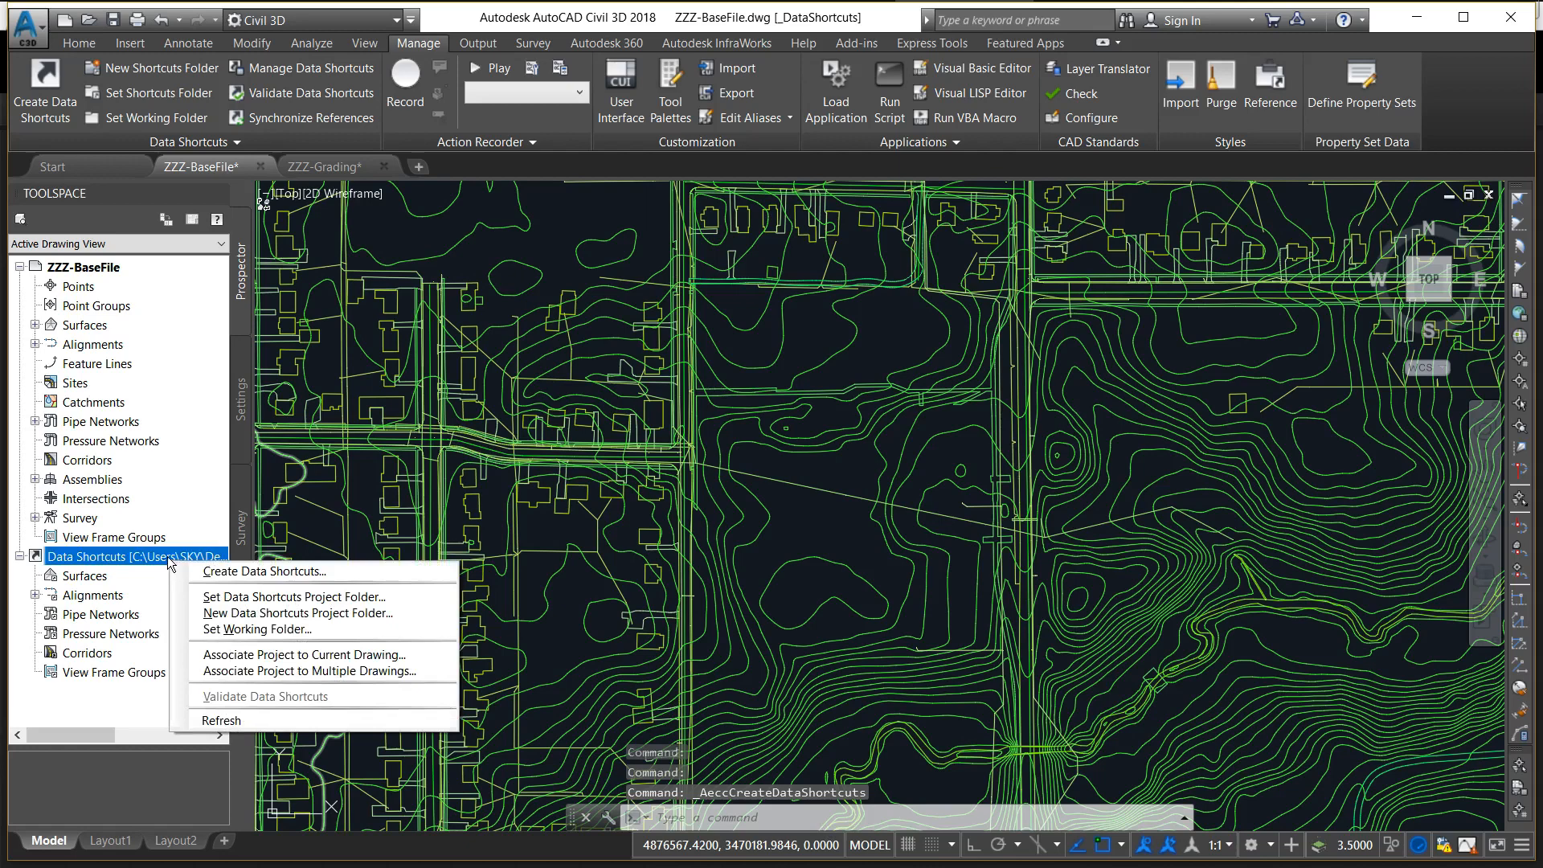
mouse_move(248, 654)
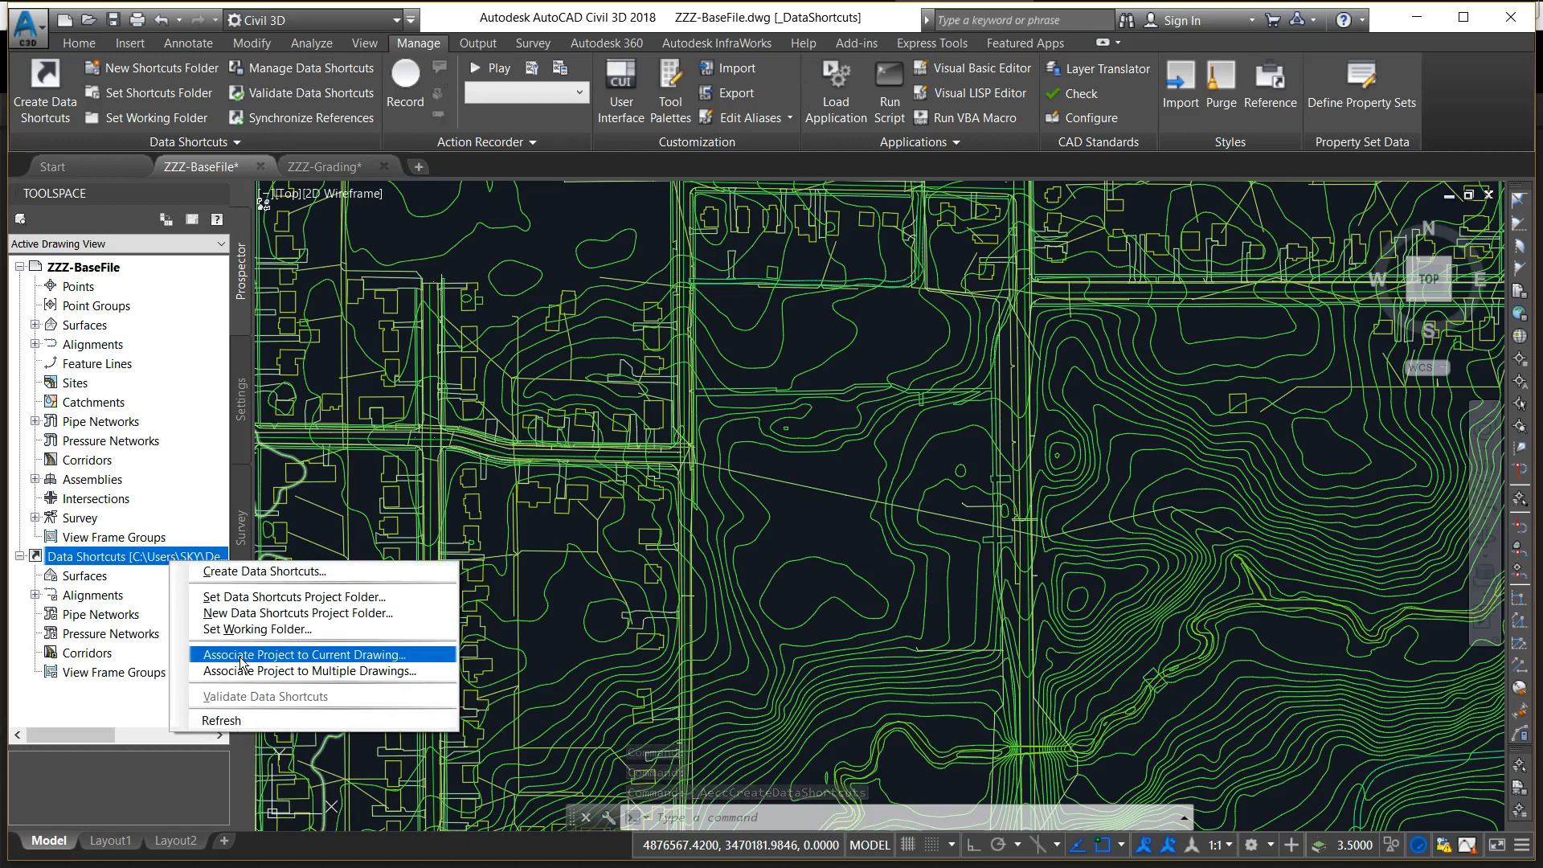
click(302, 654)
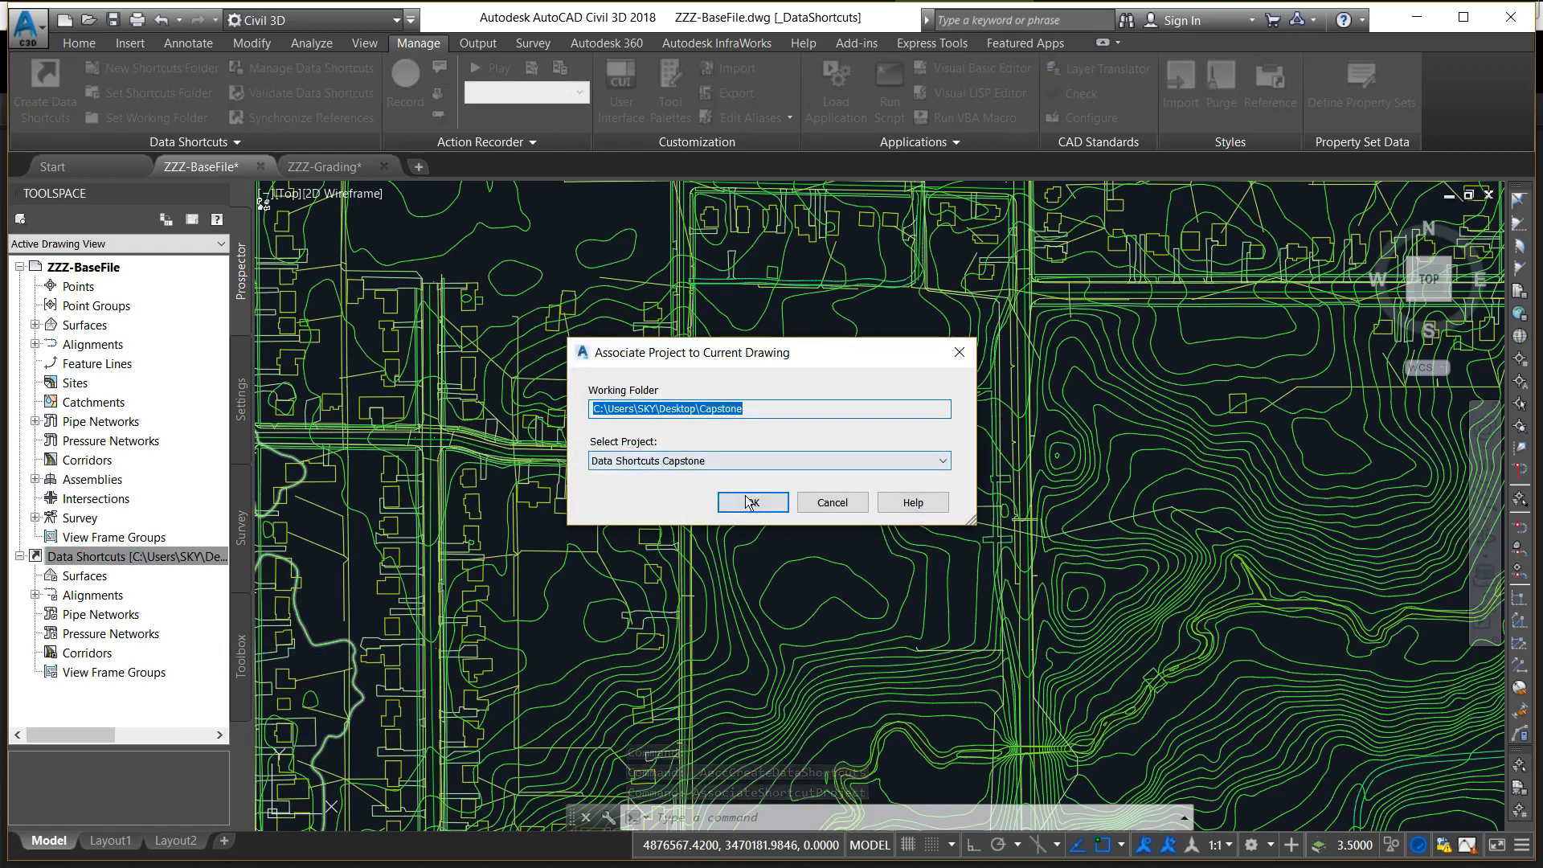
click(752, 501)
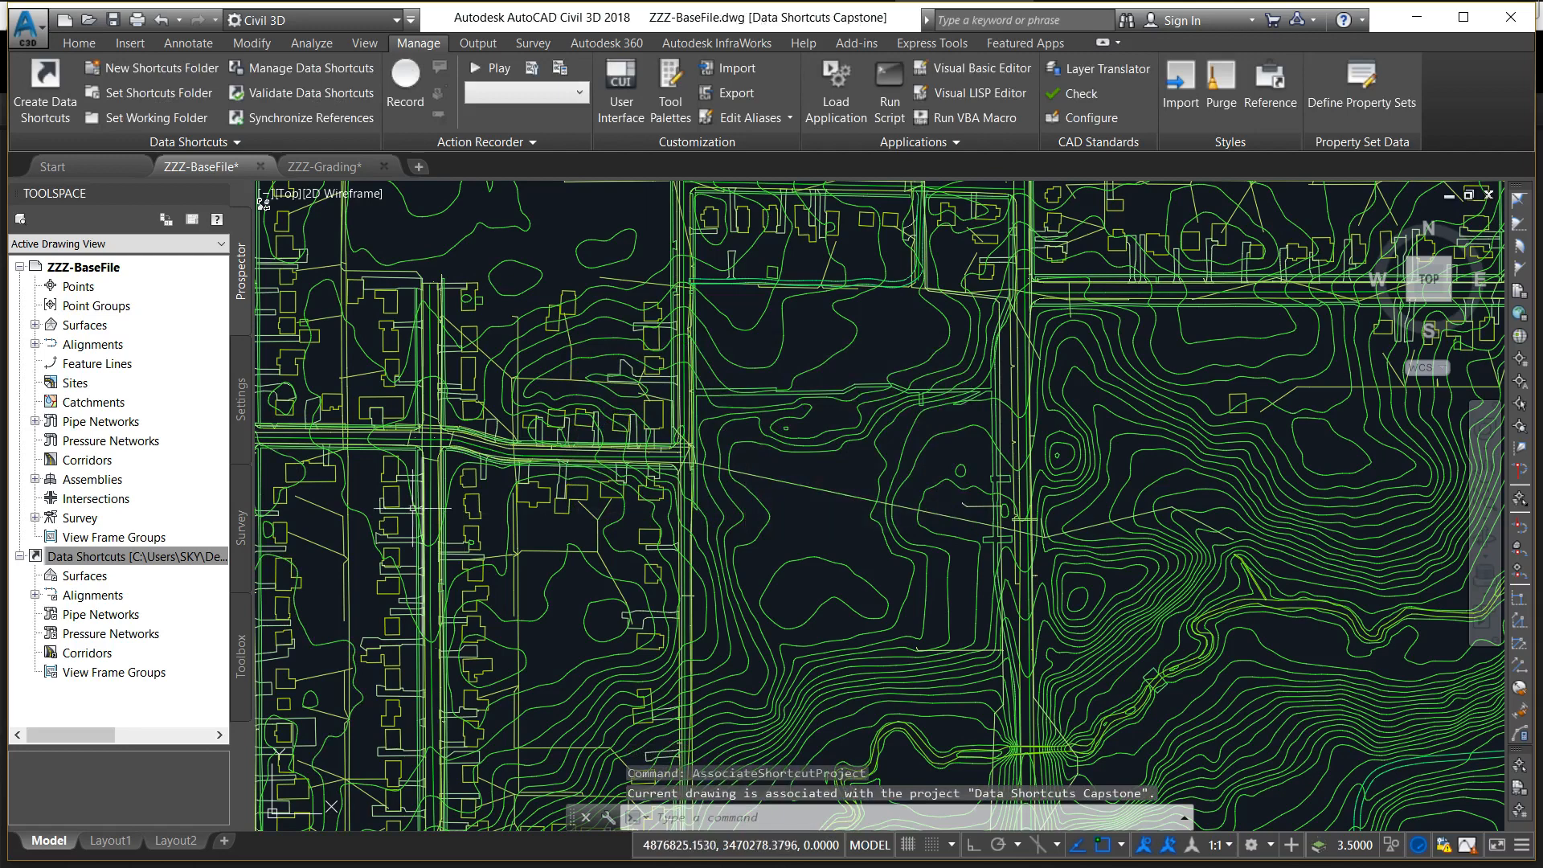
click(105, 556)
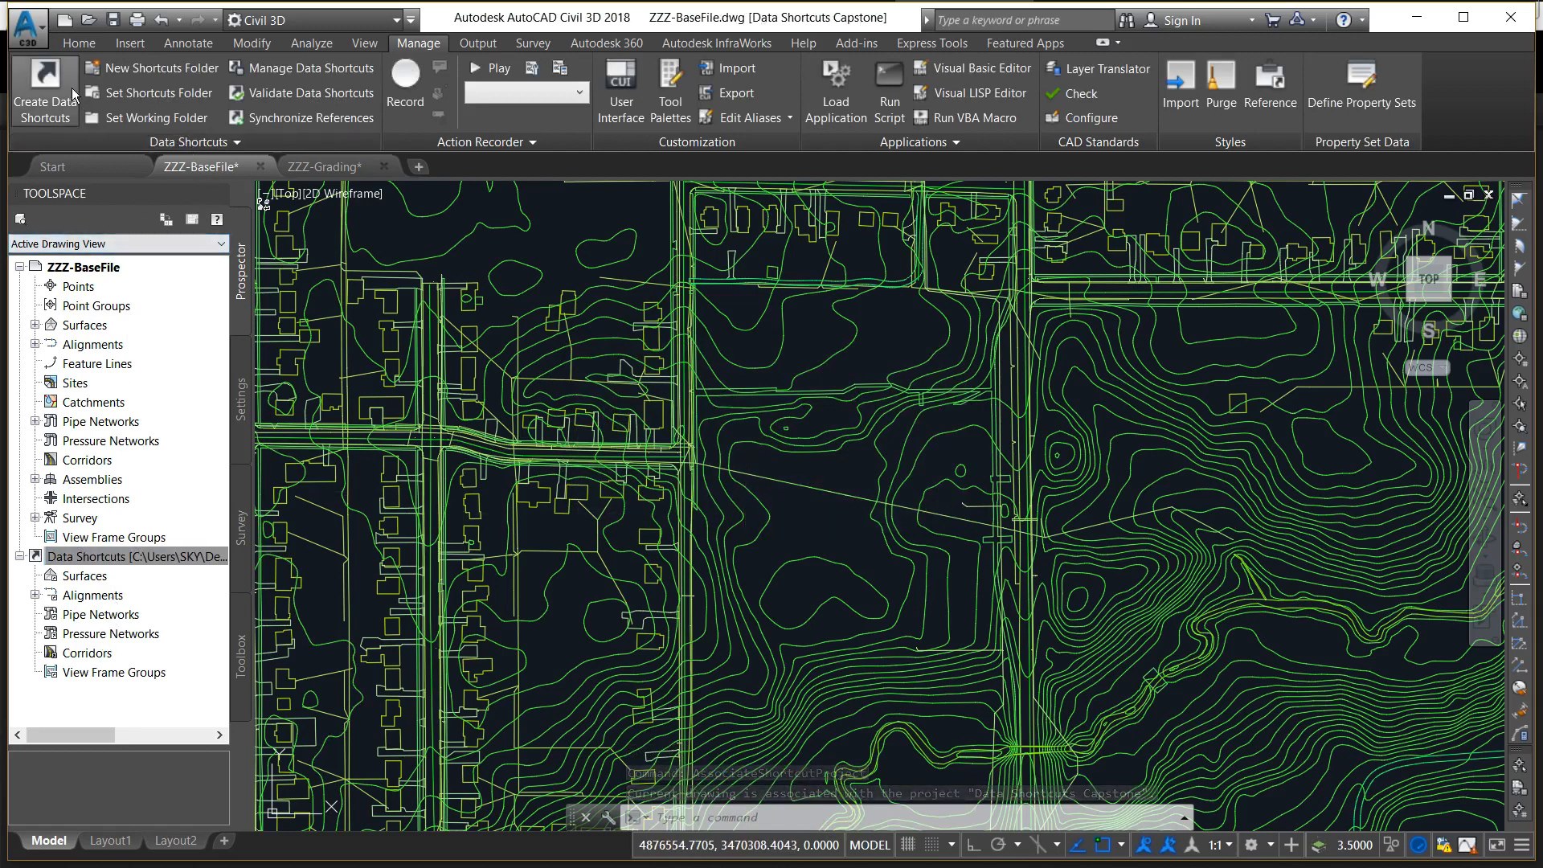
Create a data shortcut for the EG surface and refresh the Data Shortcuts node in Prospector
click(44, 67)
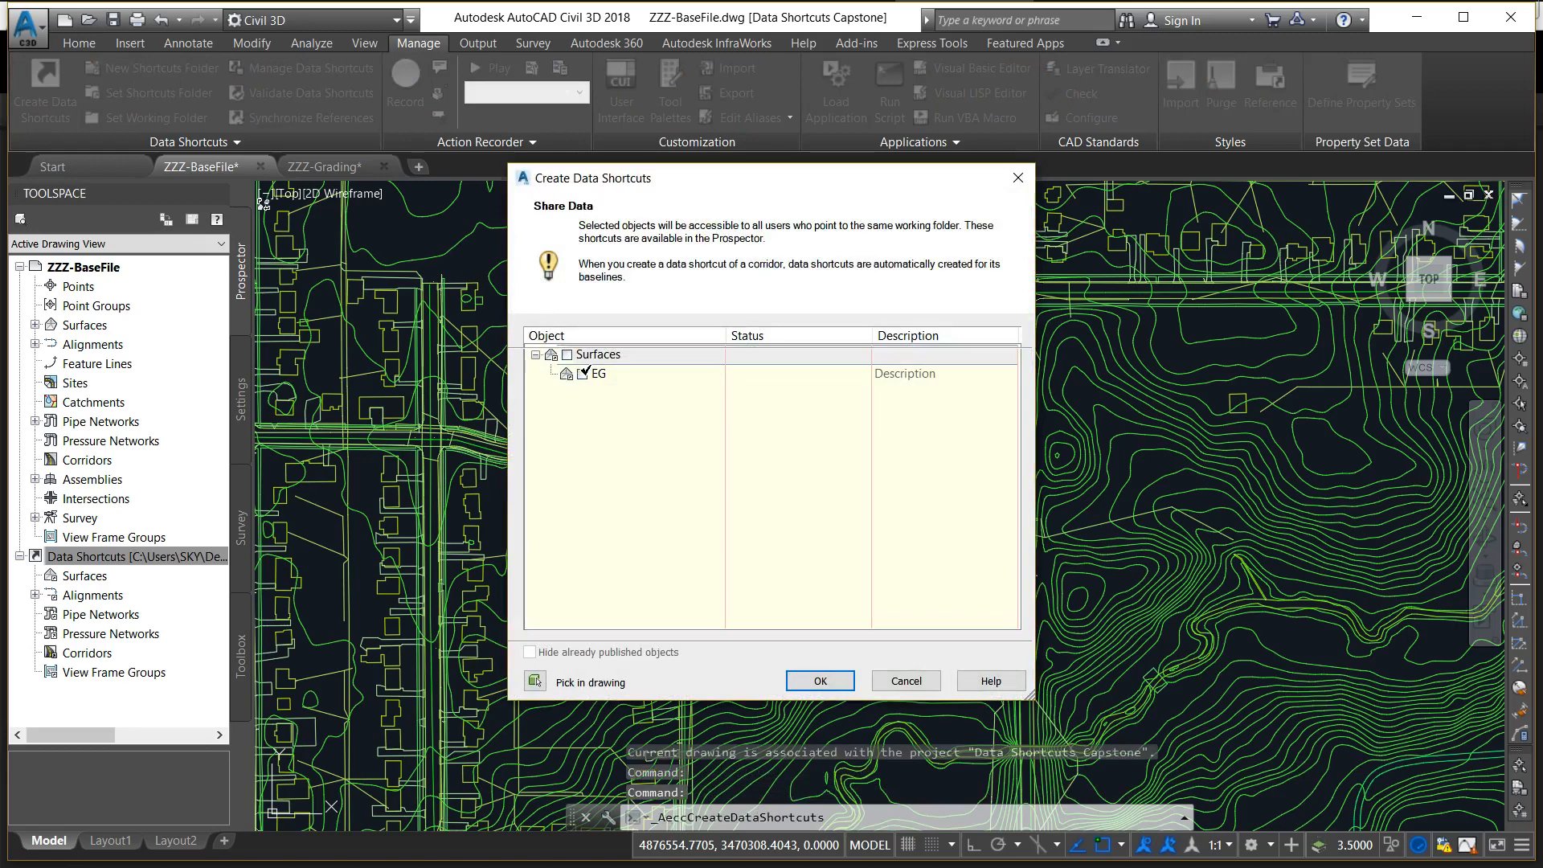
click(820, 681)
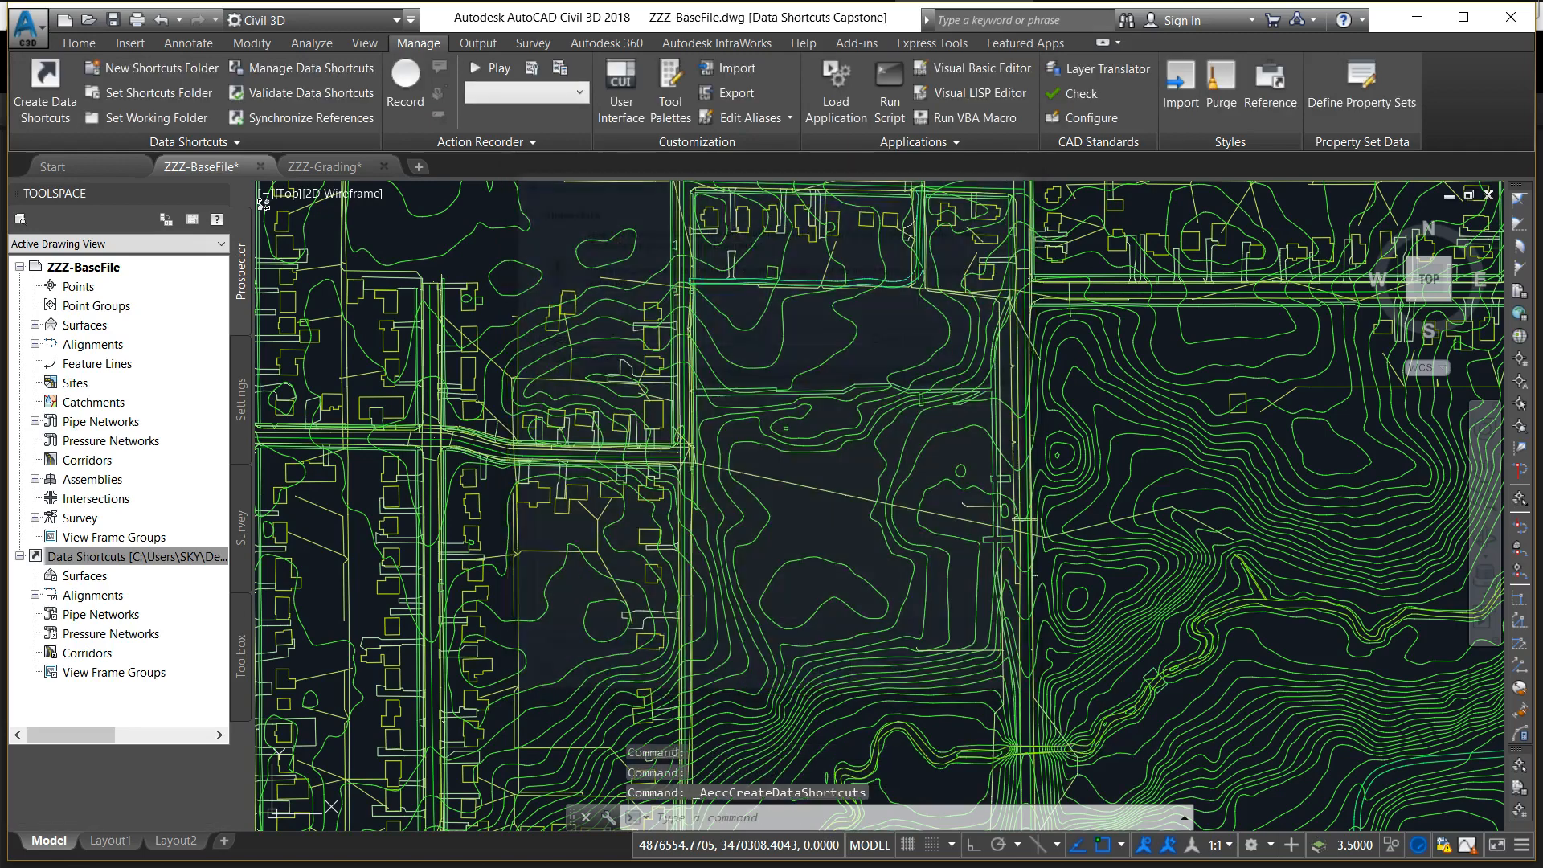
click(137, 556)
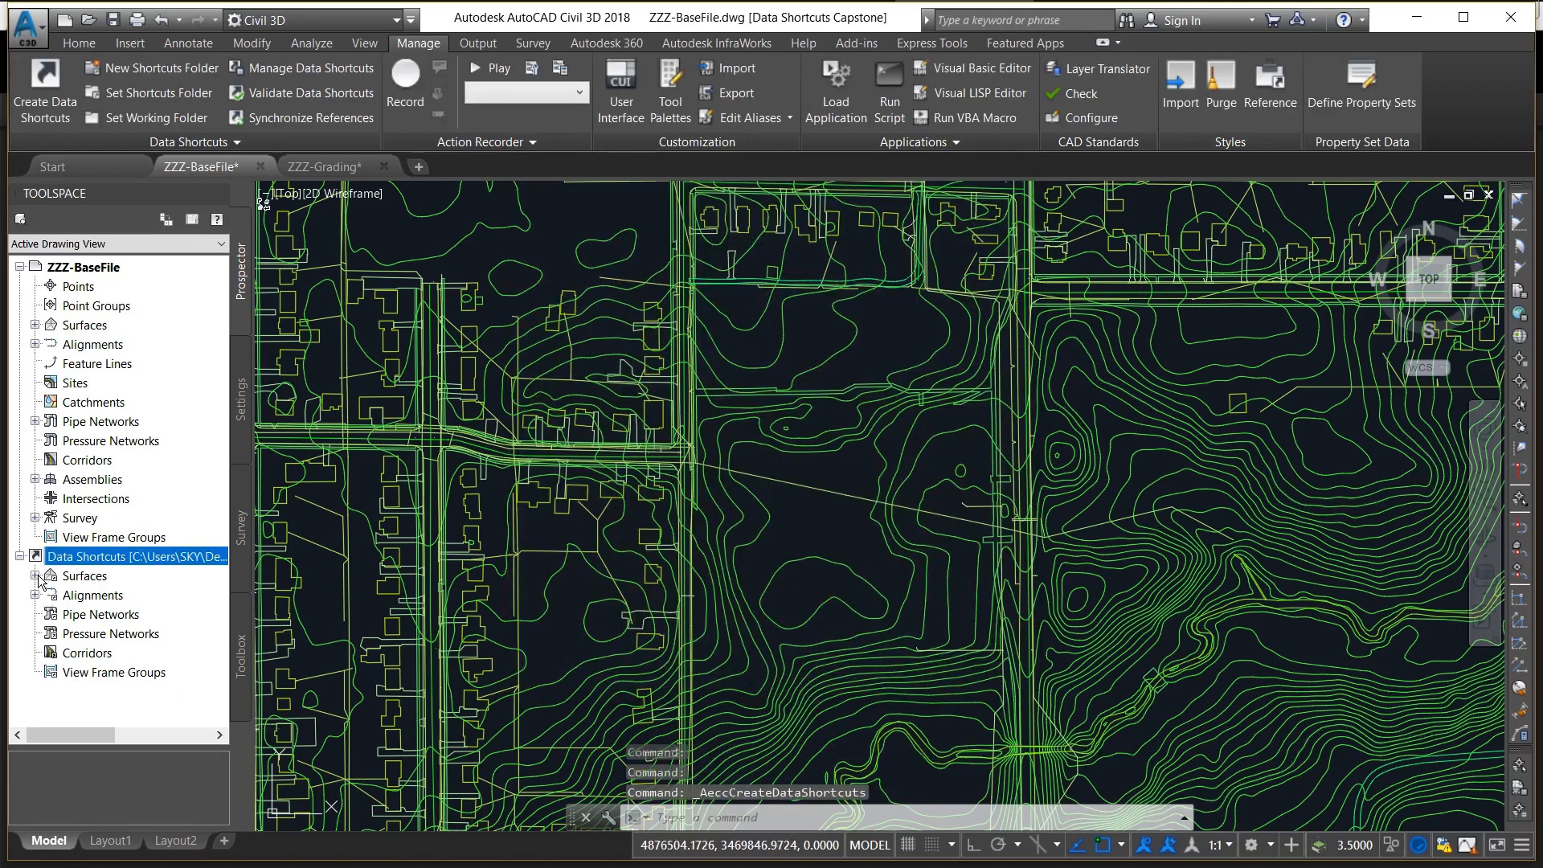
click(35, 575)
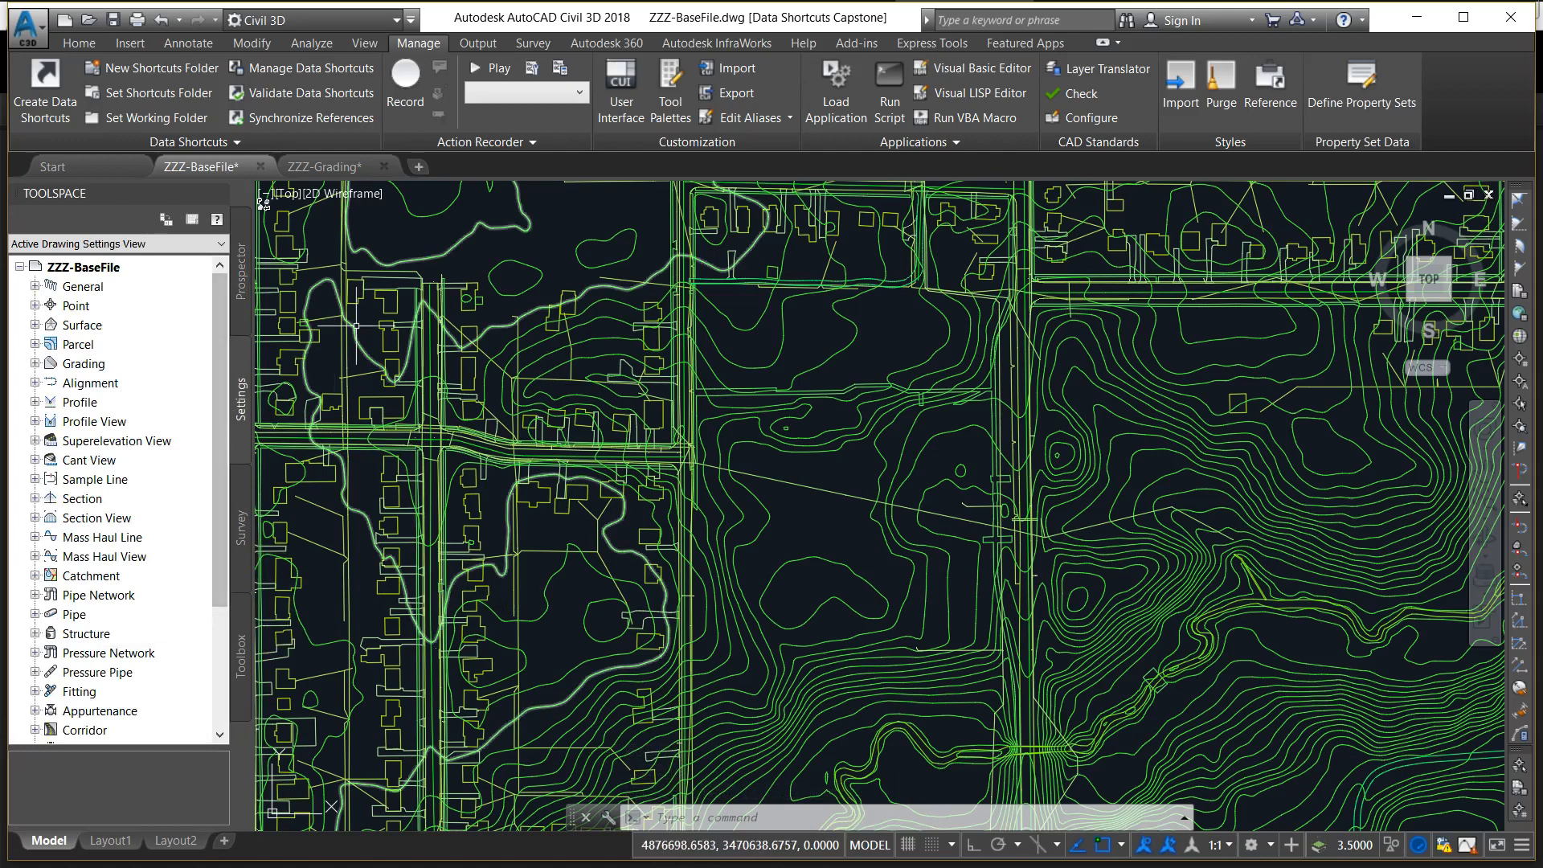
In ZZZ-Grading, expand the shared surfaces and select the EG surface shortcut from ZZZ-BaseFile
click(326, 166)
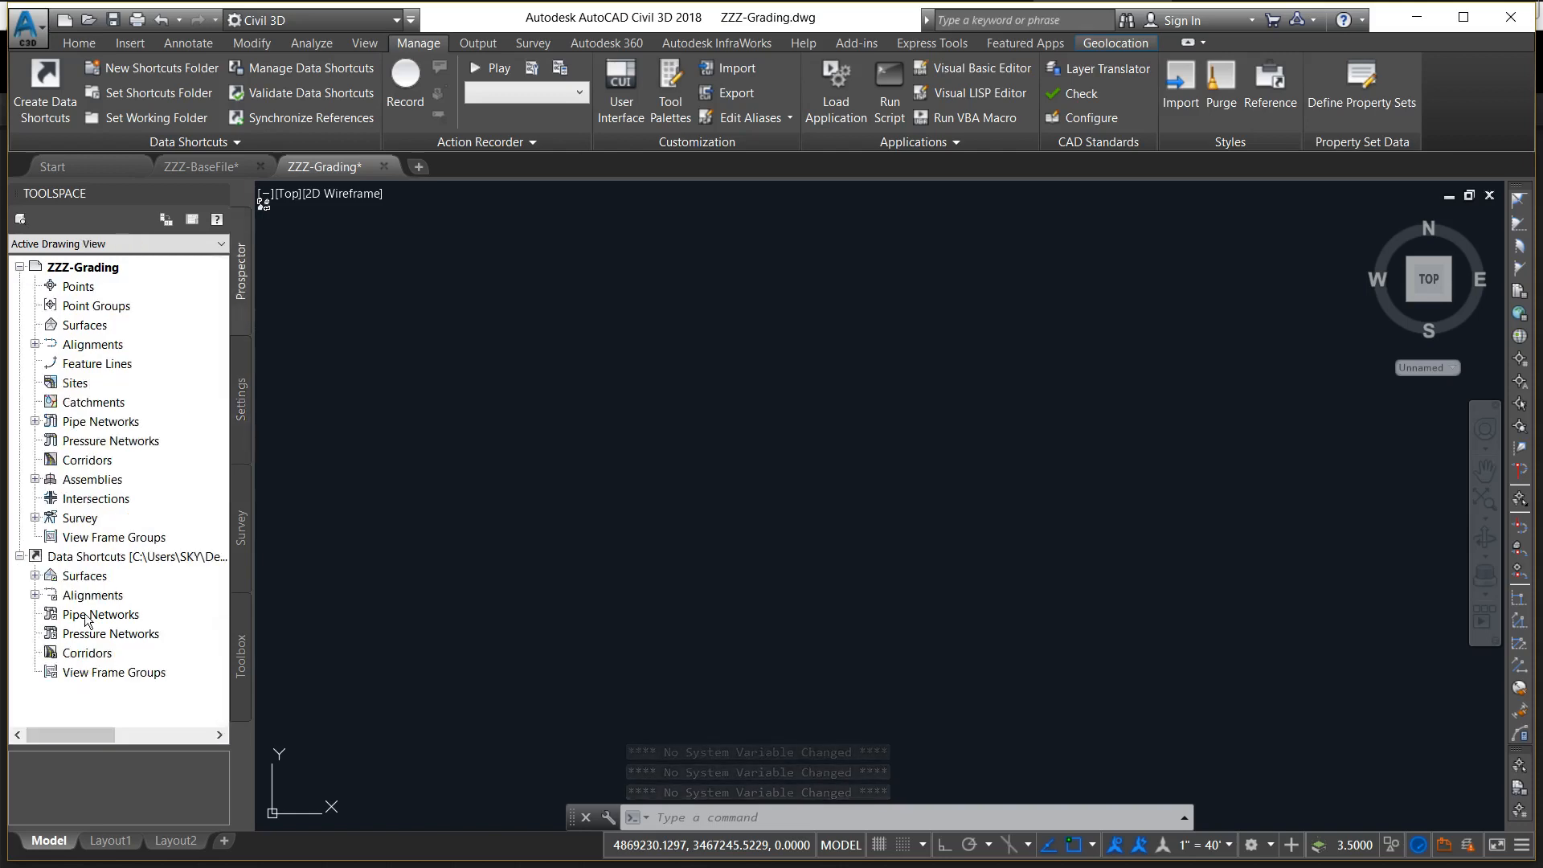
click(35, 575)
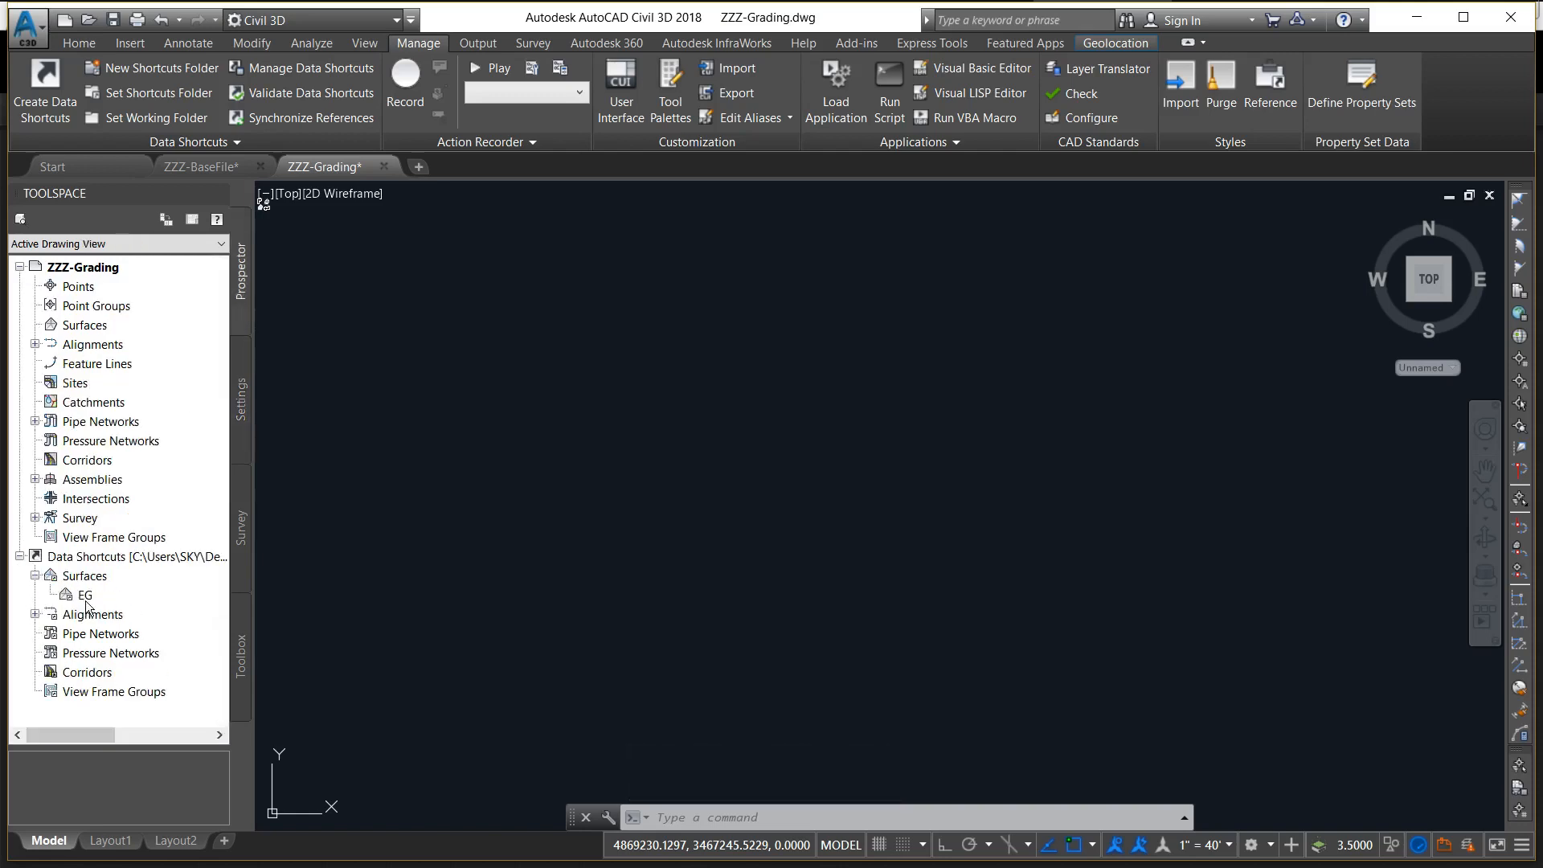
click(83, 595)
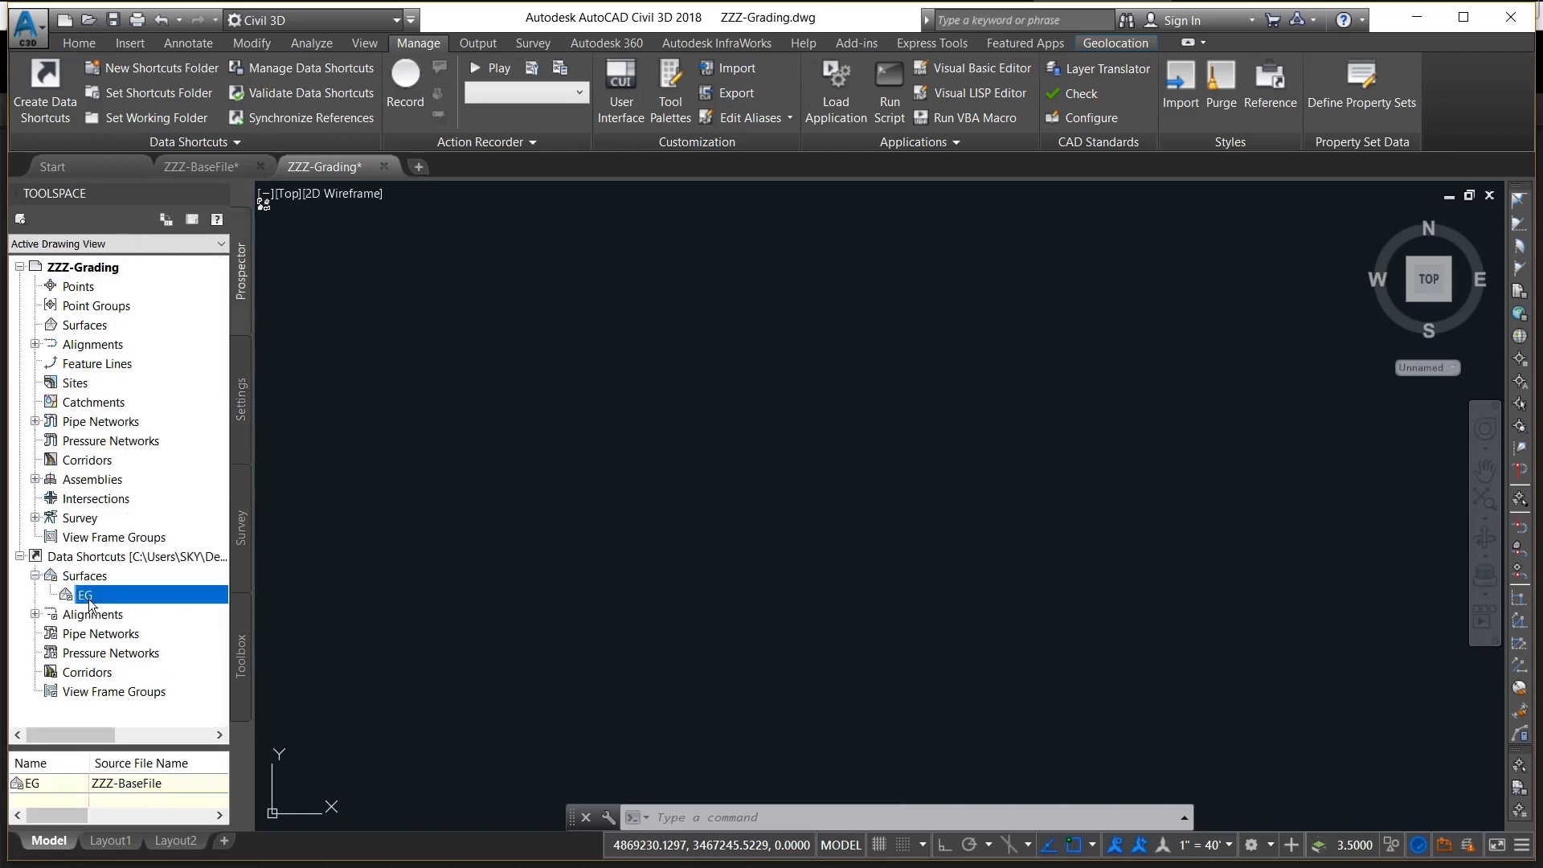
right_click(87, 594)
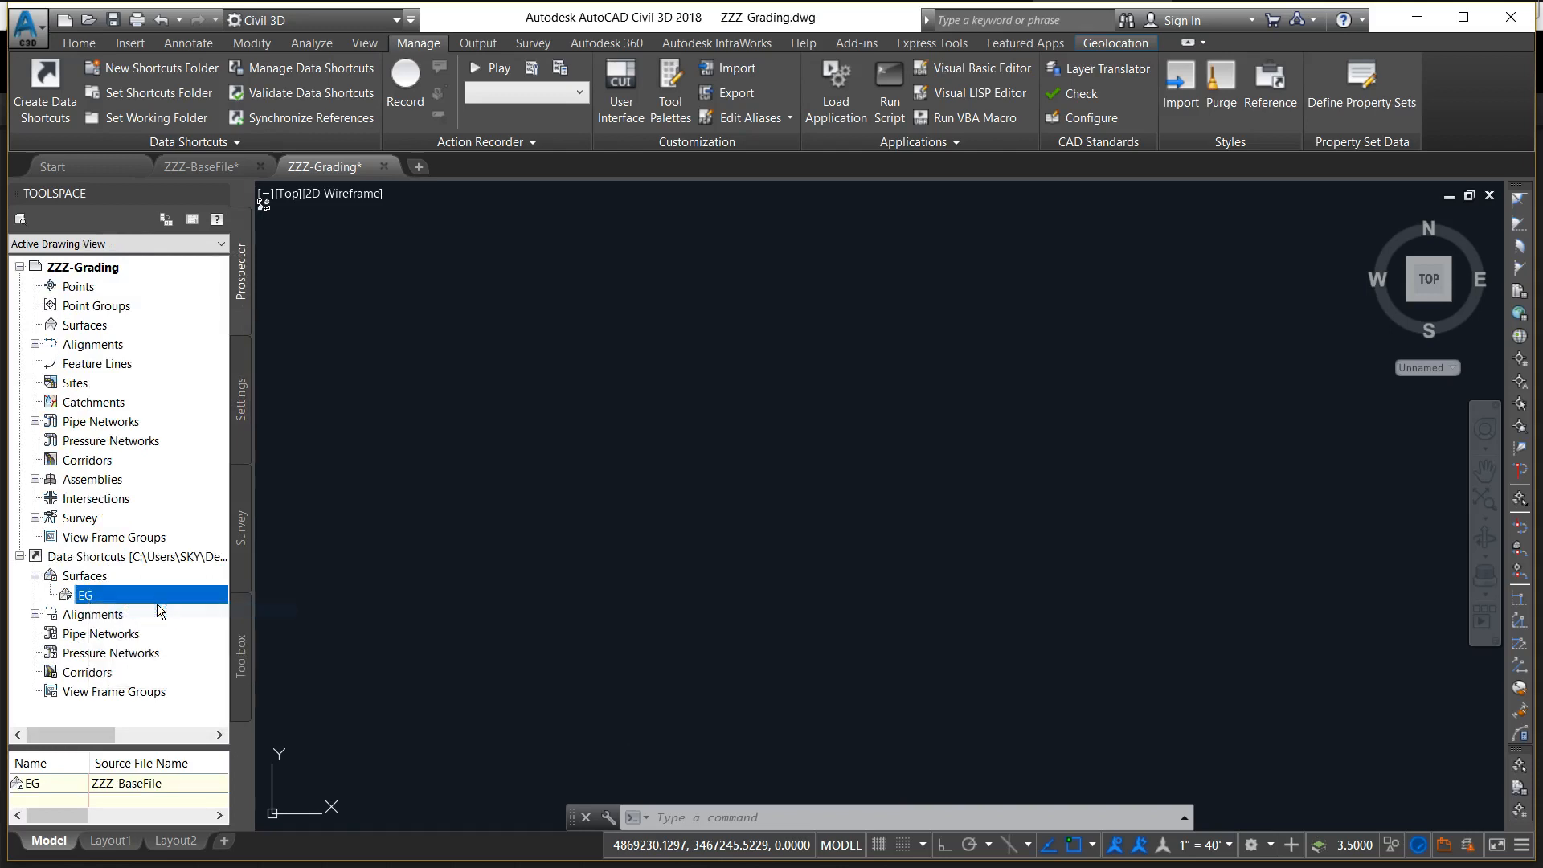
Create an EG surface reference with style Contours 2' and 10' (Background)
double_click(85, 595)
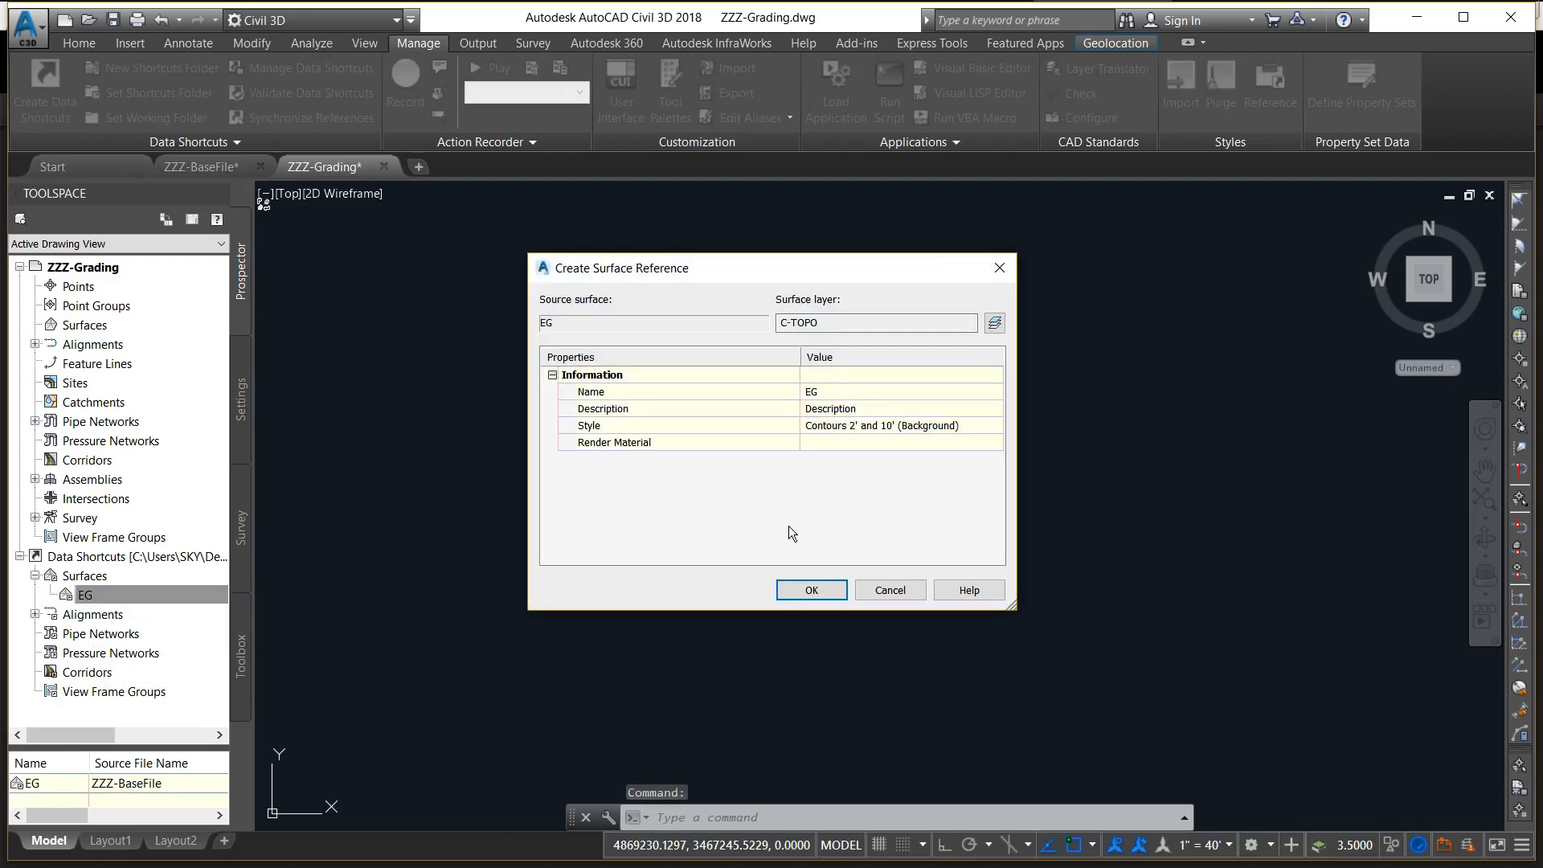
mouse_move(794, 549)
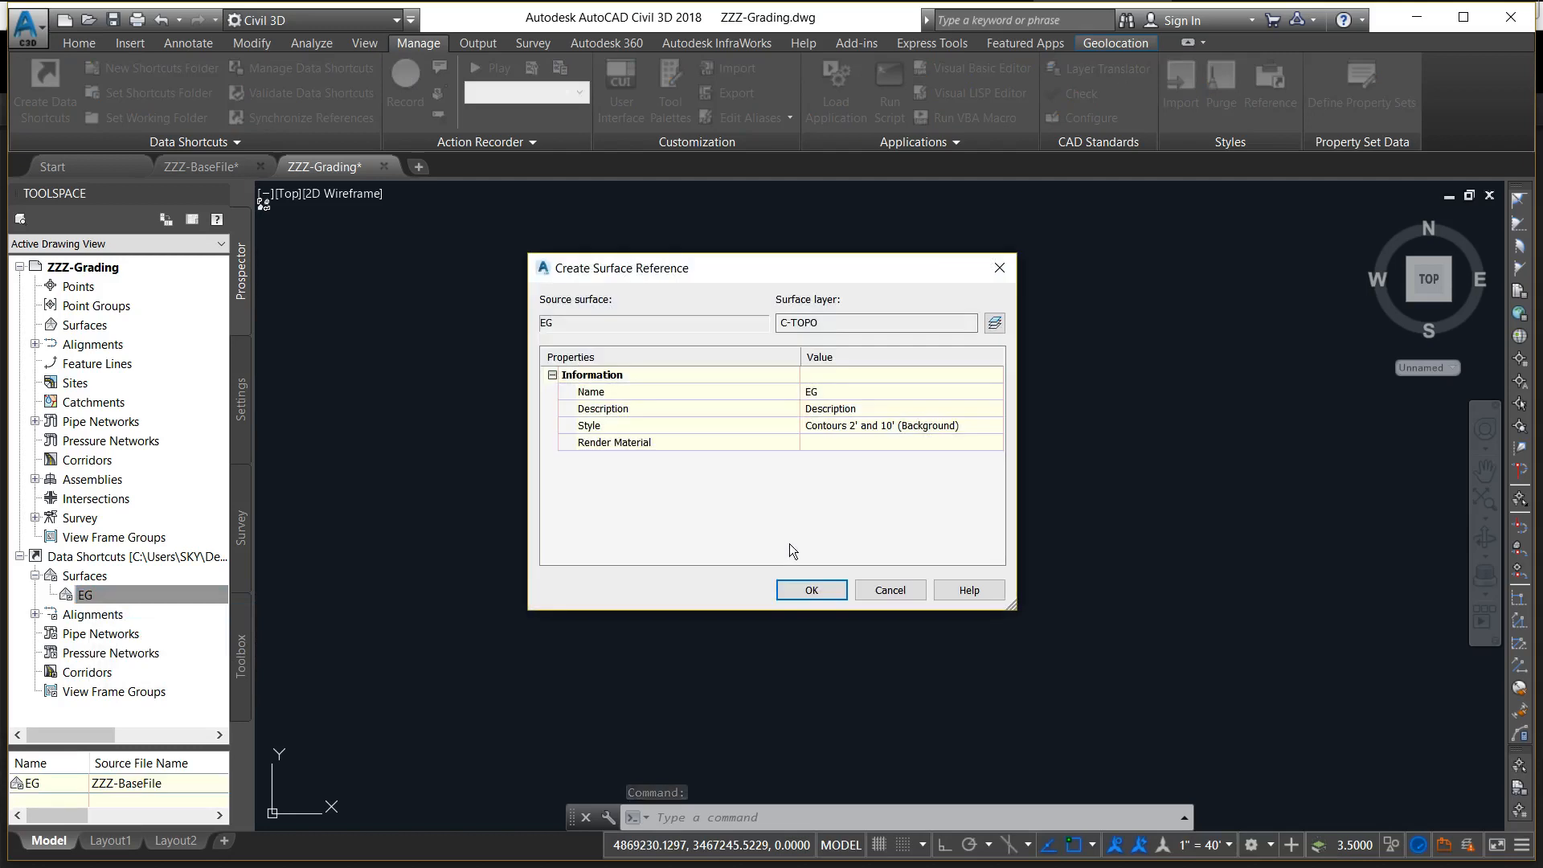
click(810, 590)
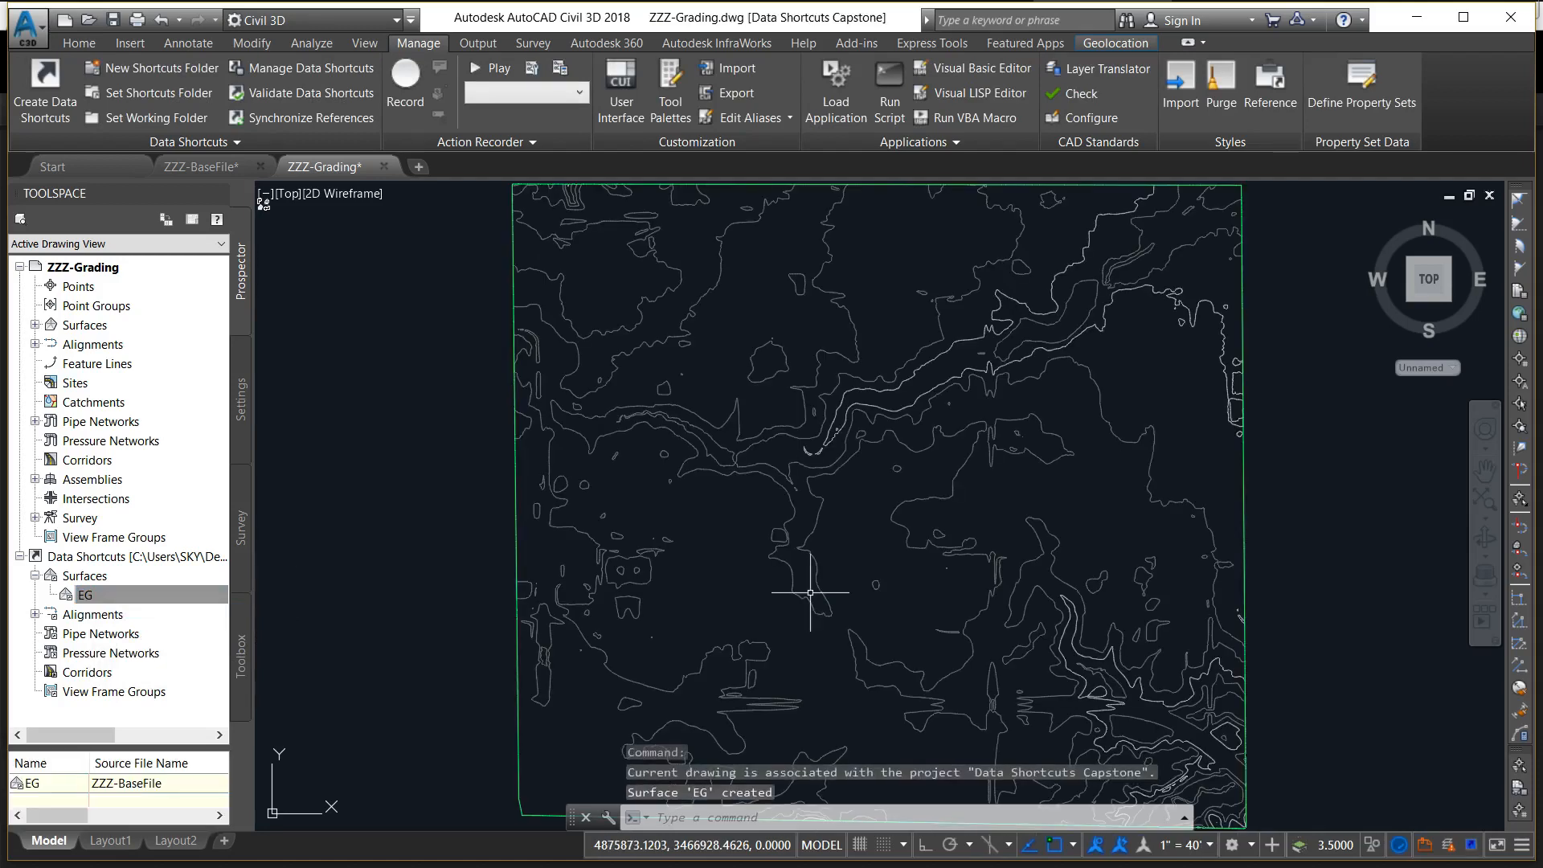
mouse_move(950, 270)
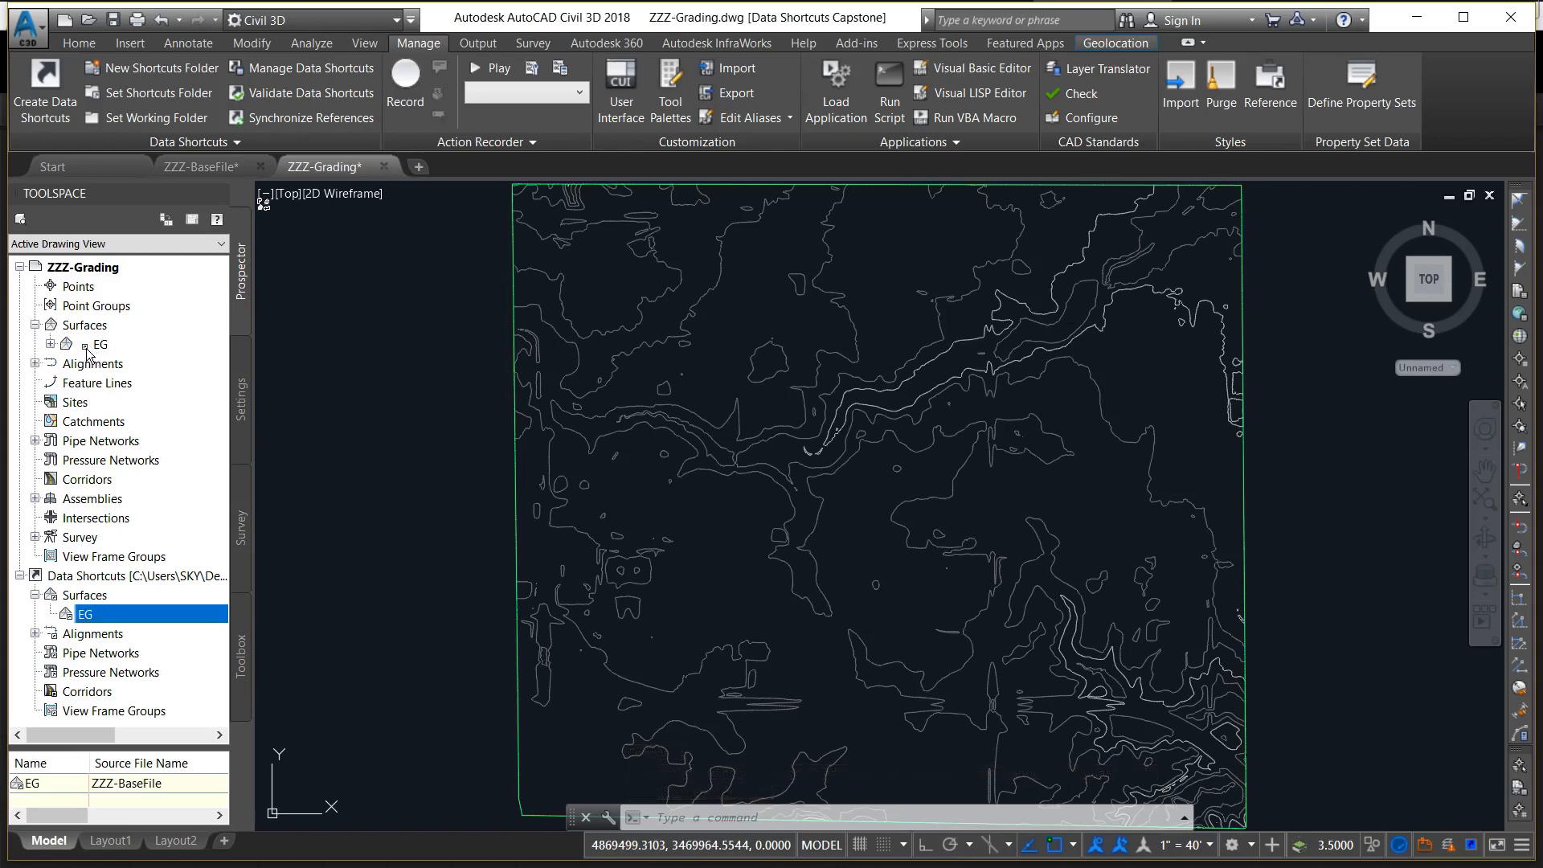
mouse_move(116, 363)
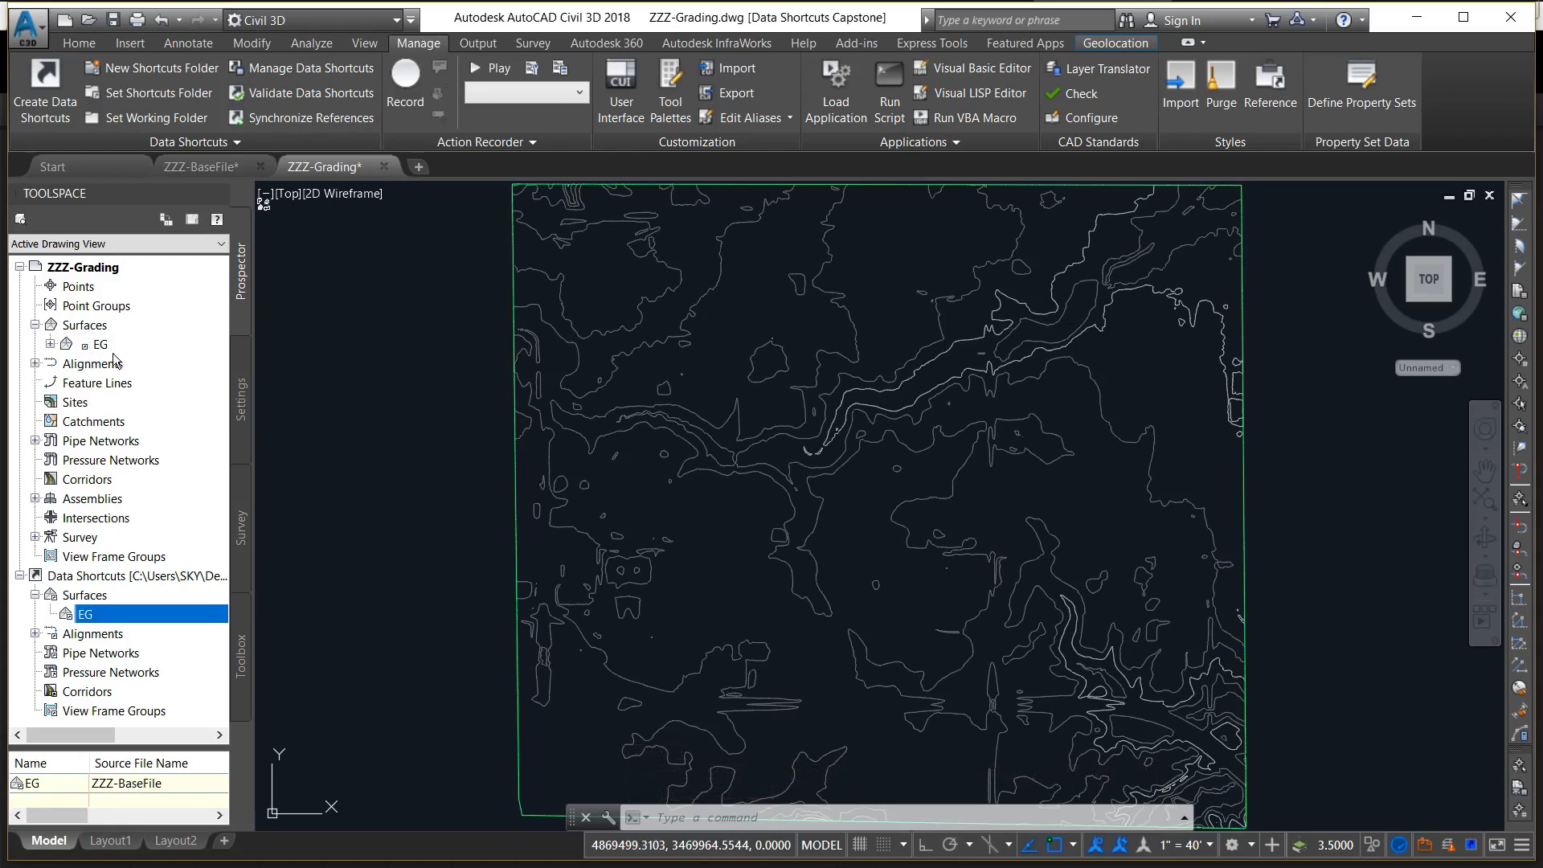